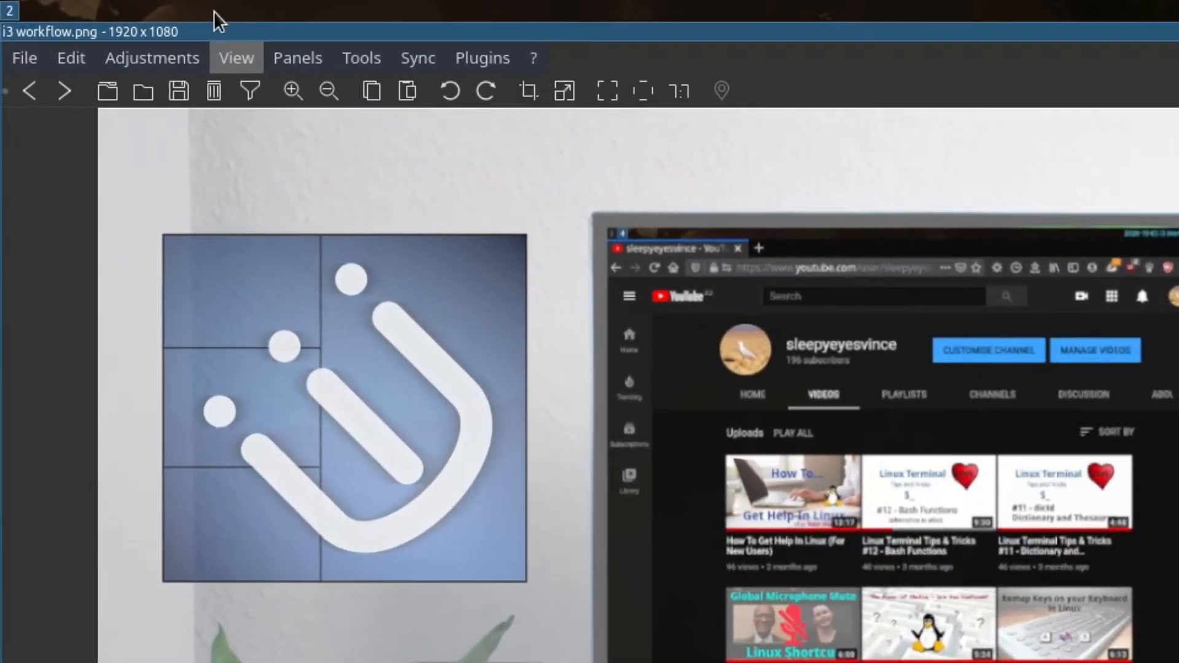
mouse_move(53, 52)
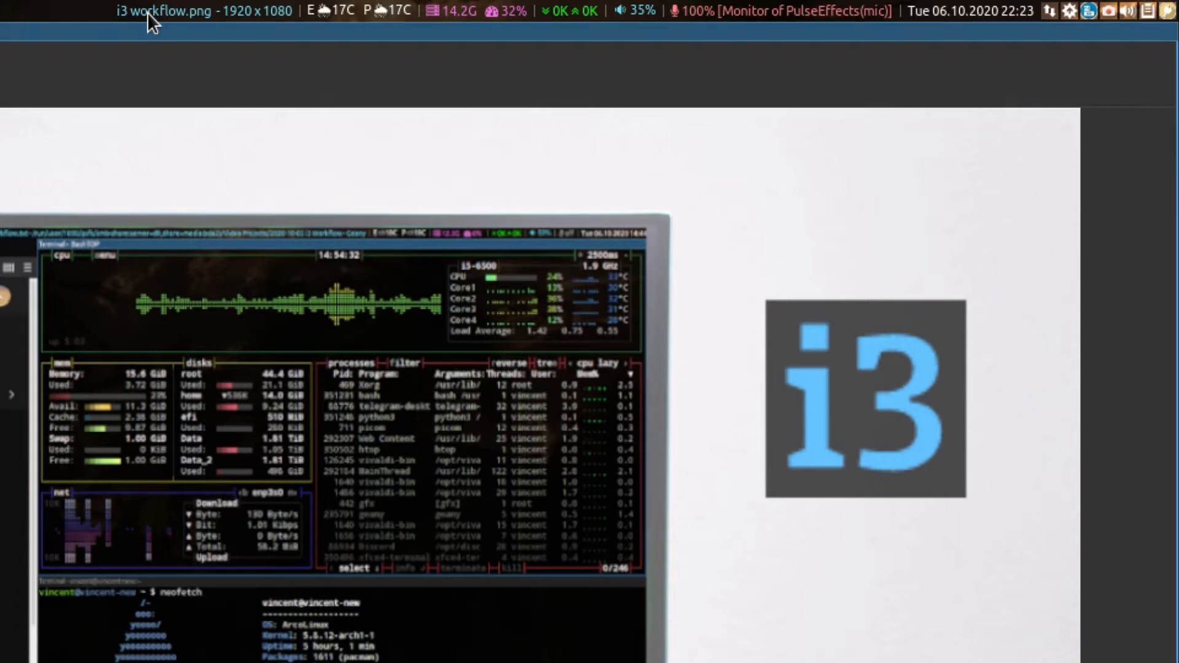
mouse_move(242, 25)
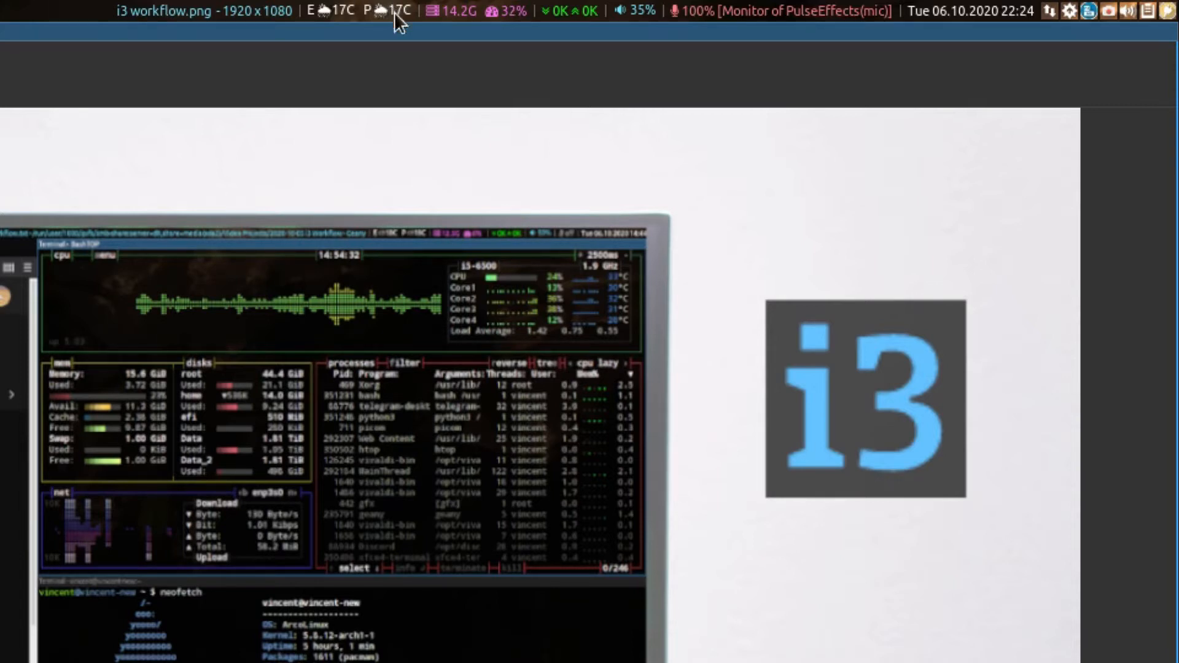
mouse_move(515, 11)
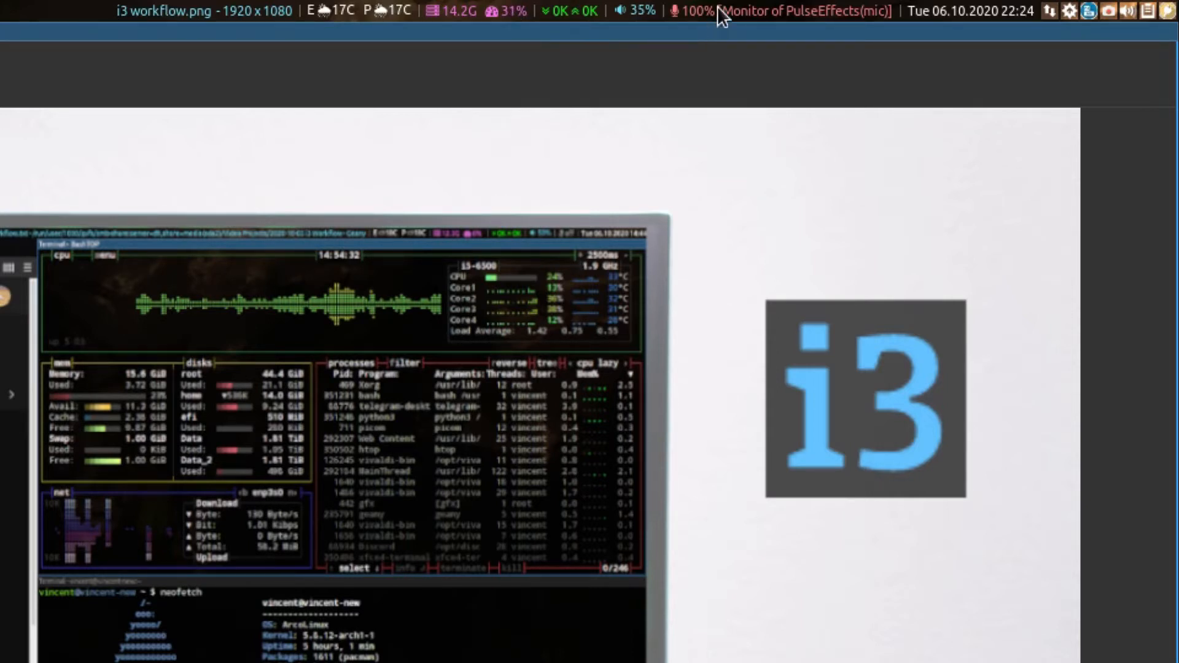
mouse_move(978, 24)
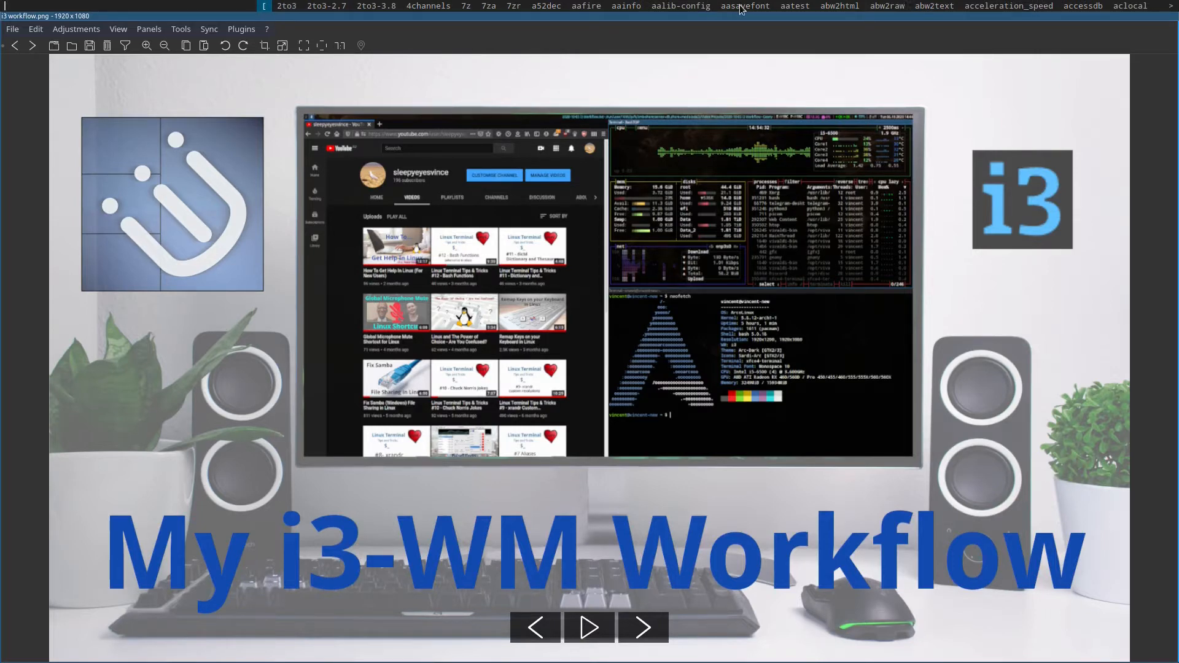
Bring up the application finder, dismiss it, then reopen Rofi in combi mode
type("firefo")
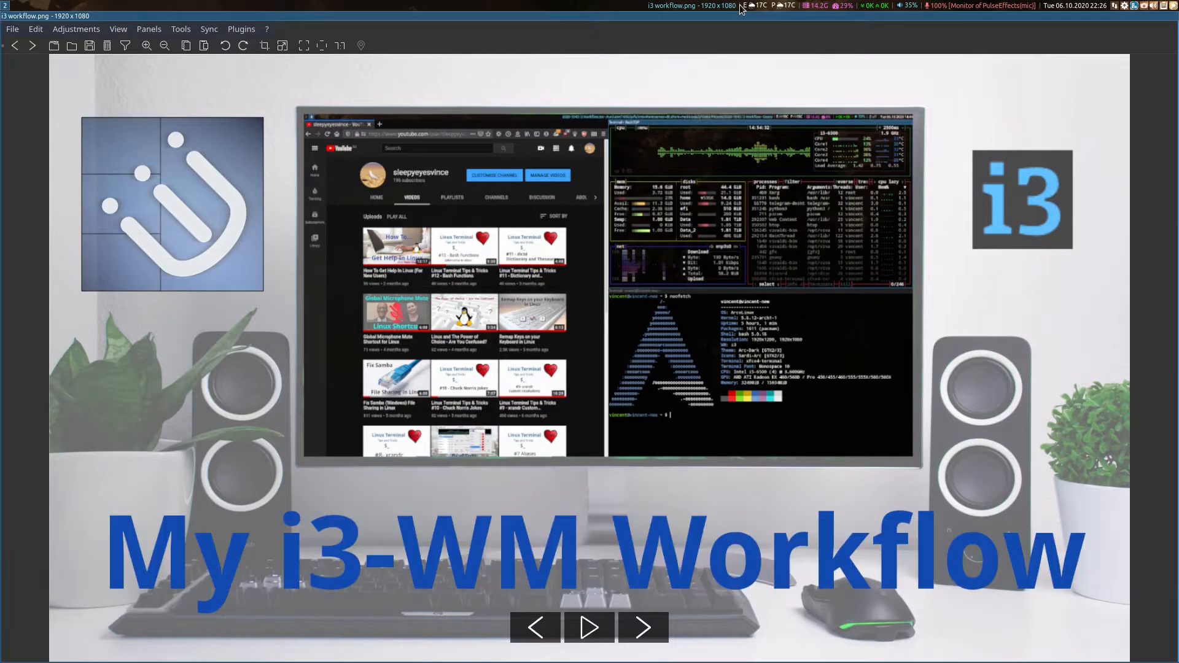
key("Super+F1")
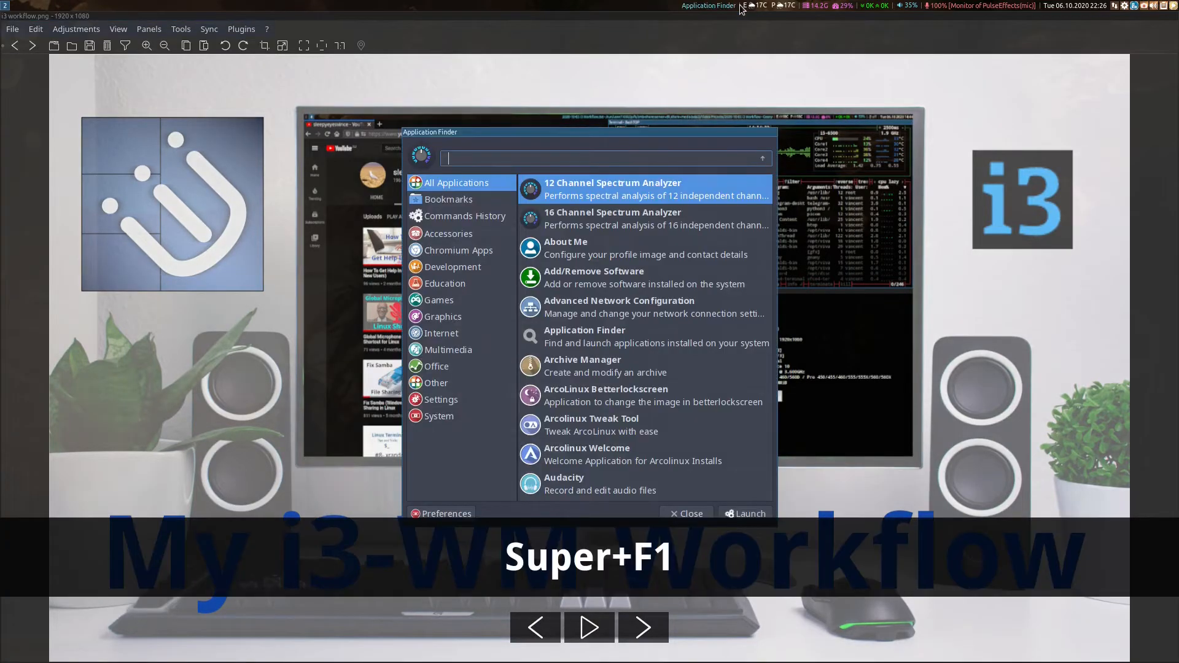
key("Escape")
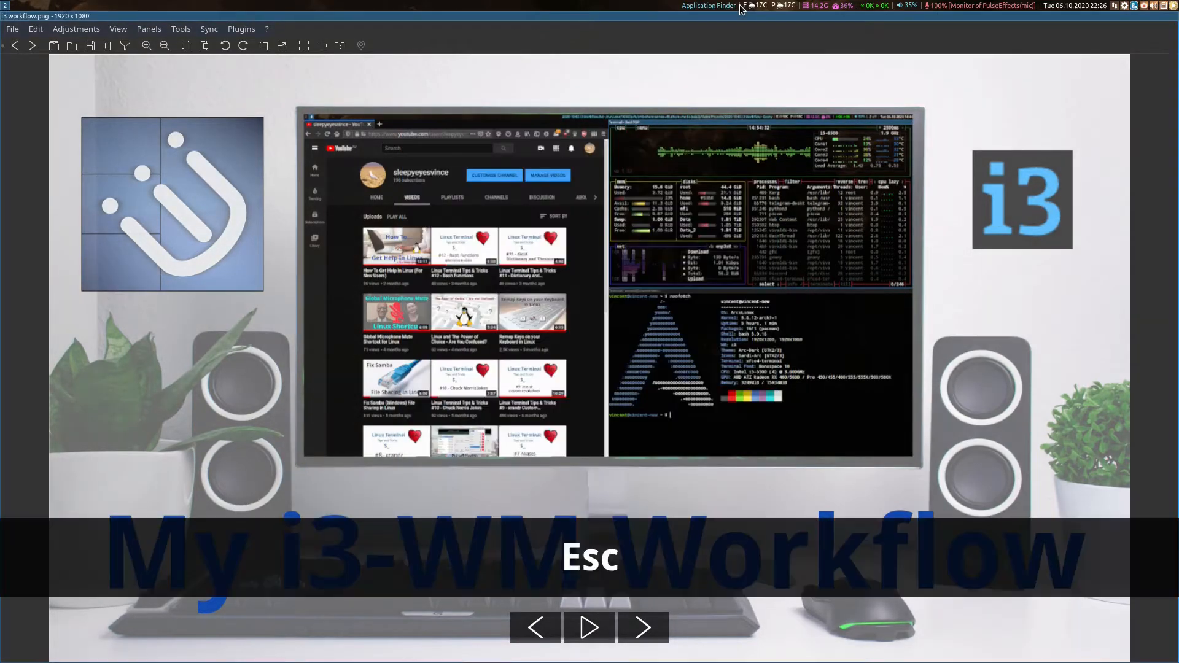
key("Alt+F2")
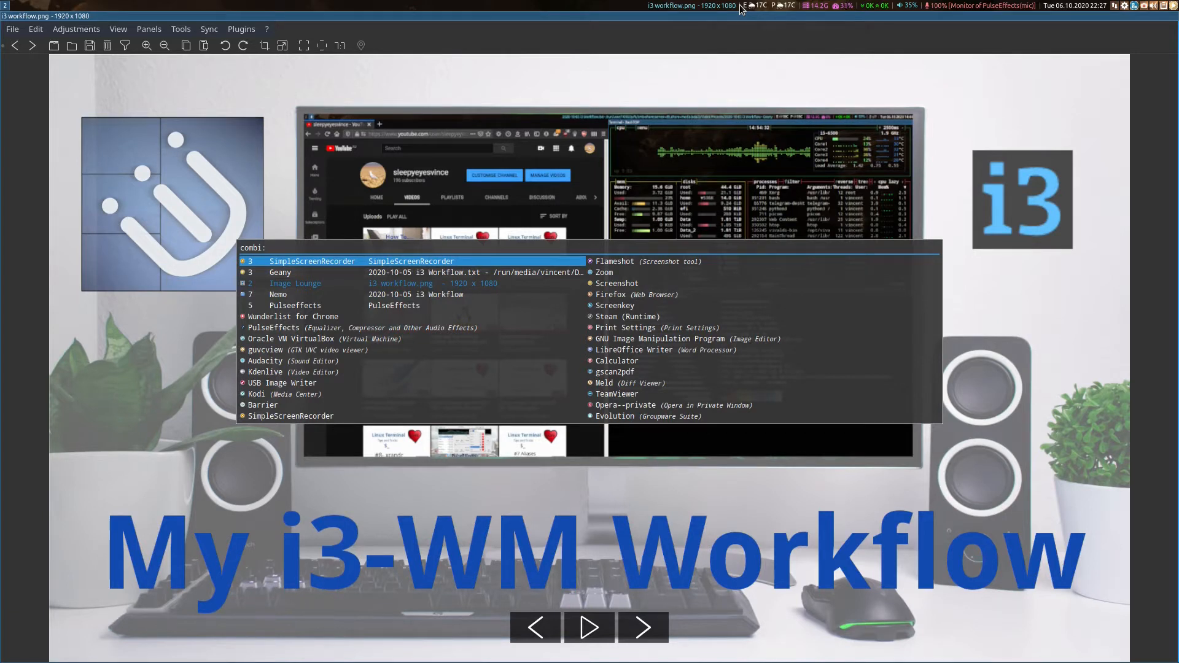
Search Rofi for firefox and launch it tiled beside the image viewer
left_click(267, 247)
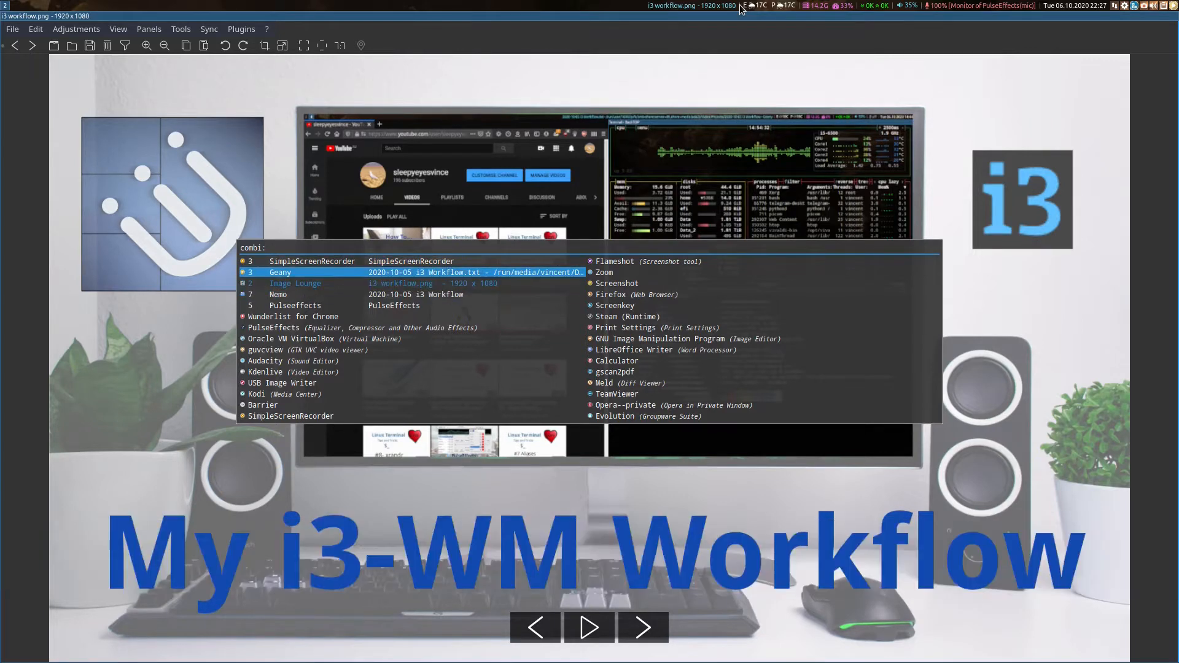
key("Down")
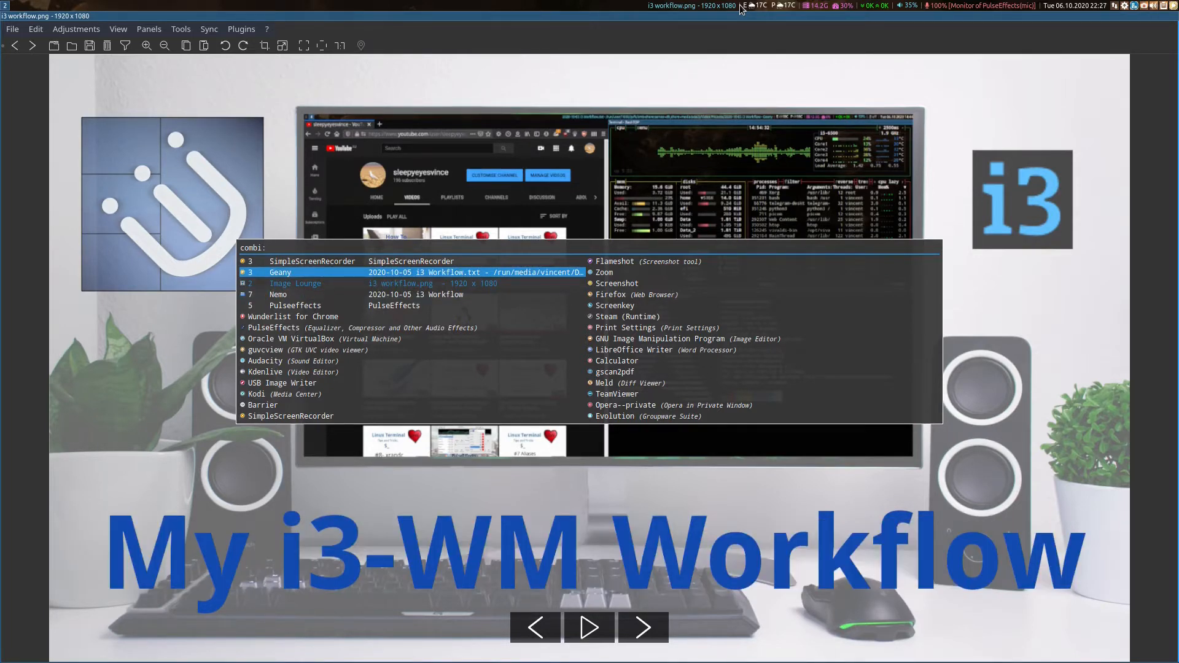
type("fire")
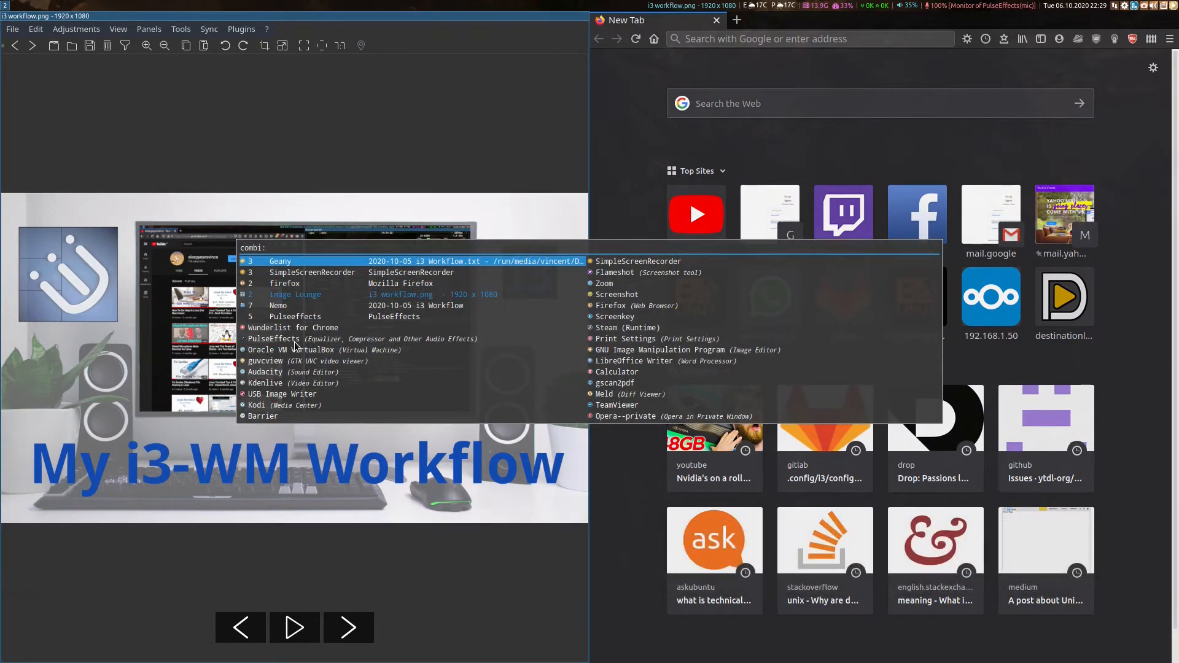
type("recent")
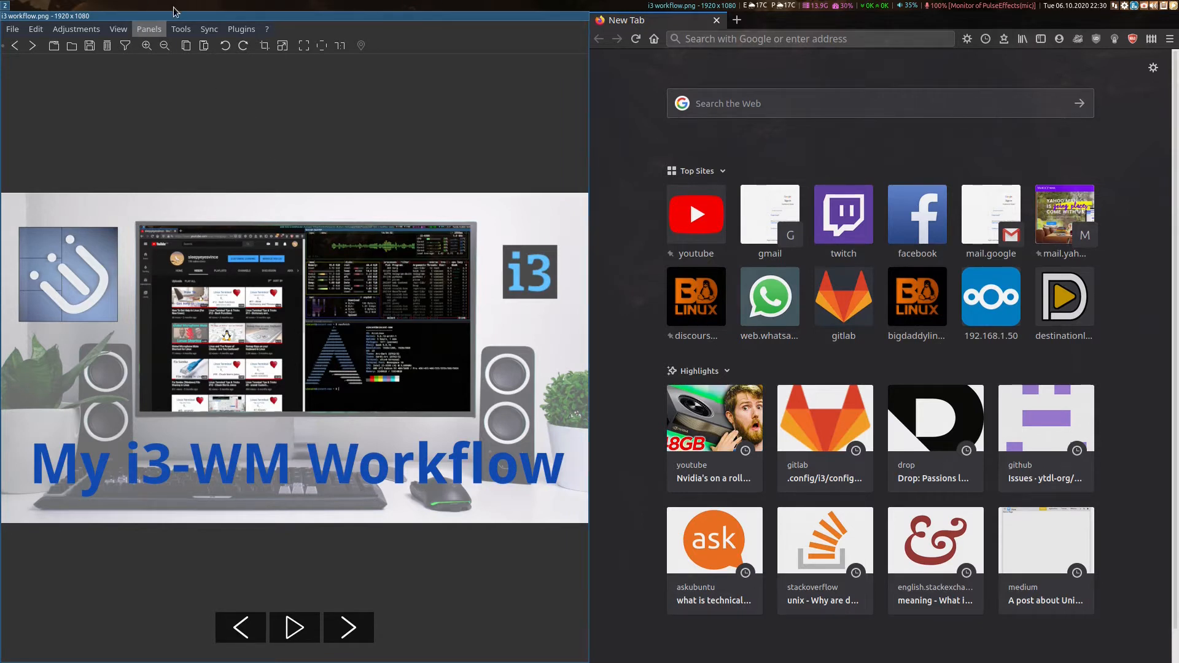
mouse_move(309, 61)
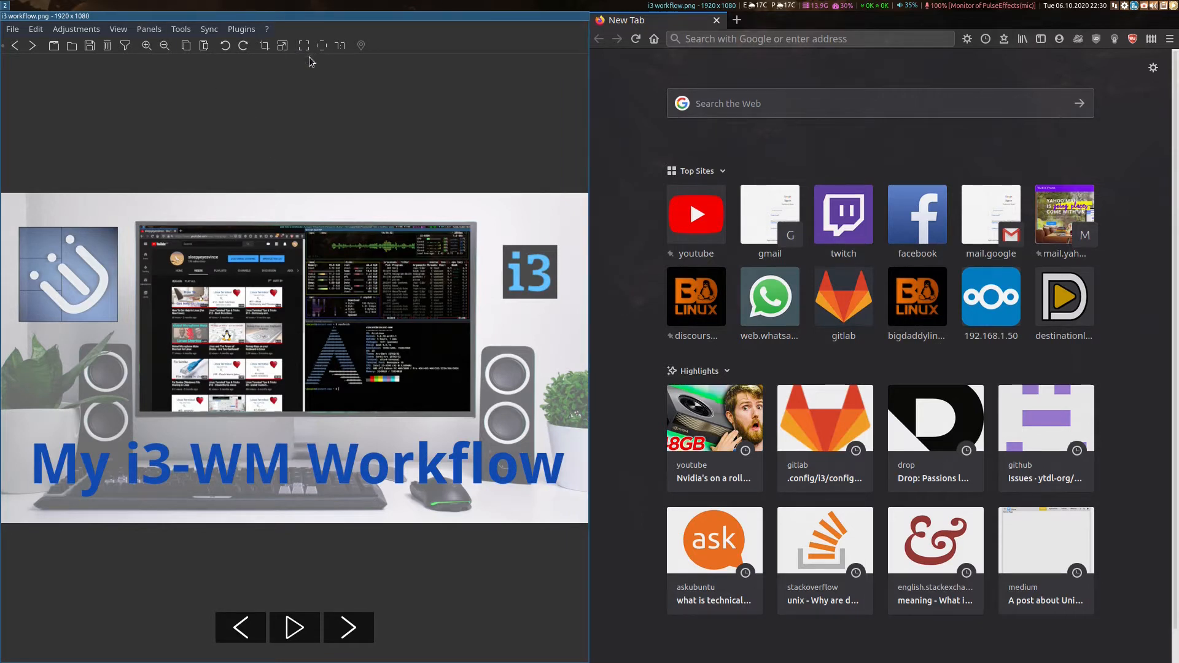
mouse_move(284, 99)
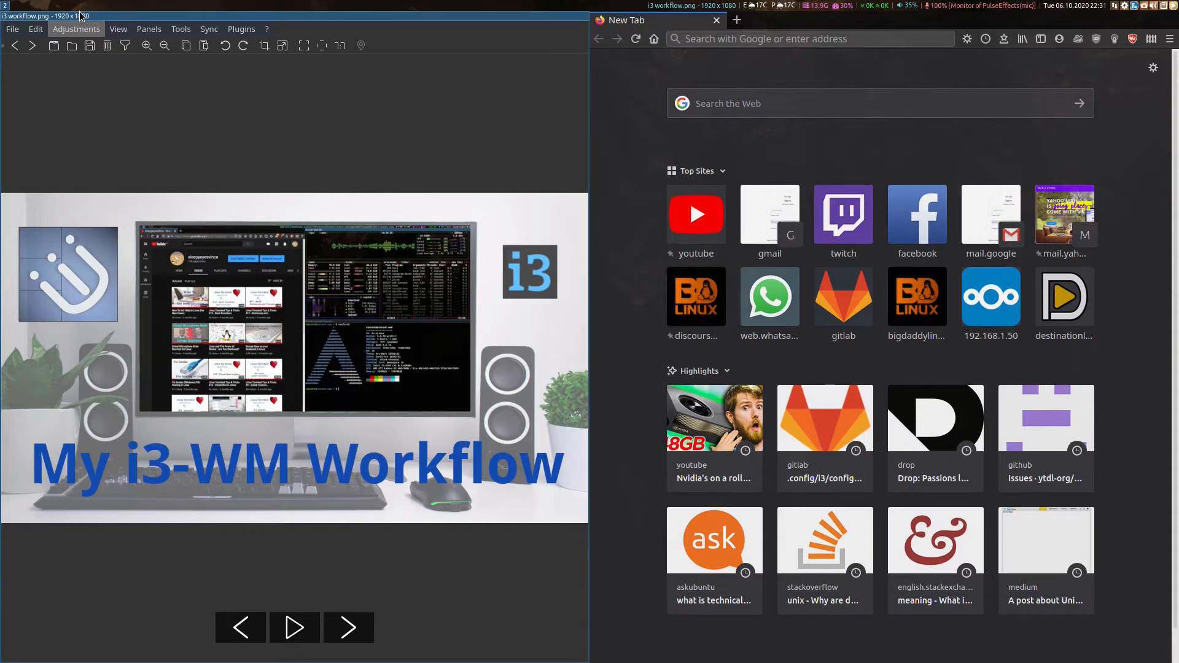
Launch the calculator as a floating window and stash it in the scratchpad
key("XF86Calculator")
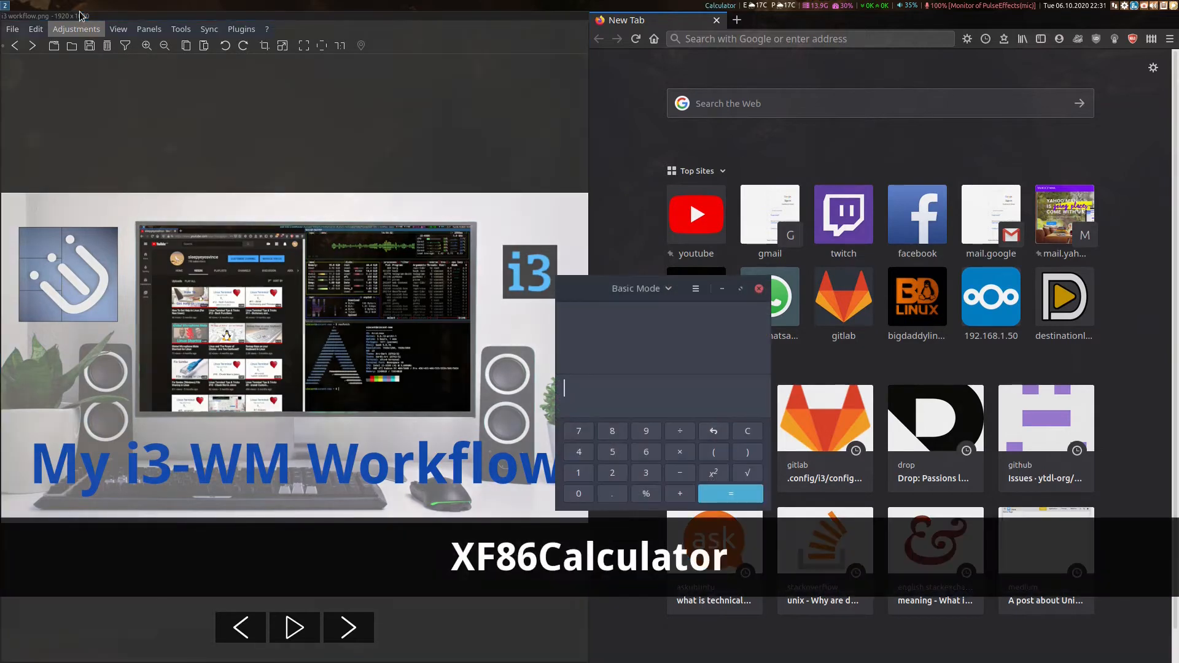
left_click(611, 494)
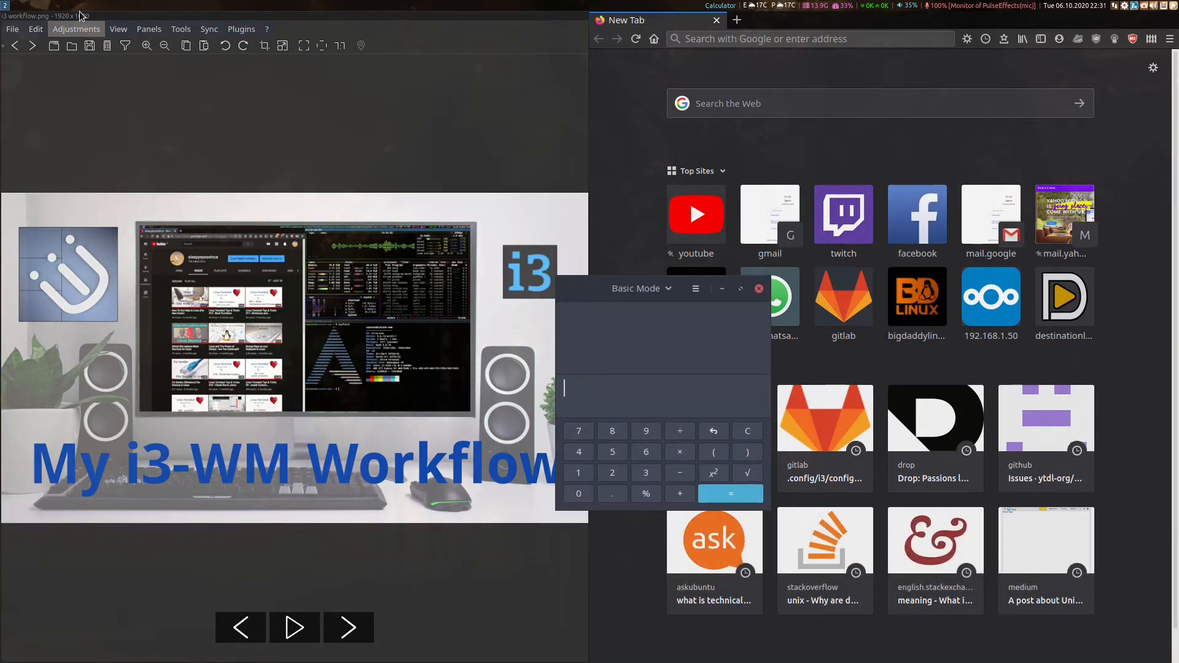
left_click(758, 288)
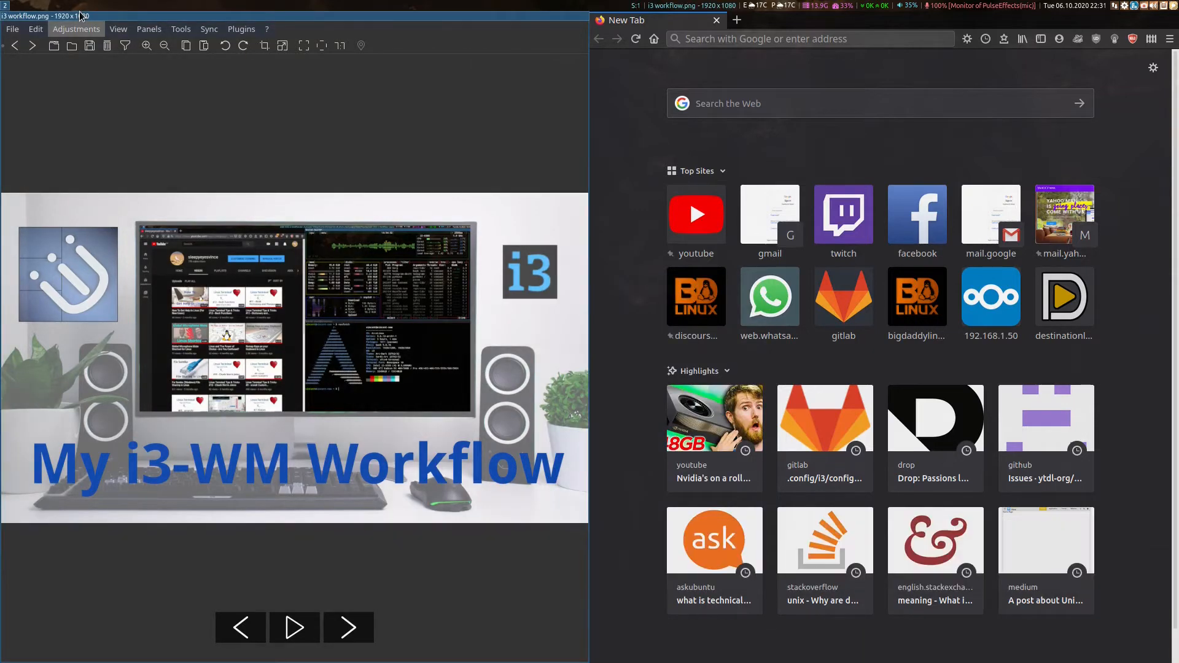
mouse_move(542, 5)
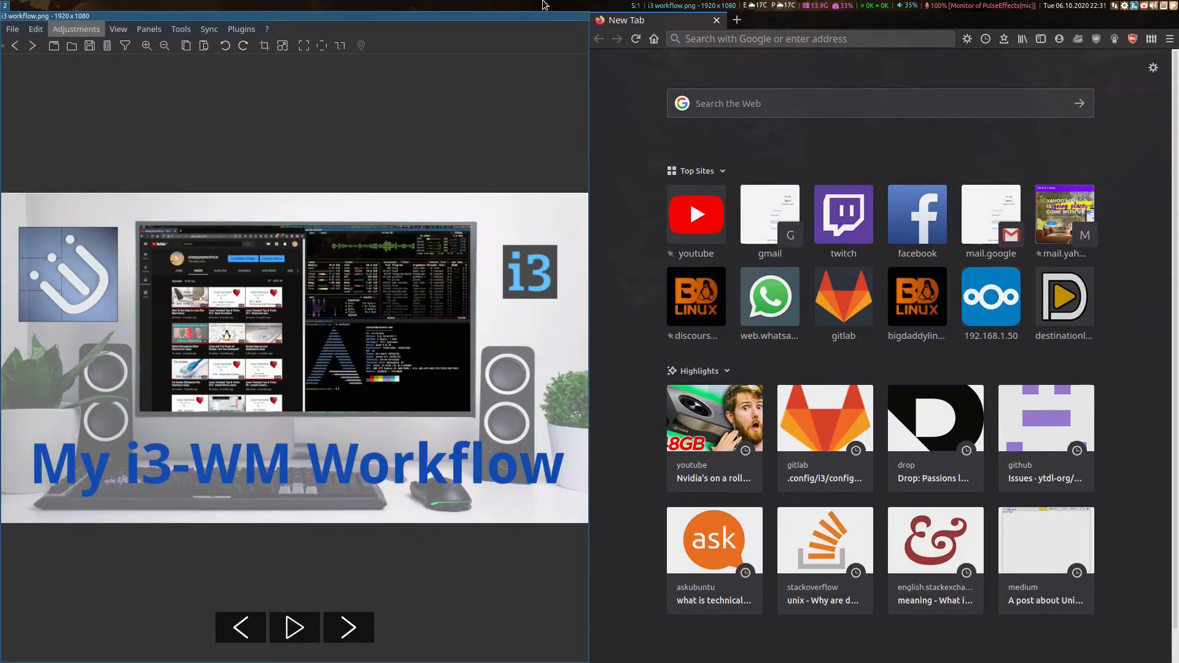
Recall the calculator from the scratchpad and enter 123498
left_click(808, 38)
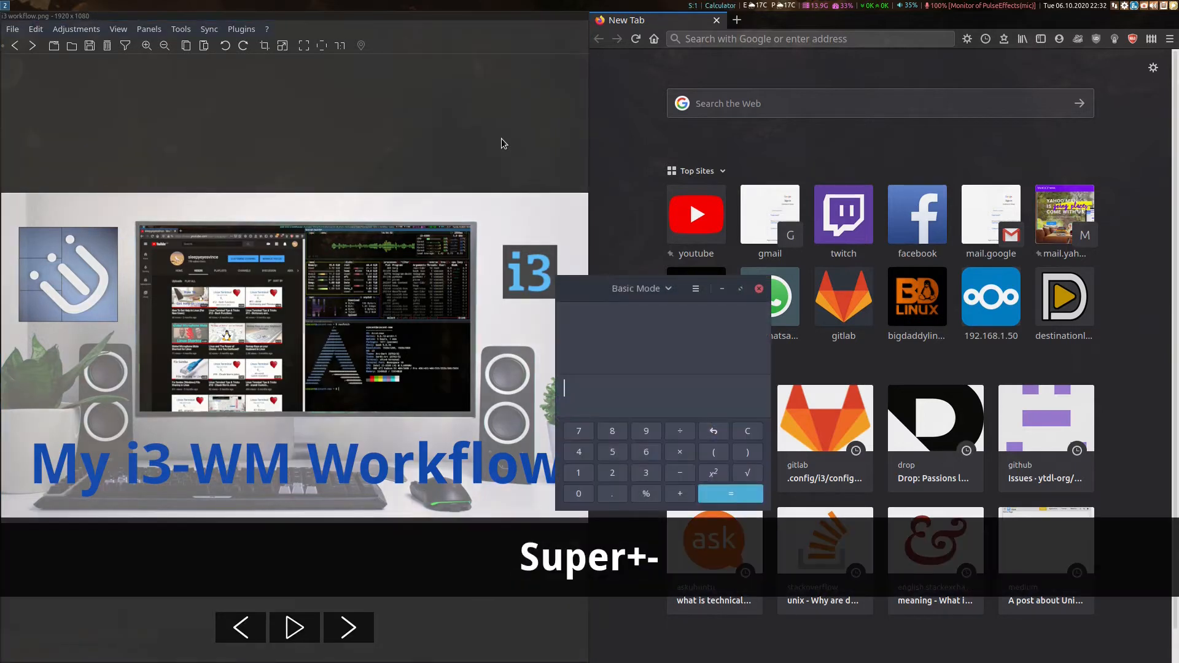
left_click(760, 288)
type("ad")
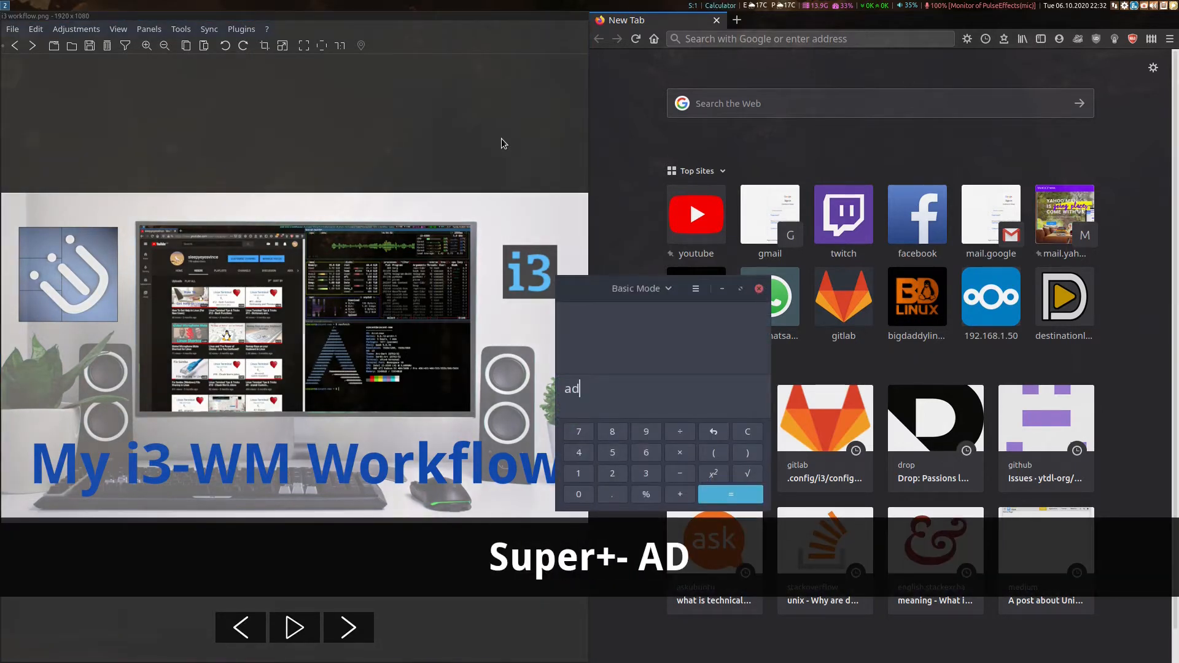
type("123498")
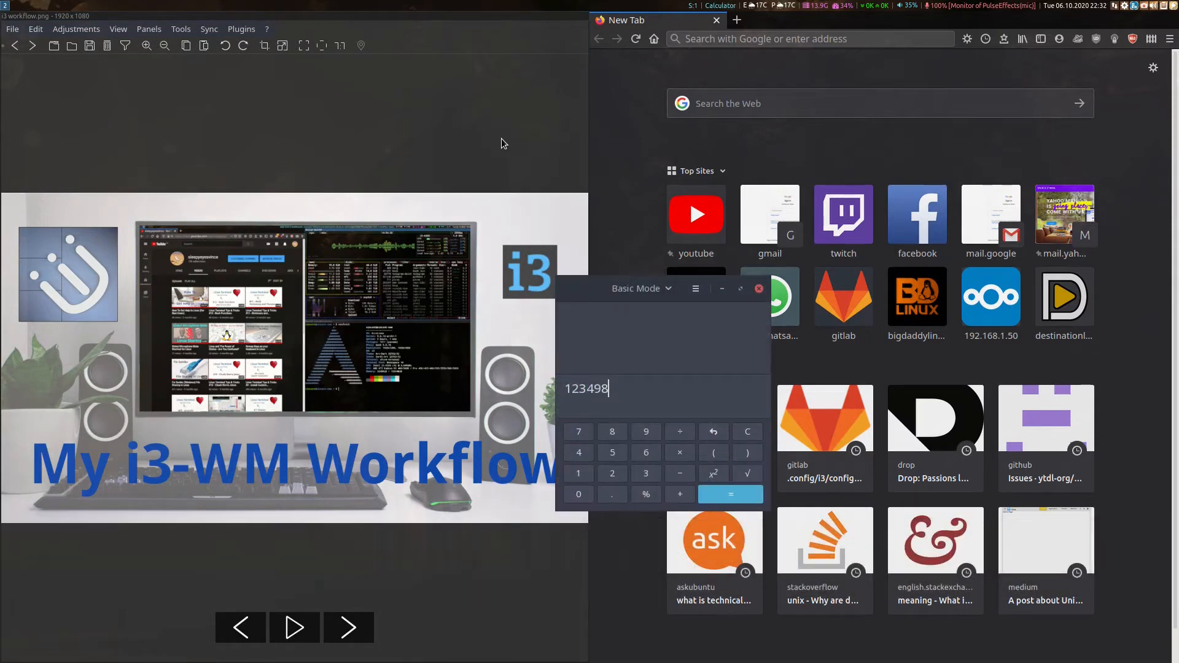
Hide the calculator back into the scratchpad and hop across workspaces
key("Super+q")
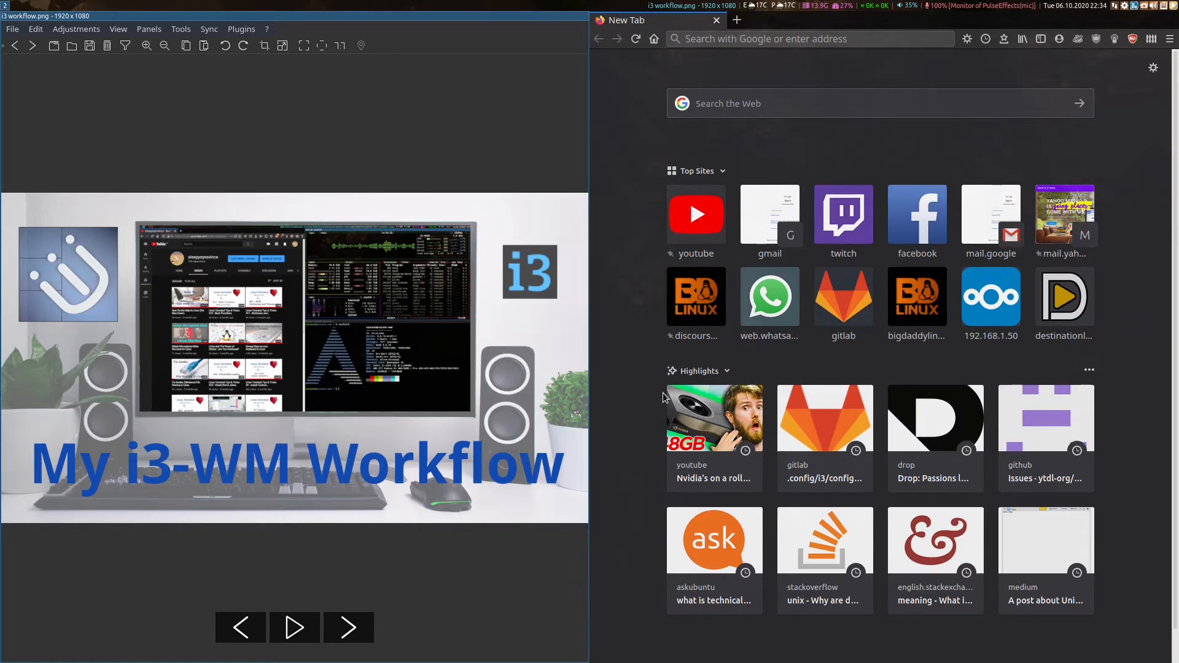
key("ctrl+super+Left")
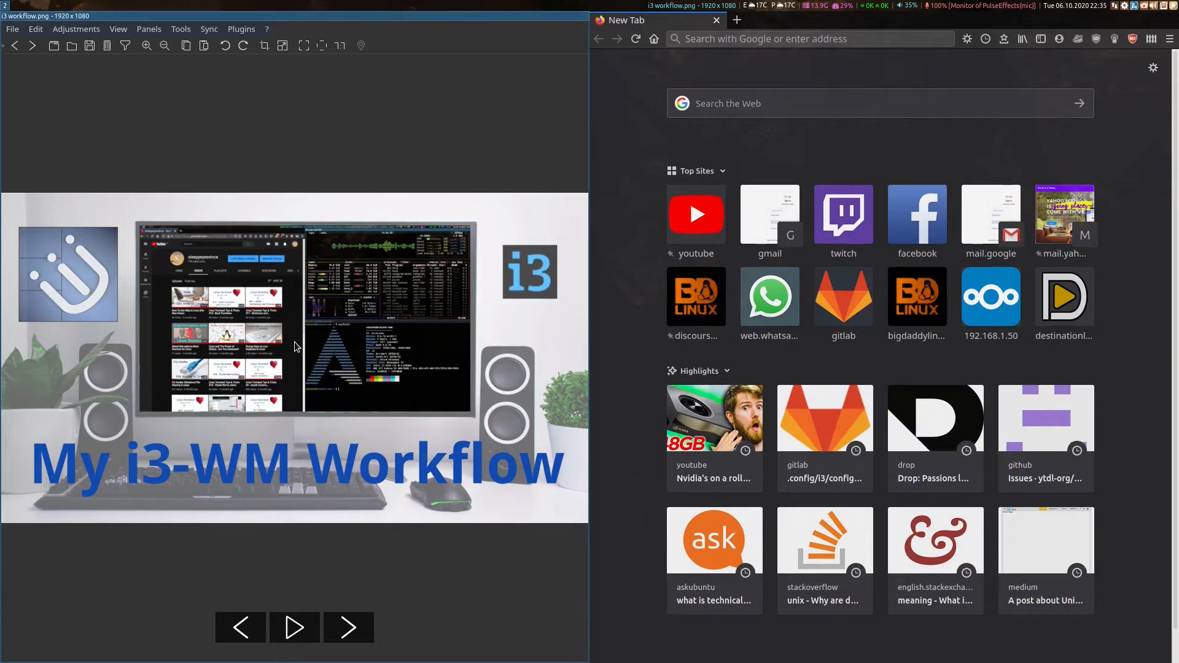
key("Super+3")
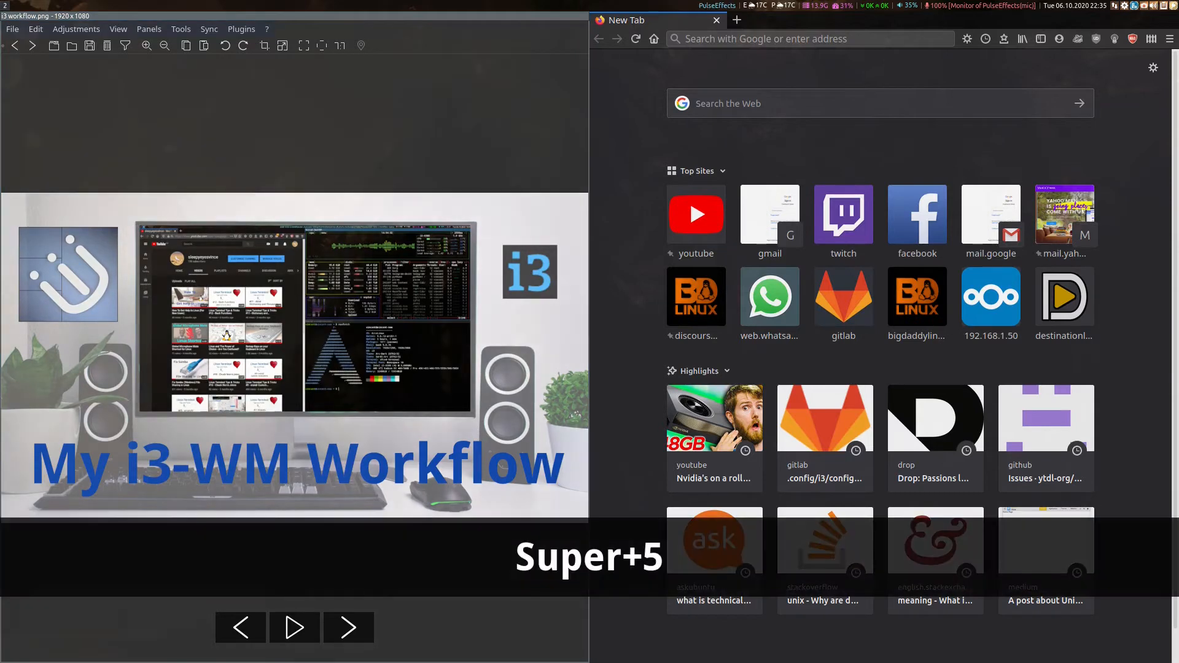
Return to the workspace with the image viewer and Firefox and refocus the viewer
key("super+2")
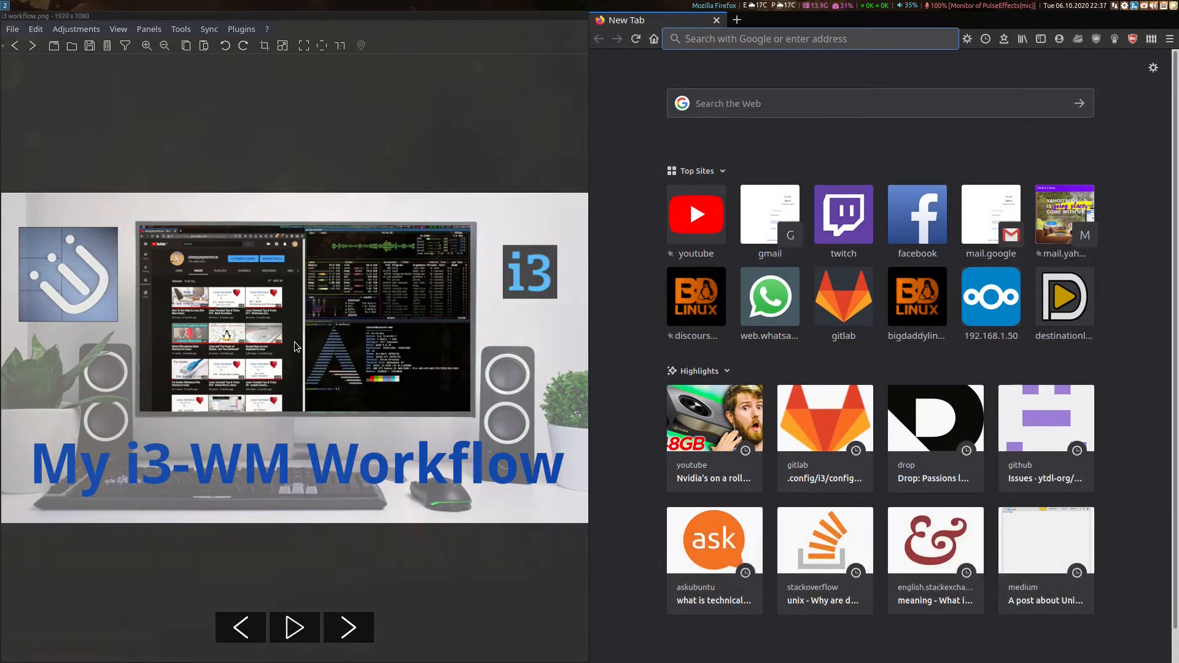
key("super+Left")
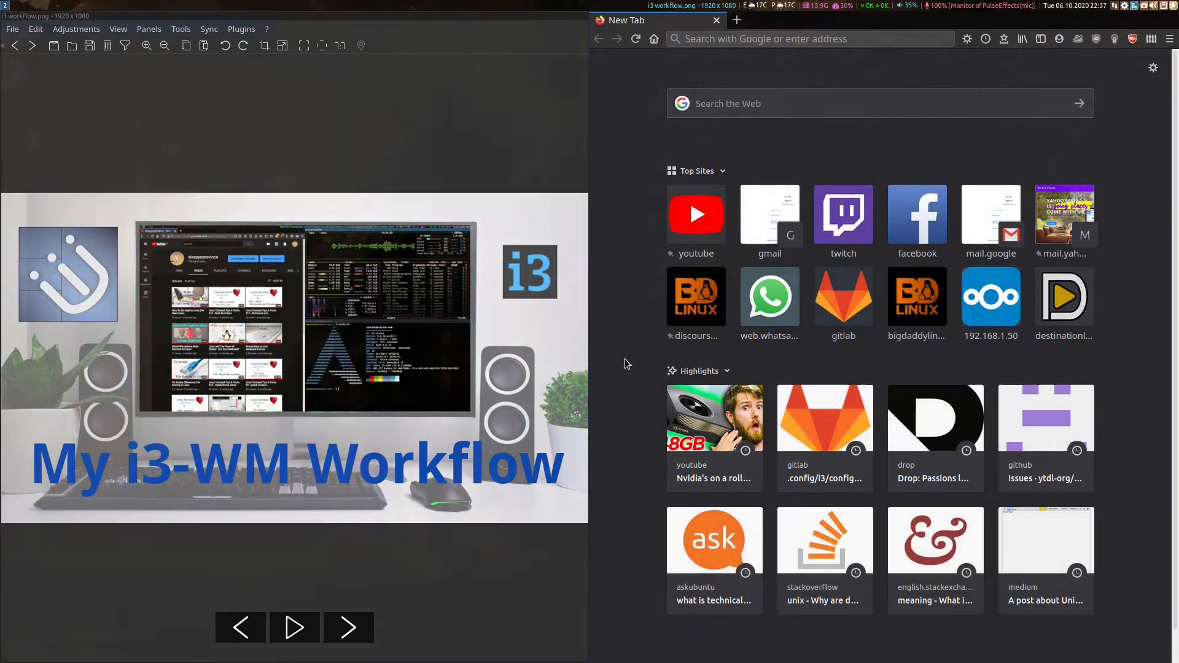
left_click(808, 38)
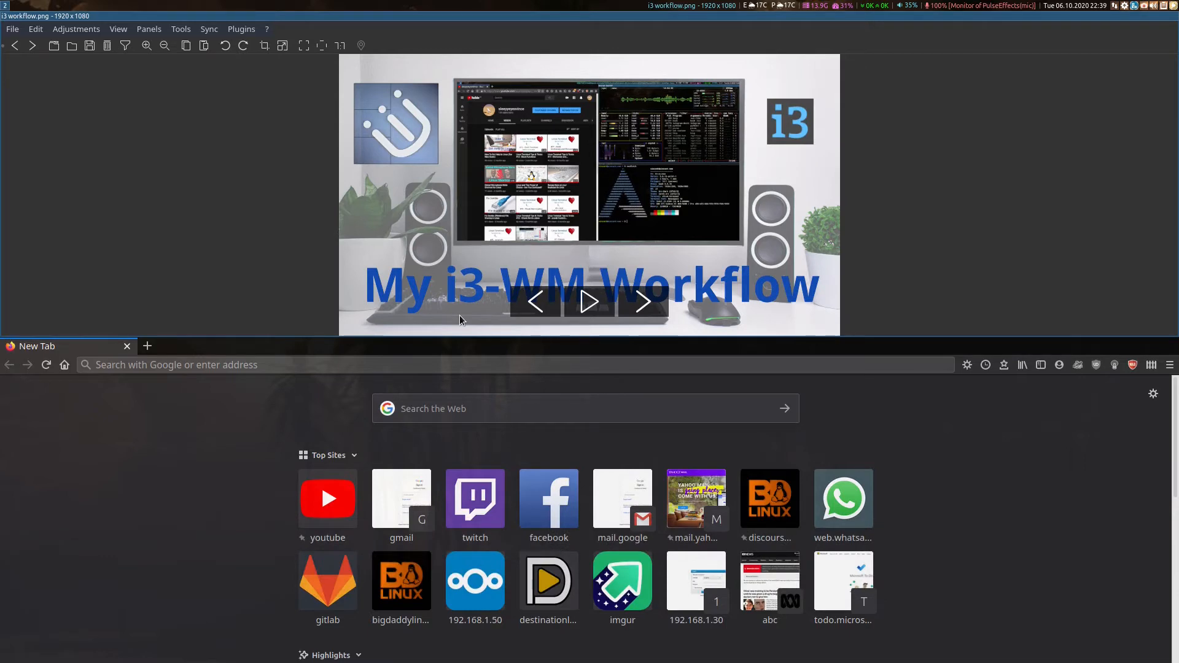
Tile several terminals side by side with one stacked under the right-hand one
key("super+Return")
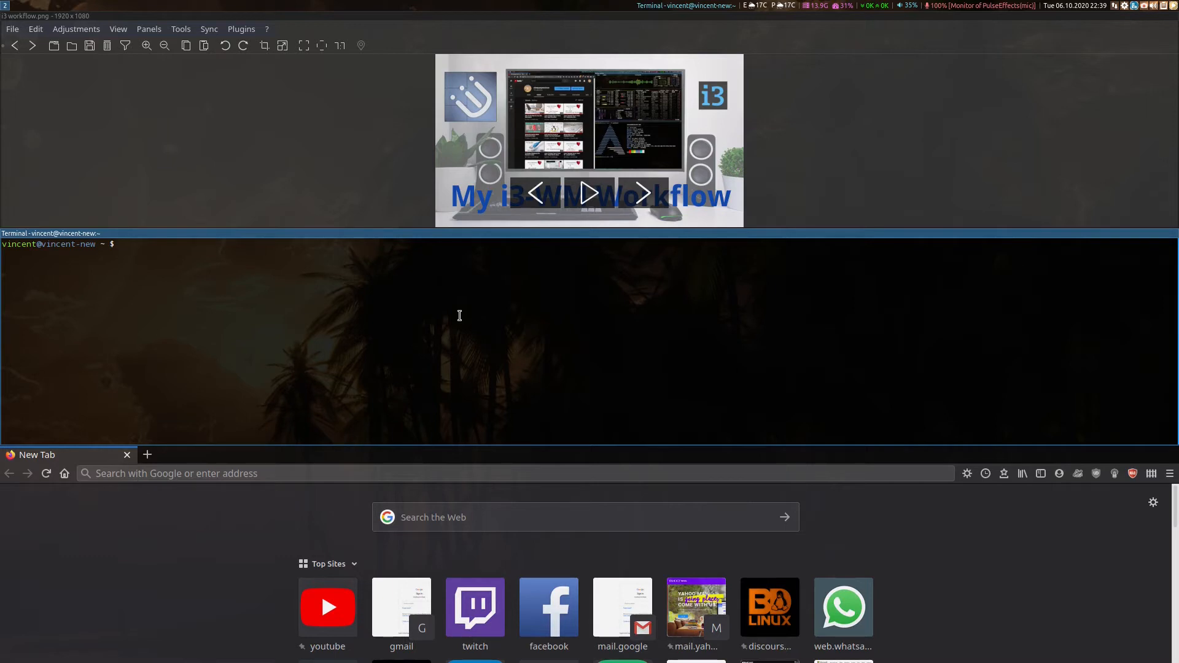
key("Super+h")
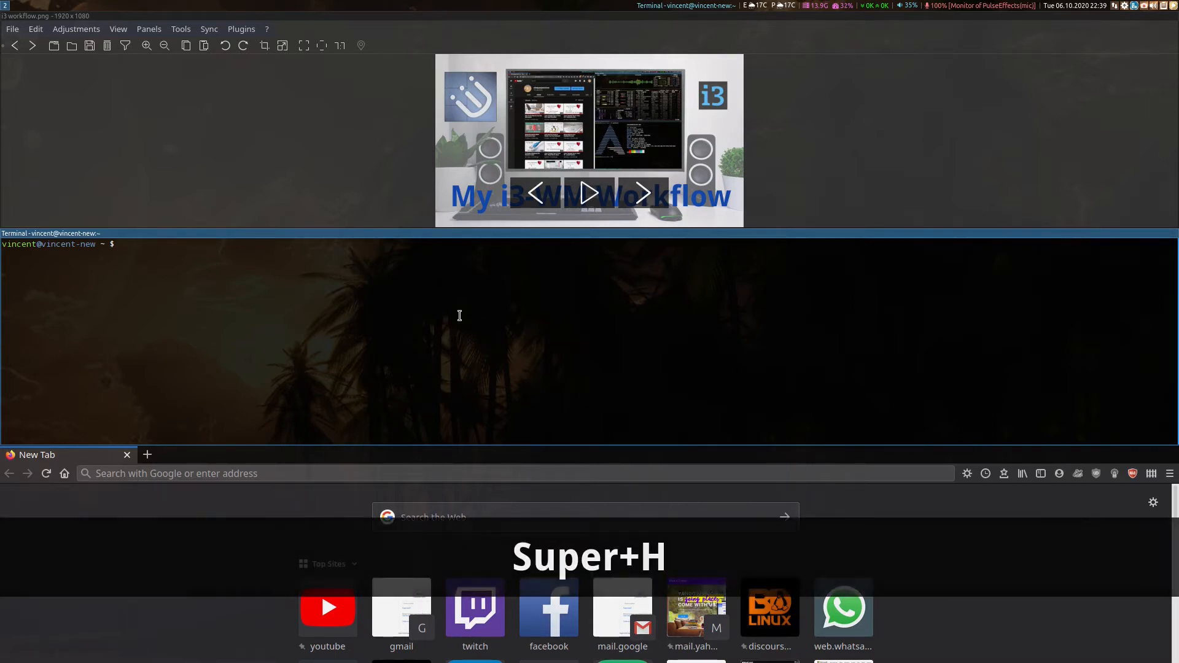
key("Super+Return")
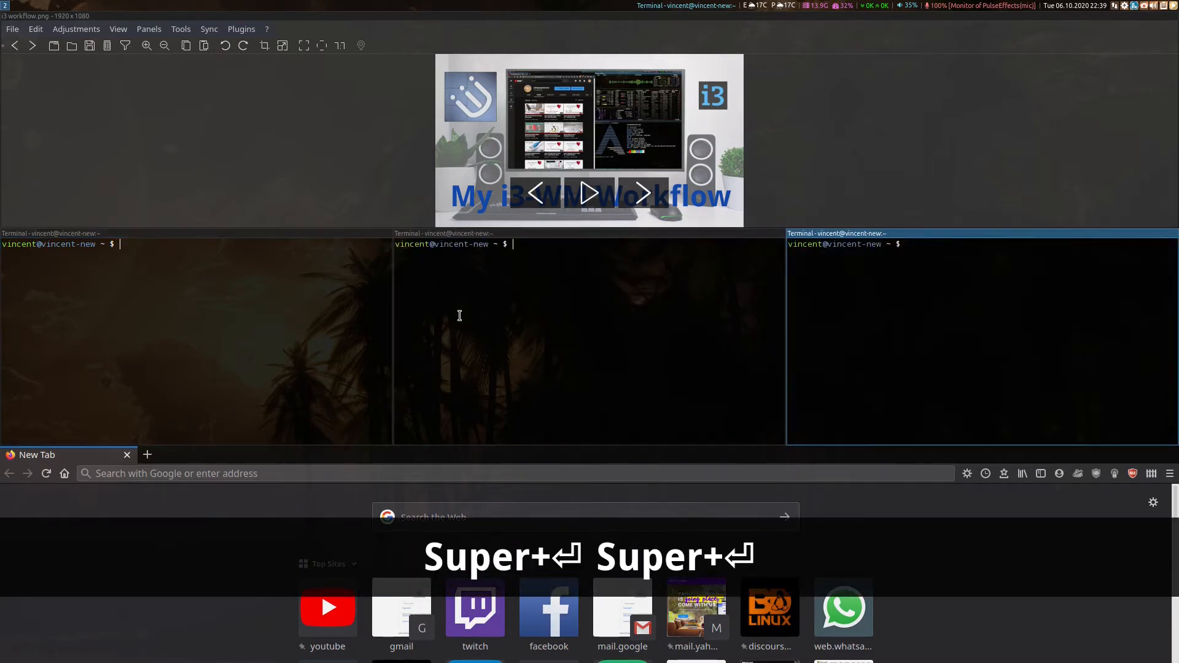
key("Super+v")
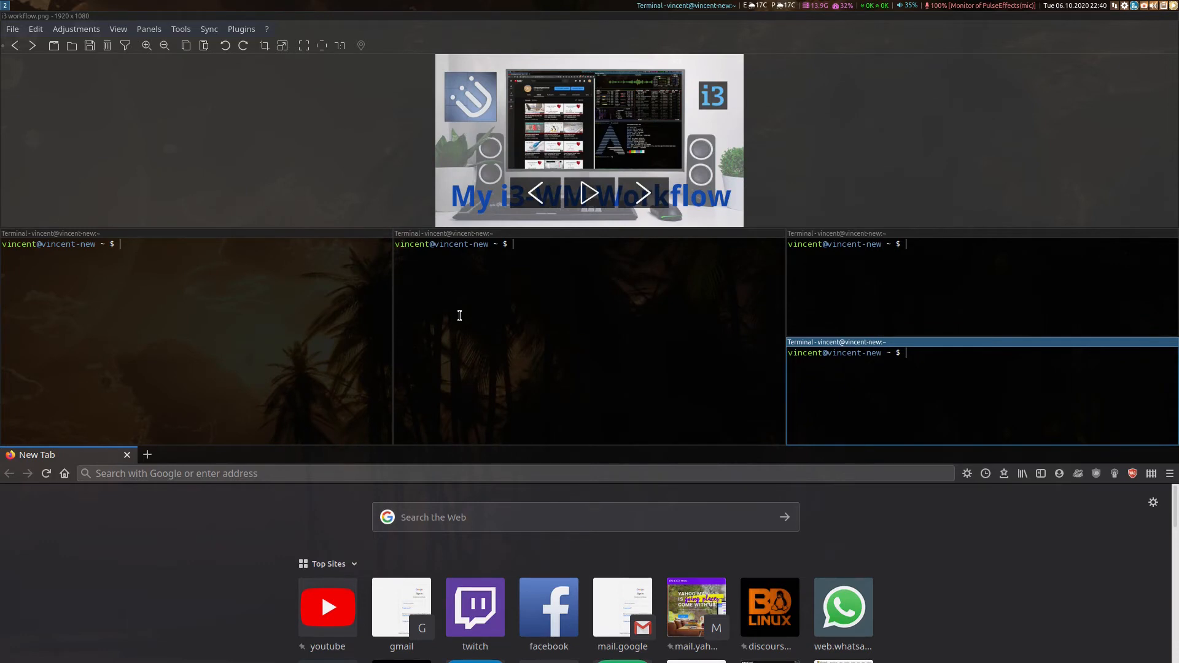
Close the terminals and place Firefox on the left with the image viewer on the right
key("Super+q")
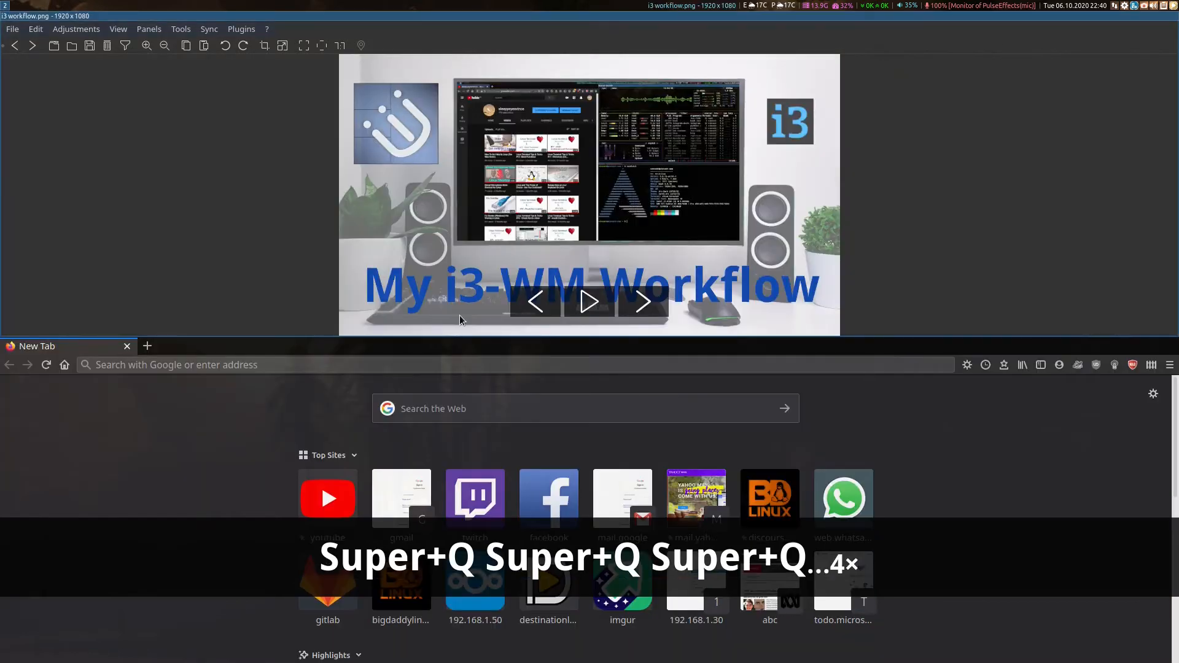
key("super+e")
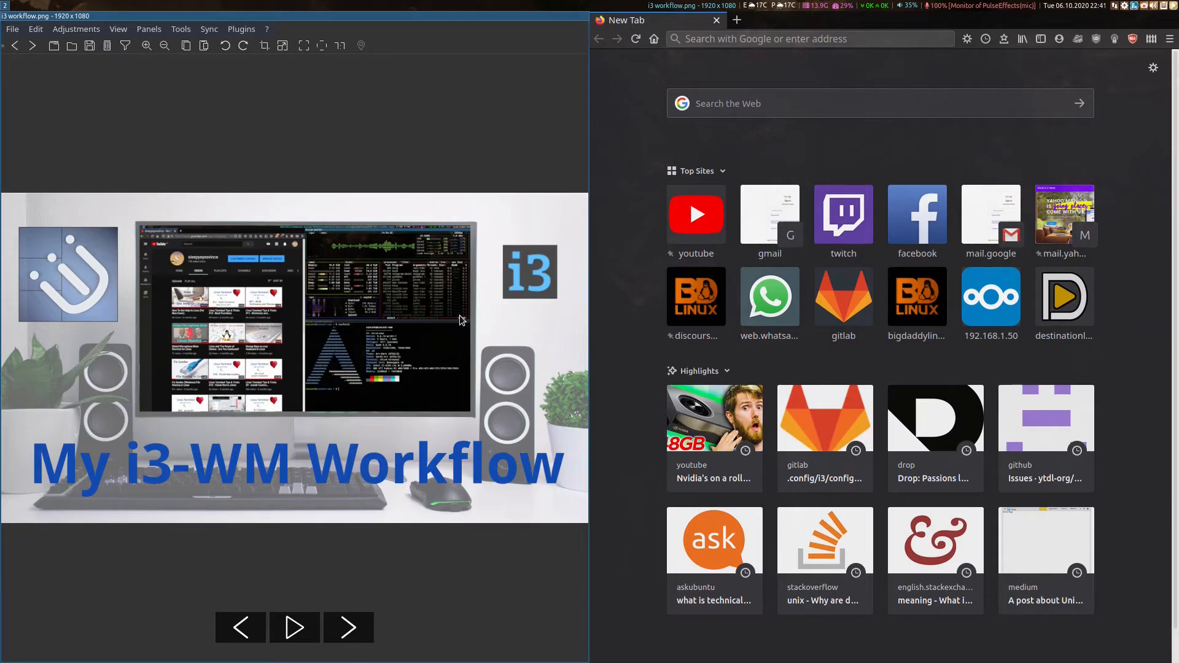
key("shift+super+Right")
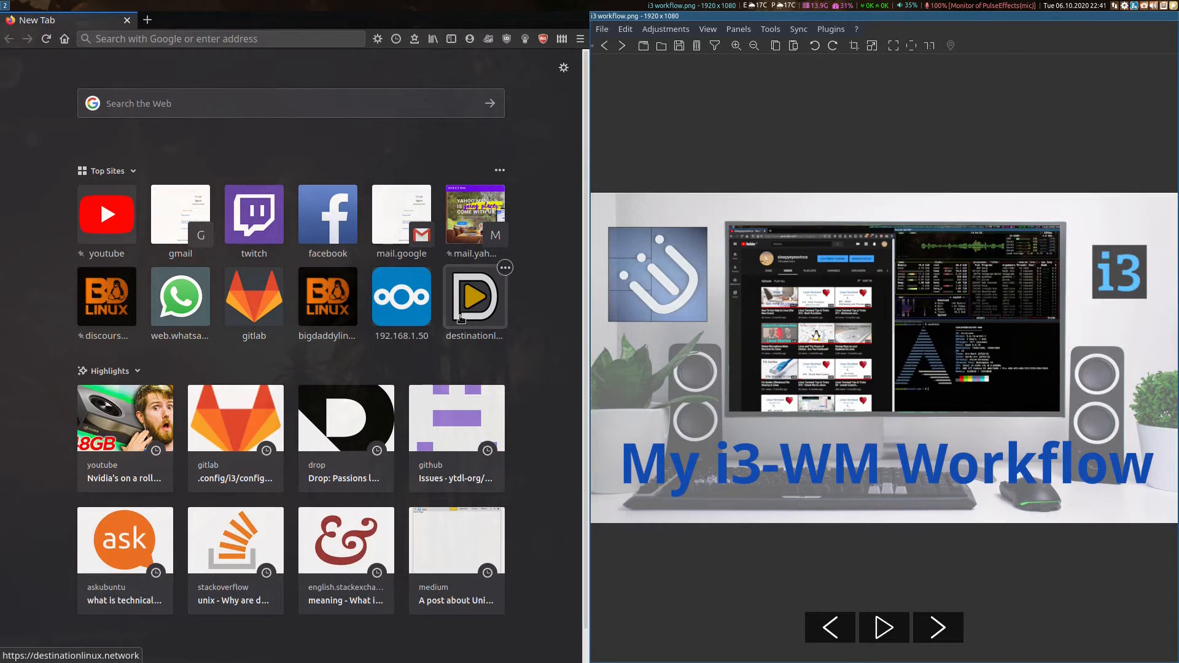
Swap and restack the browser and viewer, then send the browser to workspace 4
key("shift+super+left")
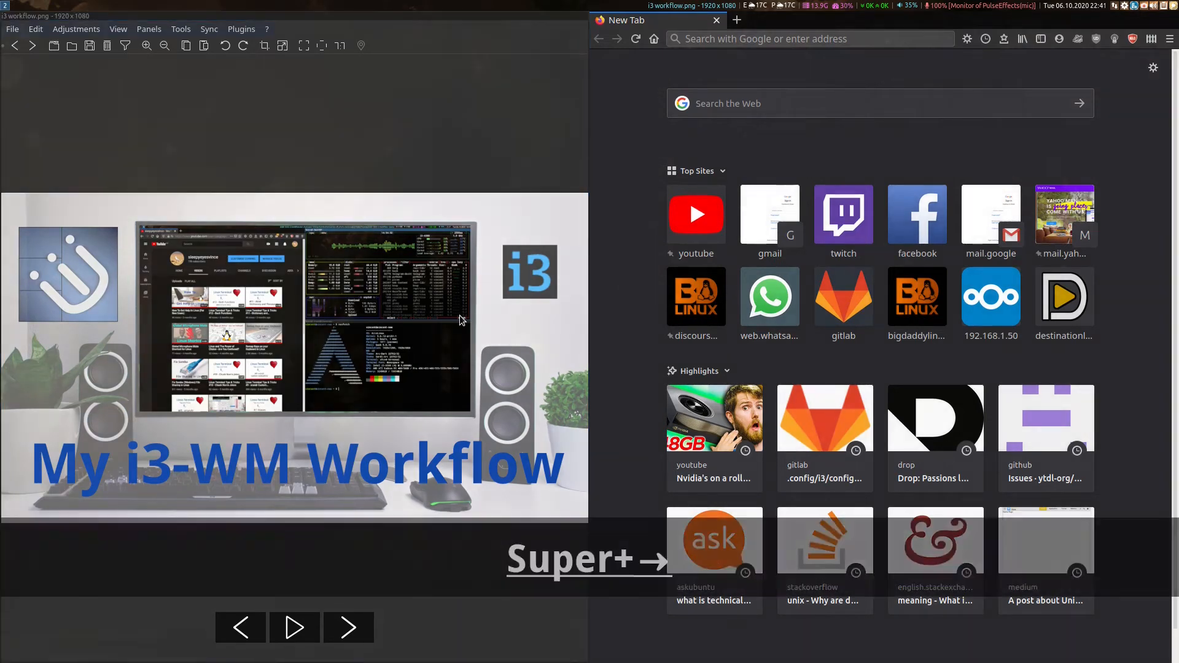
left_click(811, 39)
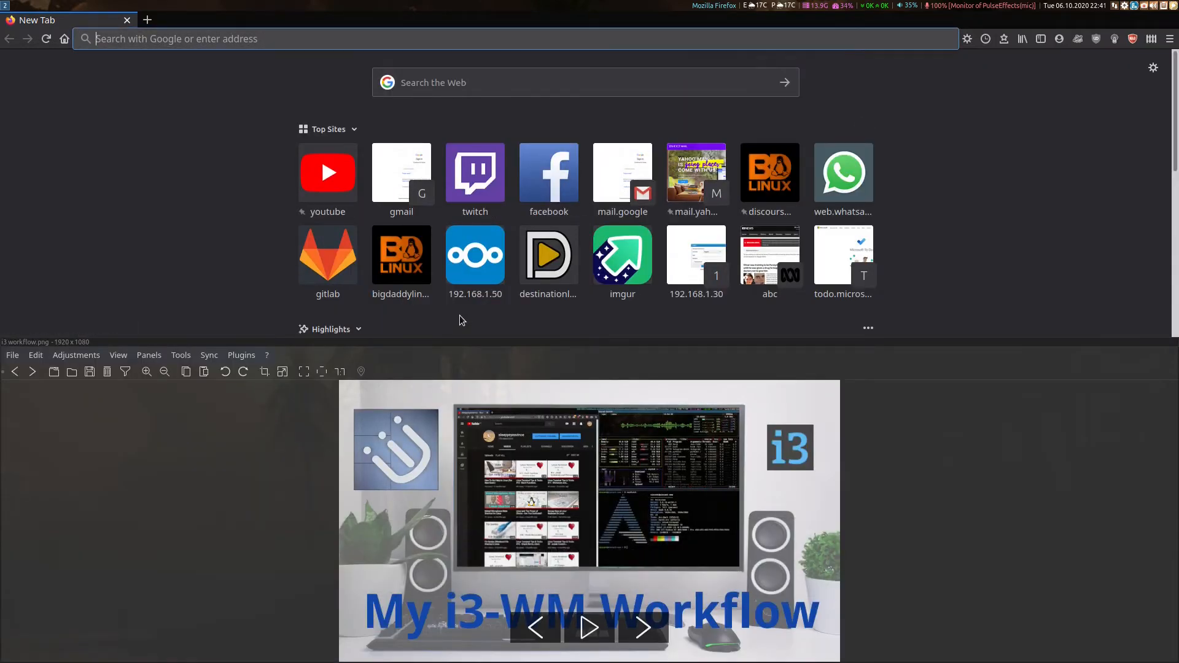
key("shift+super+Down")
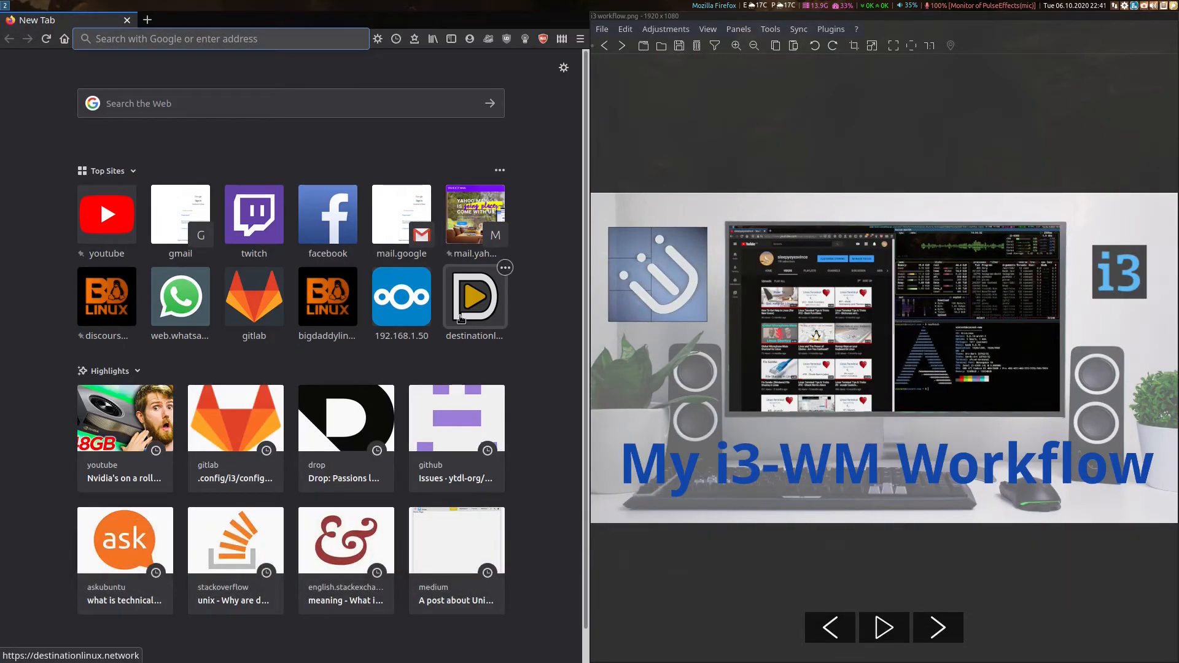
key("shift+super+Left")
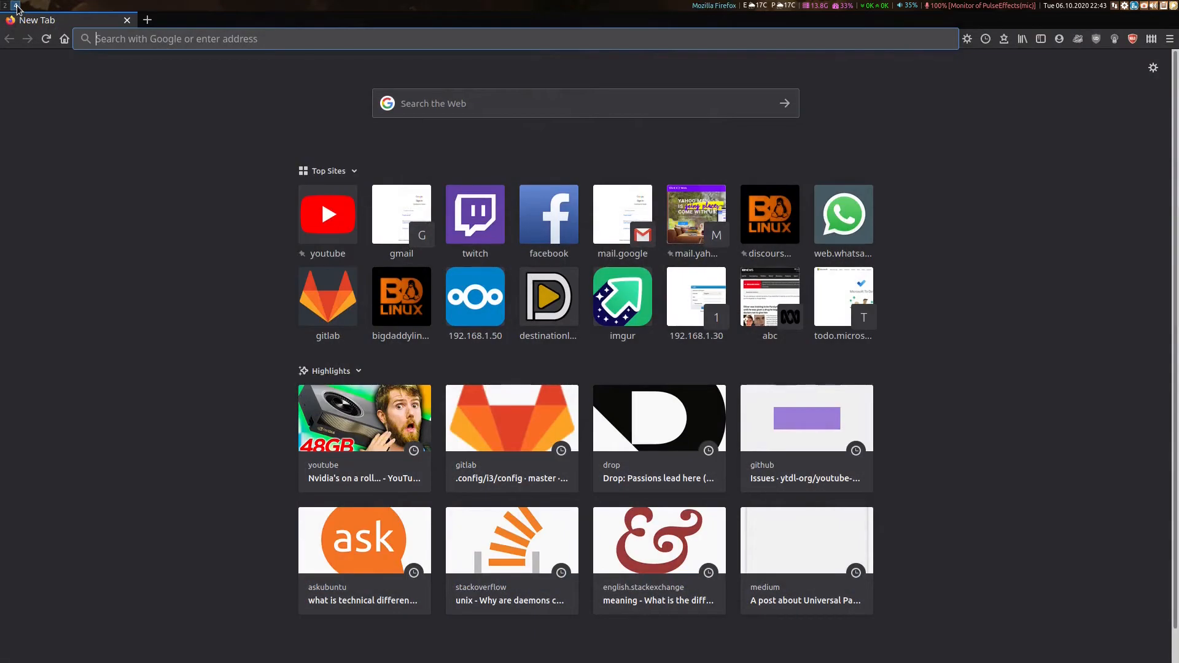
mouse_move(129, 152)
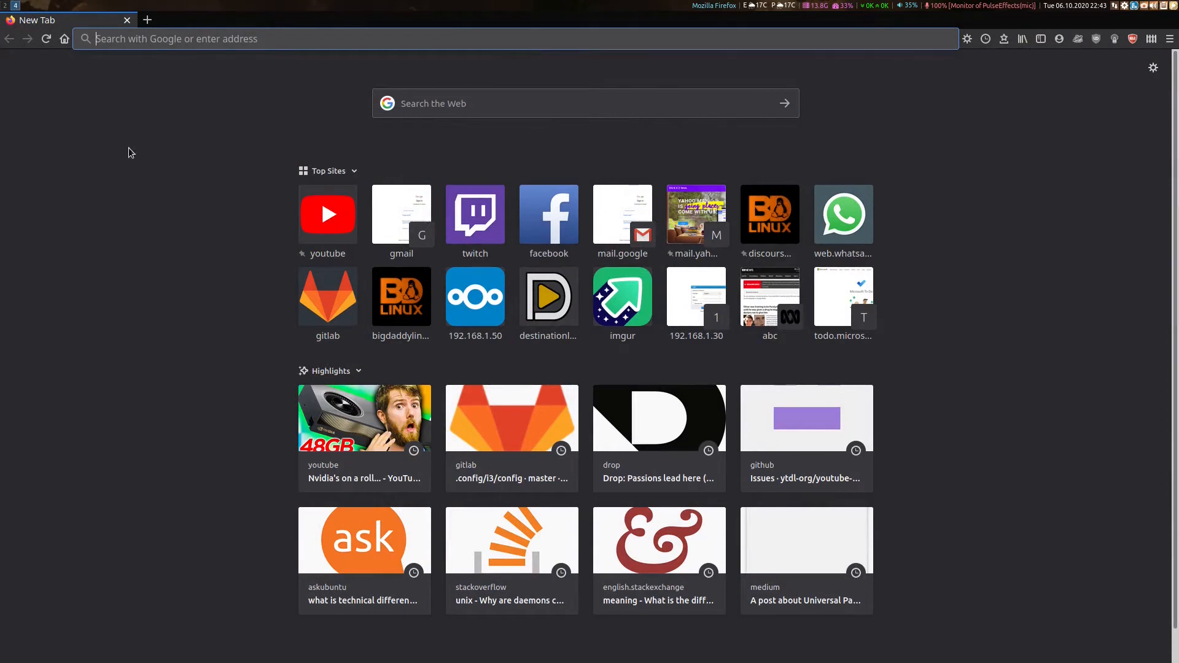
mouse_move(170, 181)
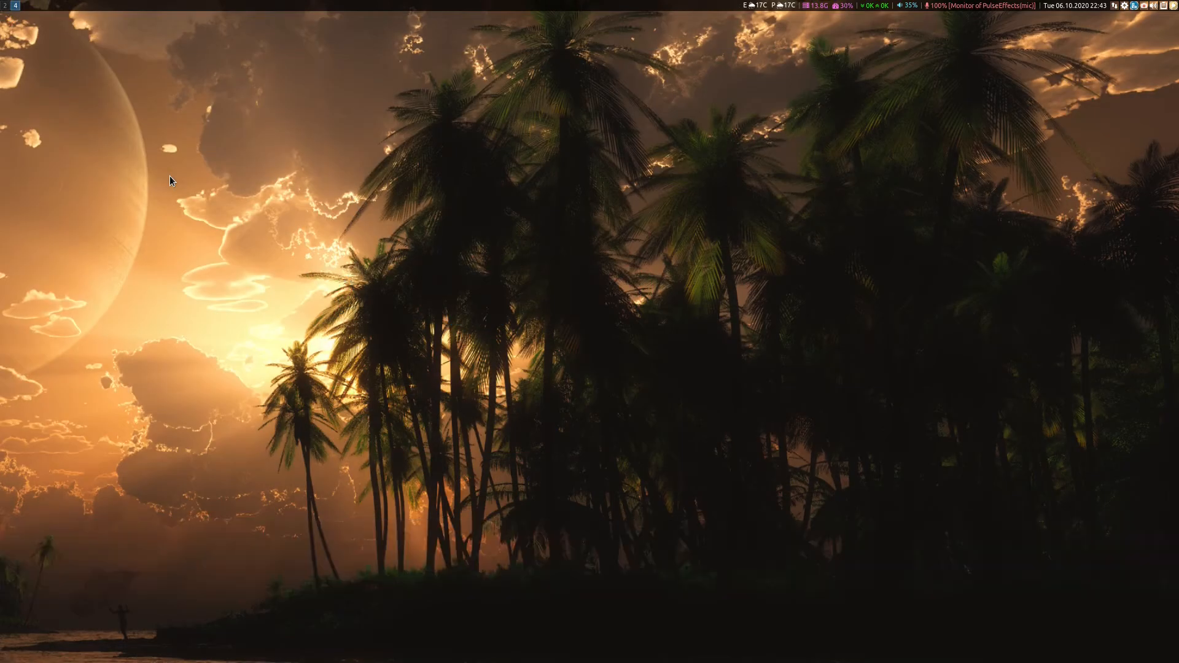
Switch to workspace 2 where Firefox sits right of the image viewer
key("super+2")
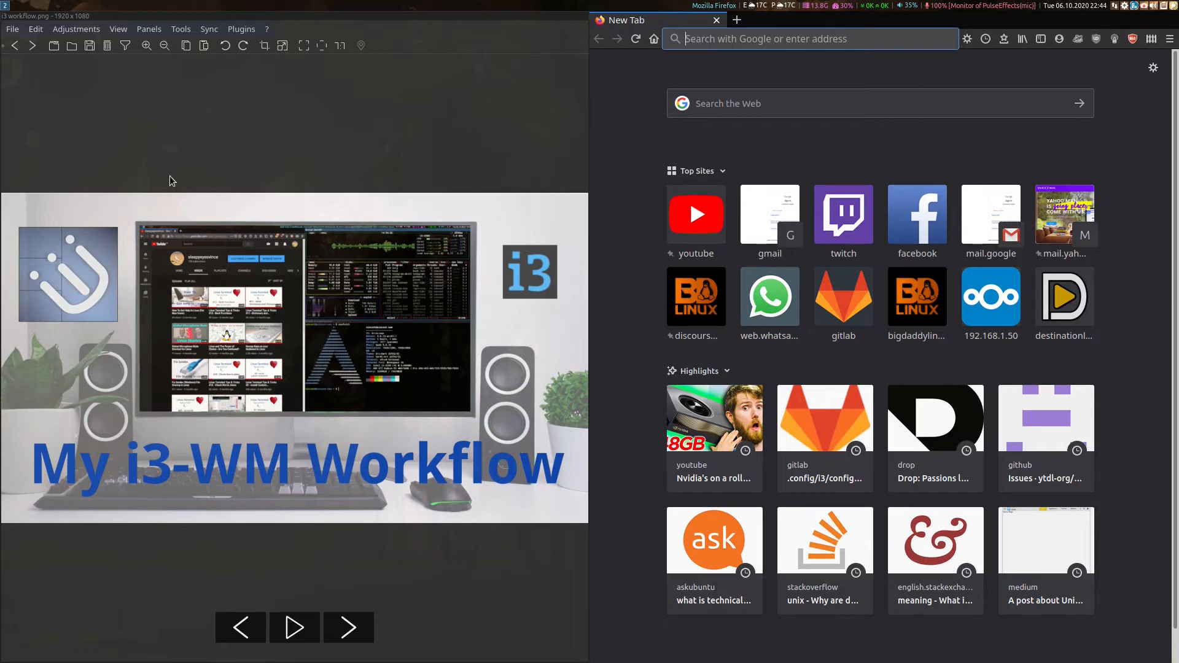
Launch a new terminal to float over the viewer and browser
key("super+Return")
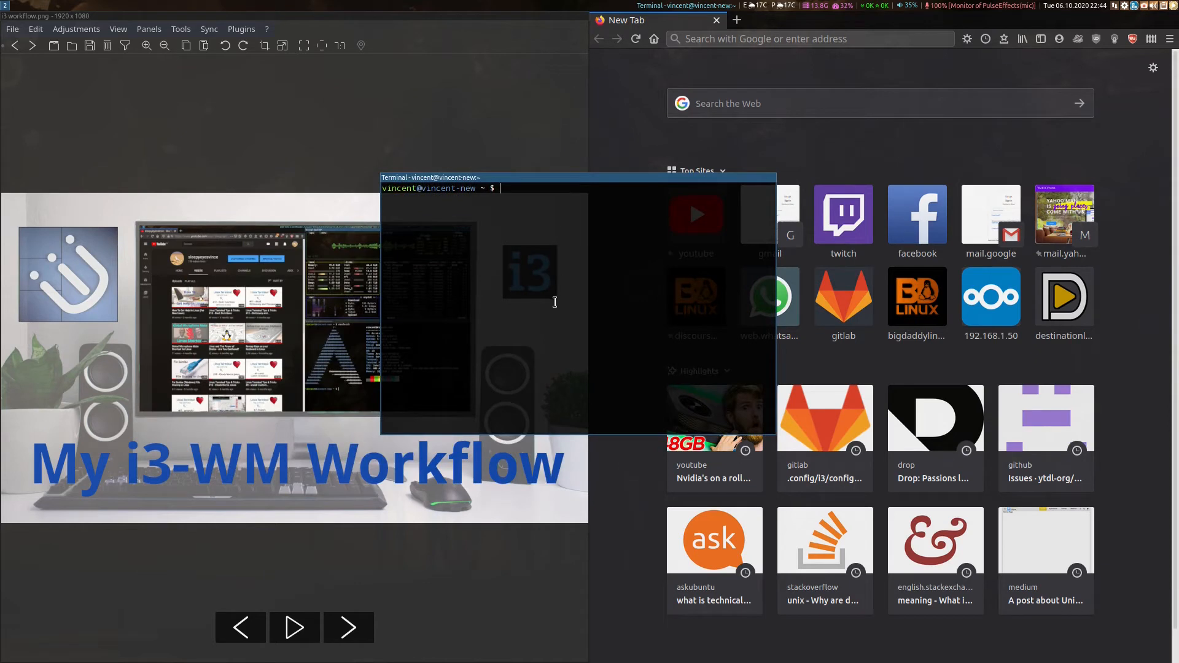
mouse_move(563, 276)
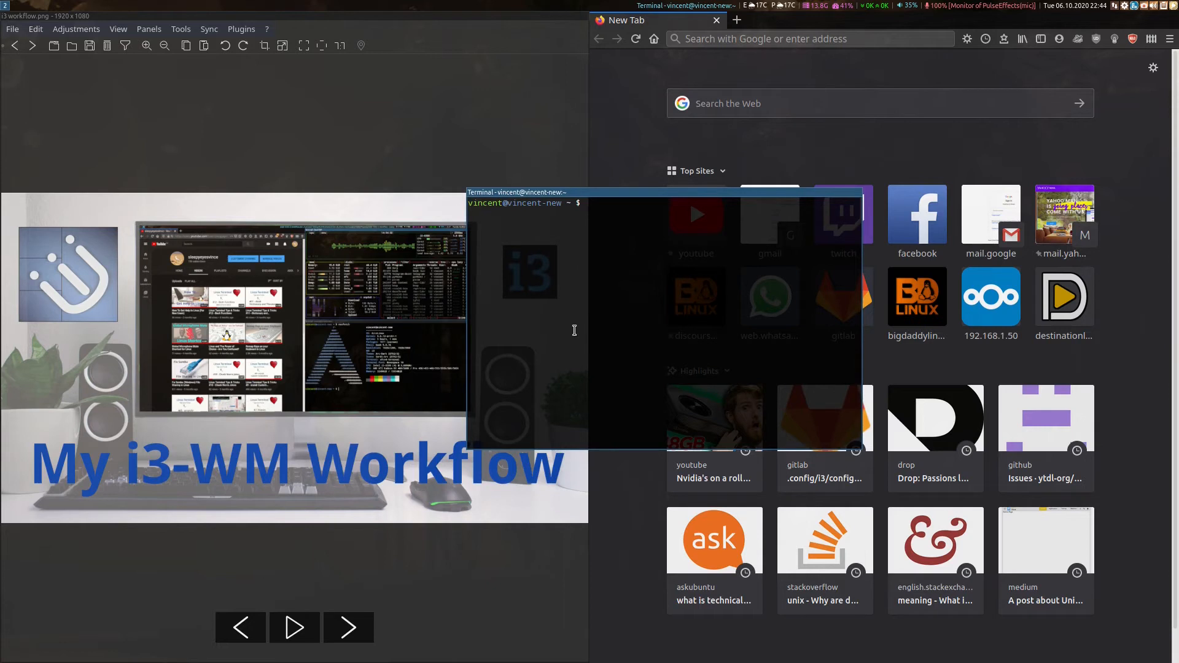
mouse_move(547, 247)
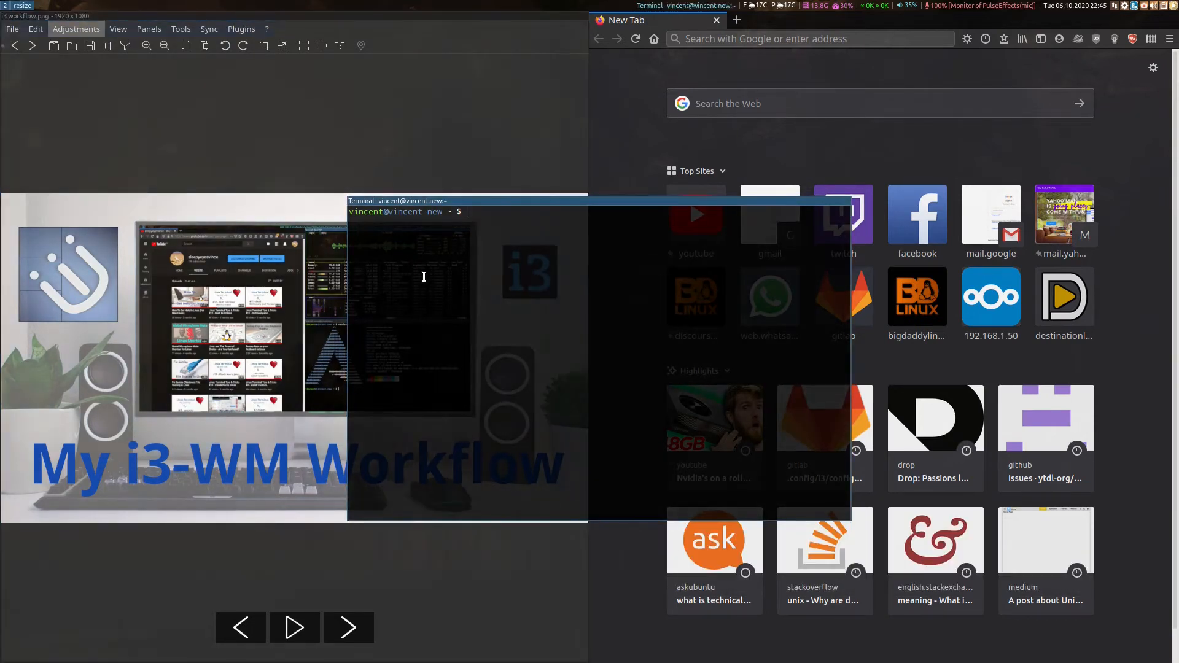
mouse_move(458, 315)
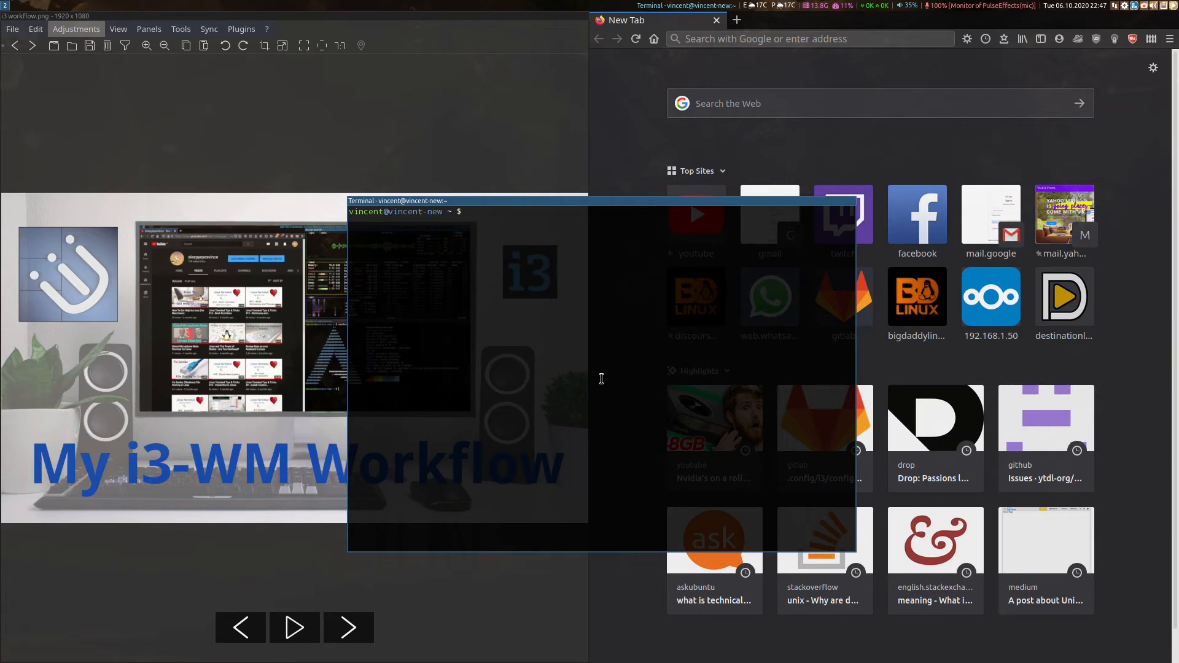
Close the floating terminal, leaving Firefox filling the screen
key("Super+q")
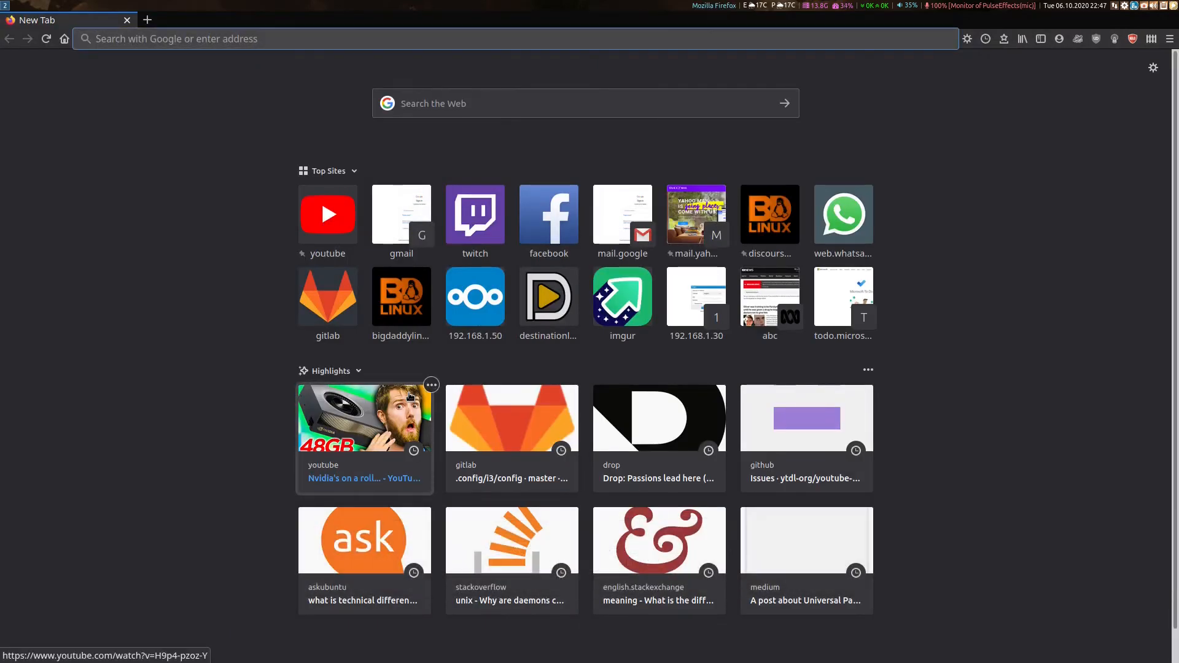
Navigate to the sleepyeyesvince GitLab page in the address bar
type("gitlab.com/")
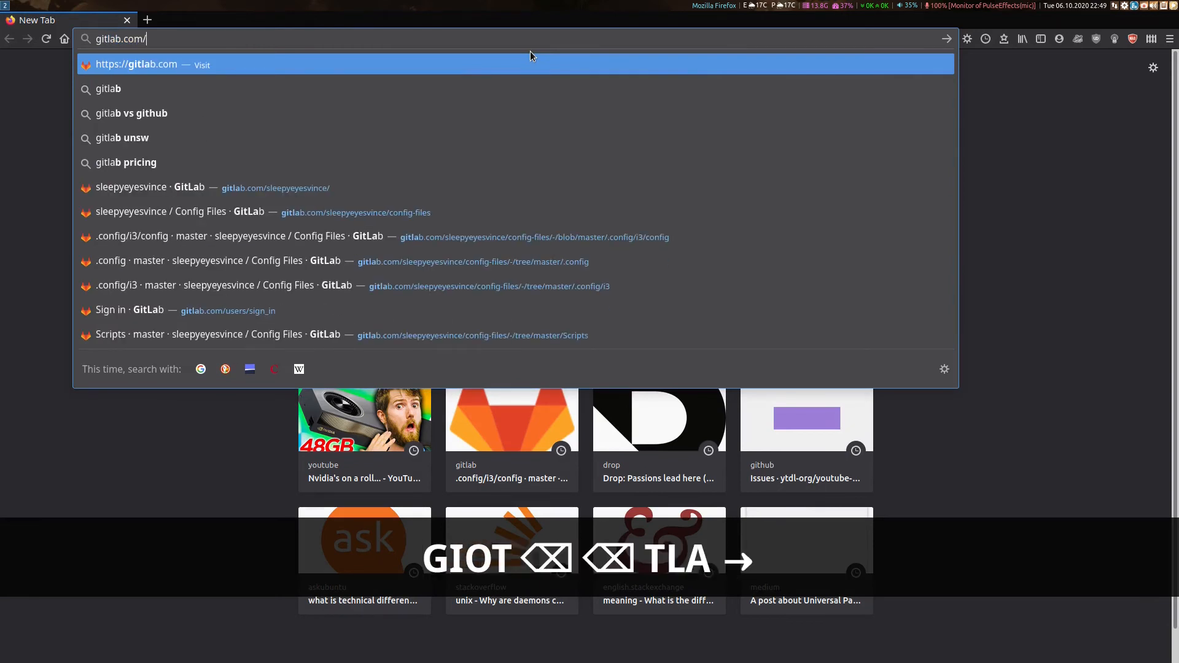
type("sleepyeyesvince/config-files")
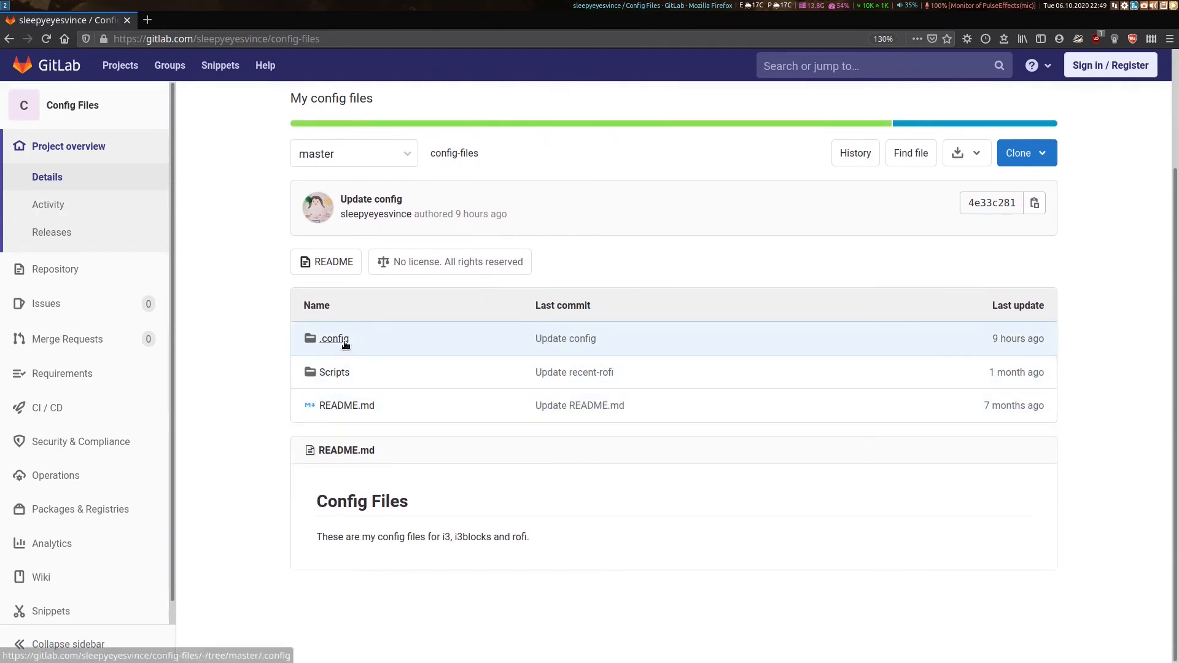
Drill into .config/i3 and open the i3 config file
left_click(334, 339)
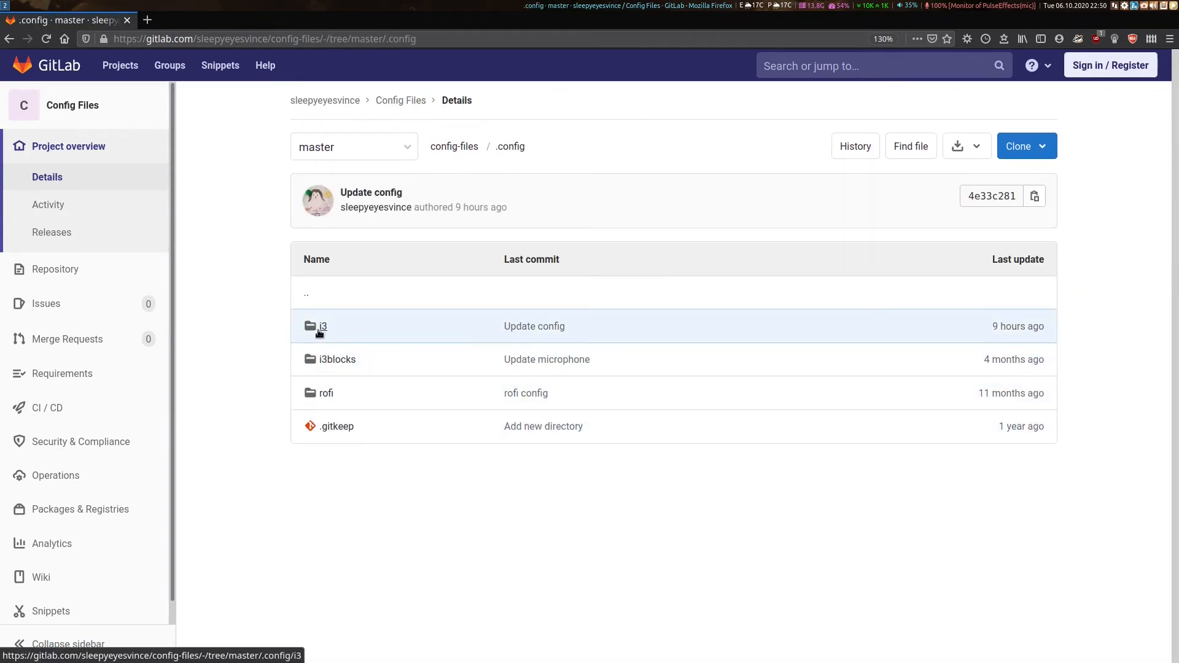
left_click(323, 326)
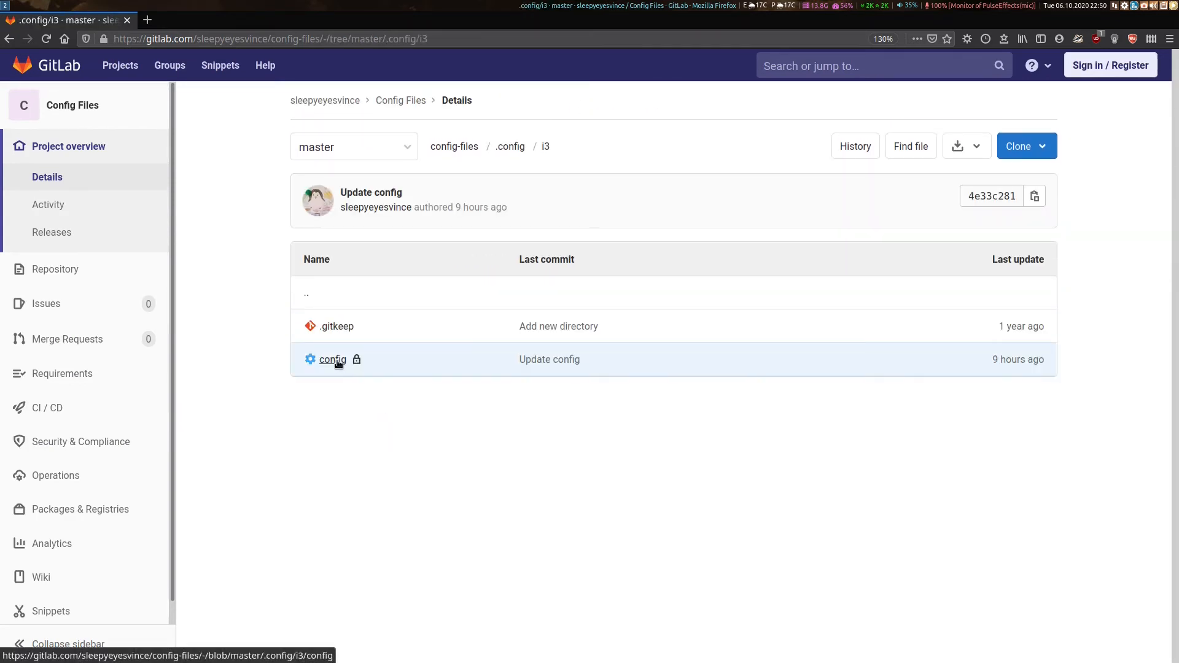
left_click(331, 360)
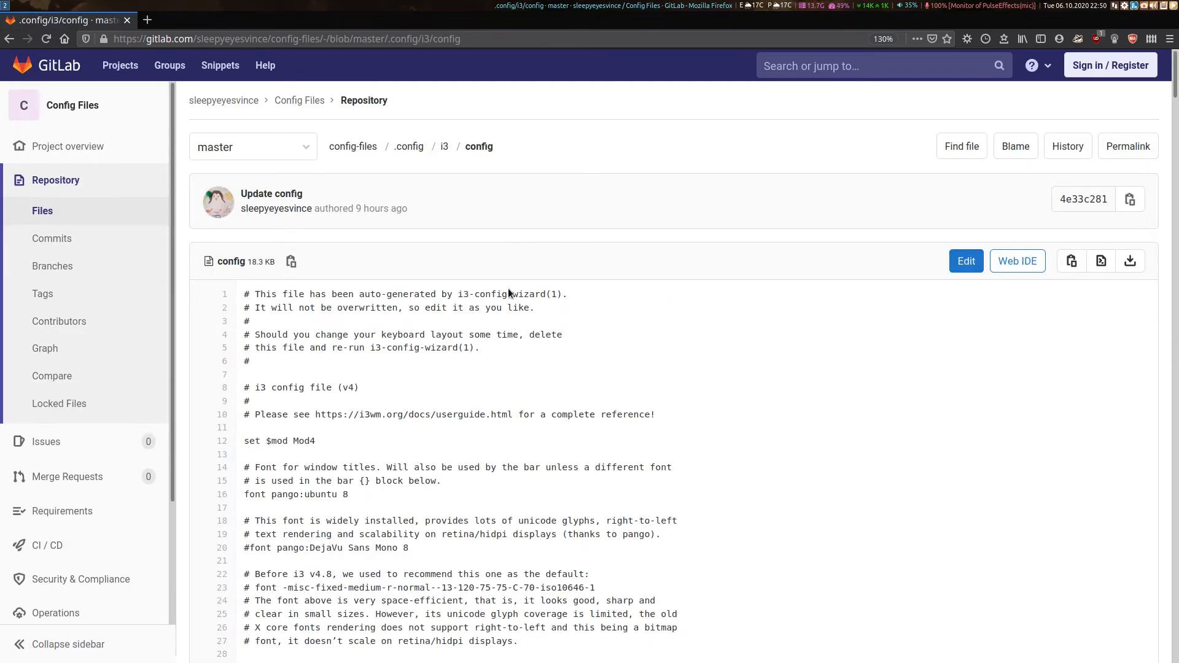
mouse_move(517, 325)
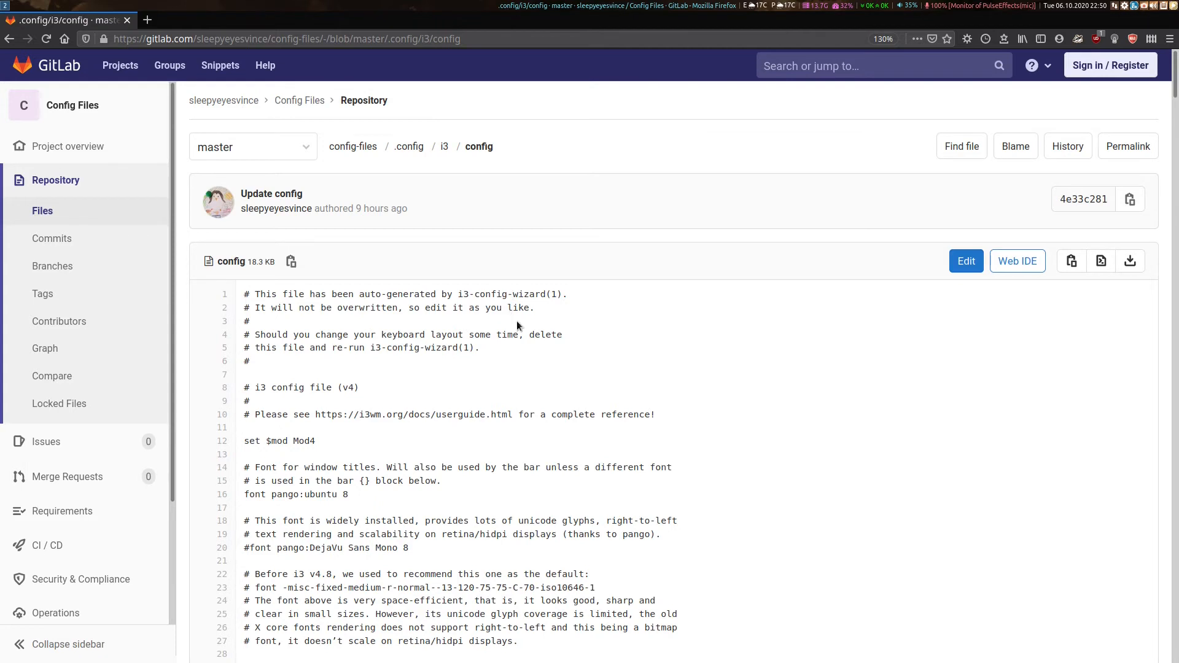
Highlight startup program entries including gnome-screensaver in the i3 config
scroll("down", 3)
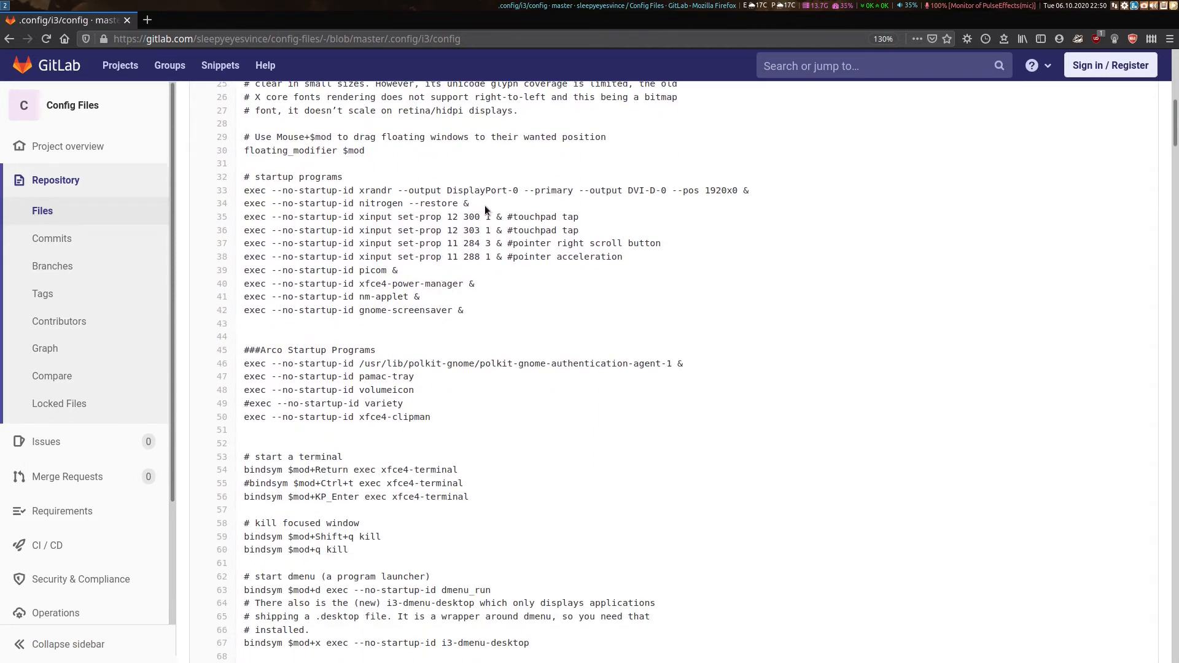
double_click(376, 189)
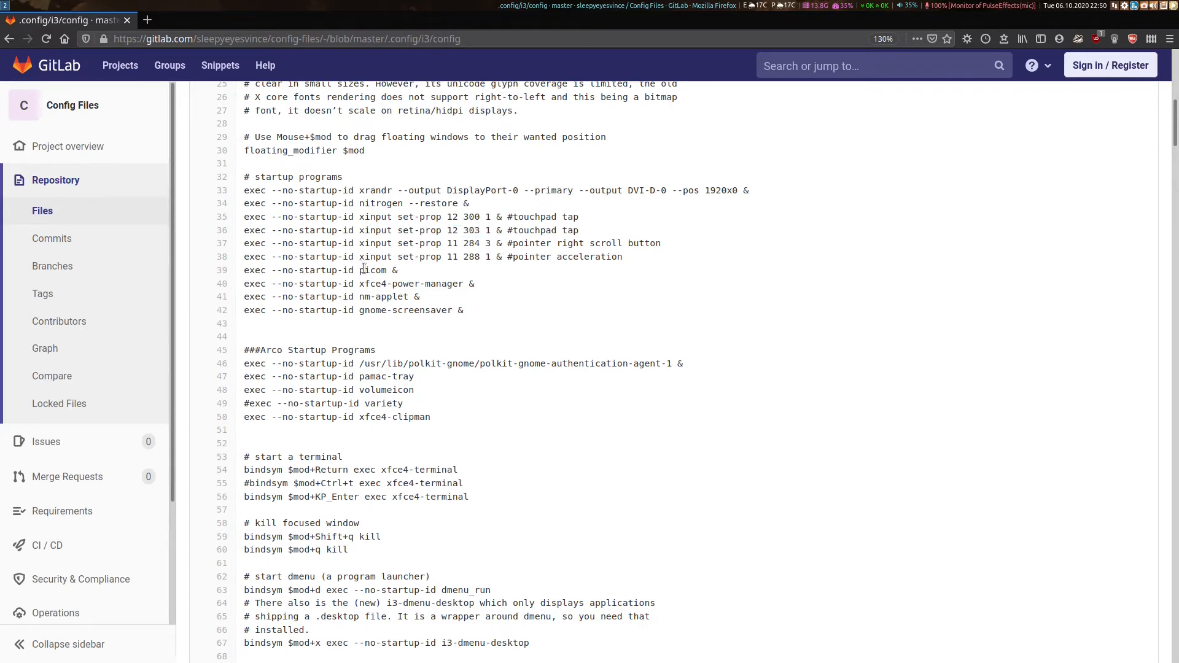
double_click(412, 284)
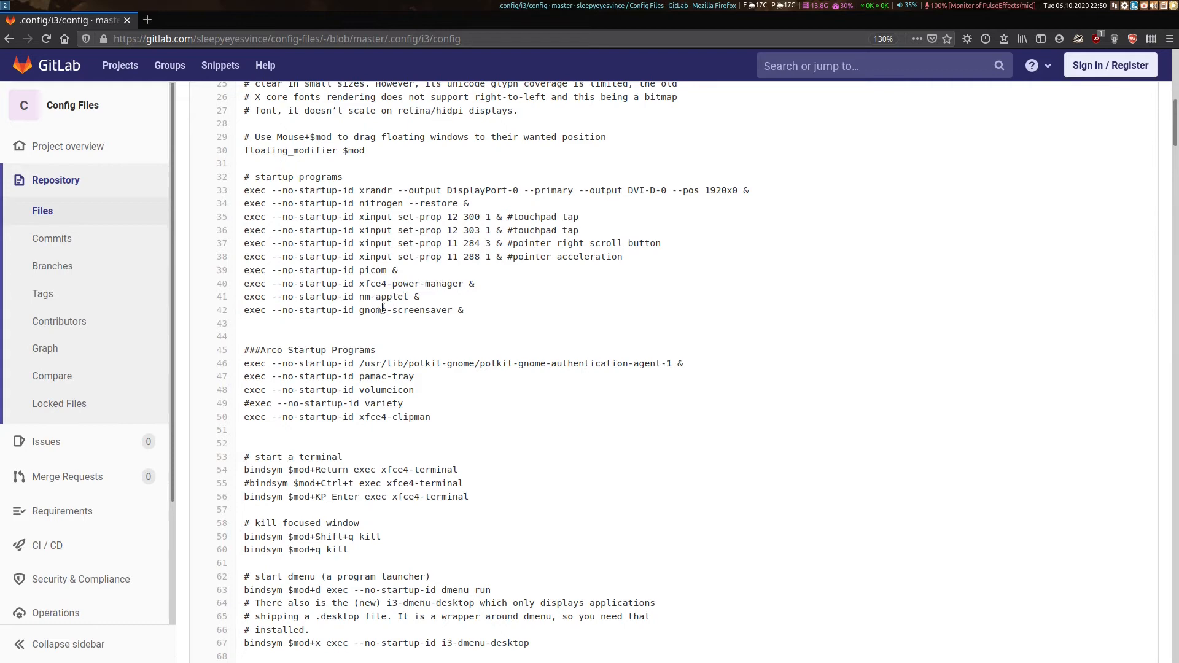
double_click(398, 309)
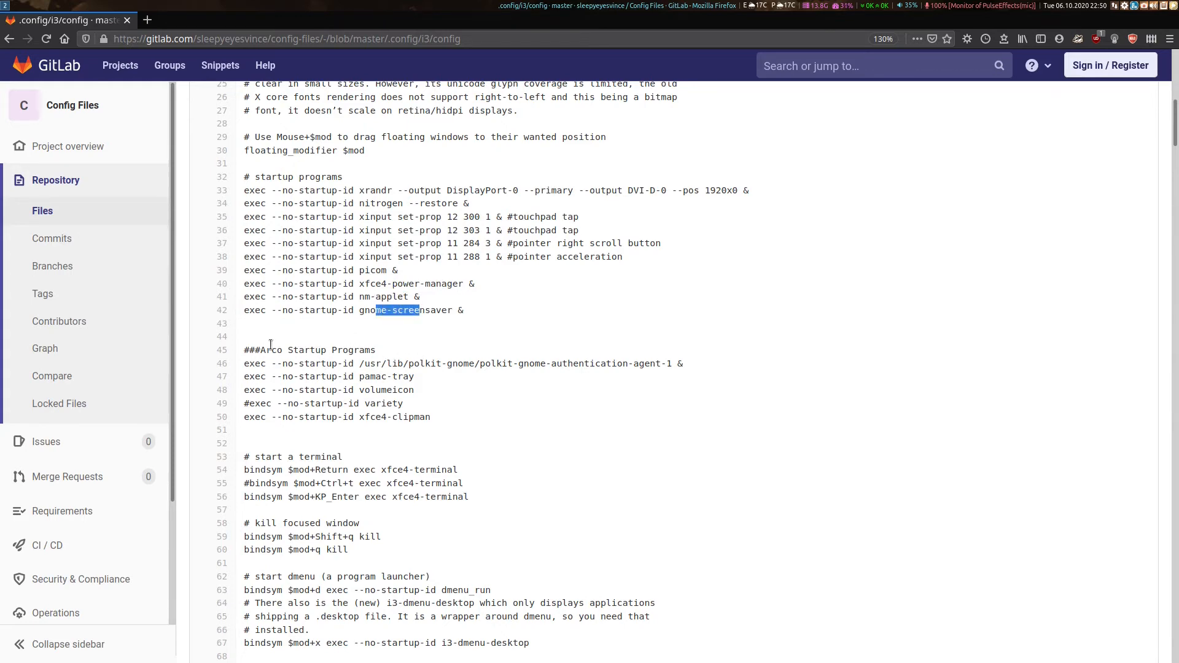
Scroll to the app bindings and highlight the chromium, nemo and remmina launchers
scroll("down", 3)
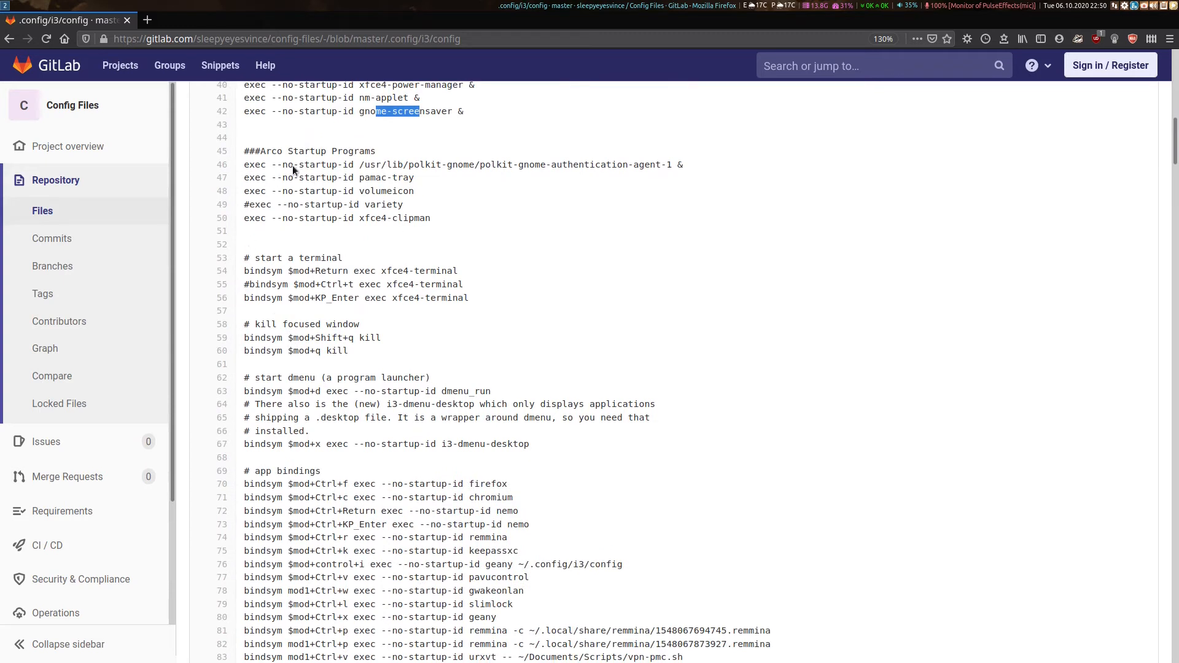
scroll("down", 3)
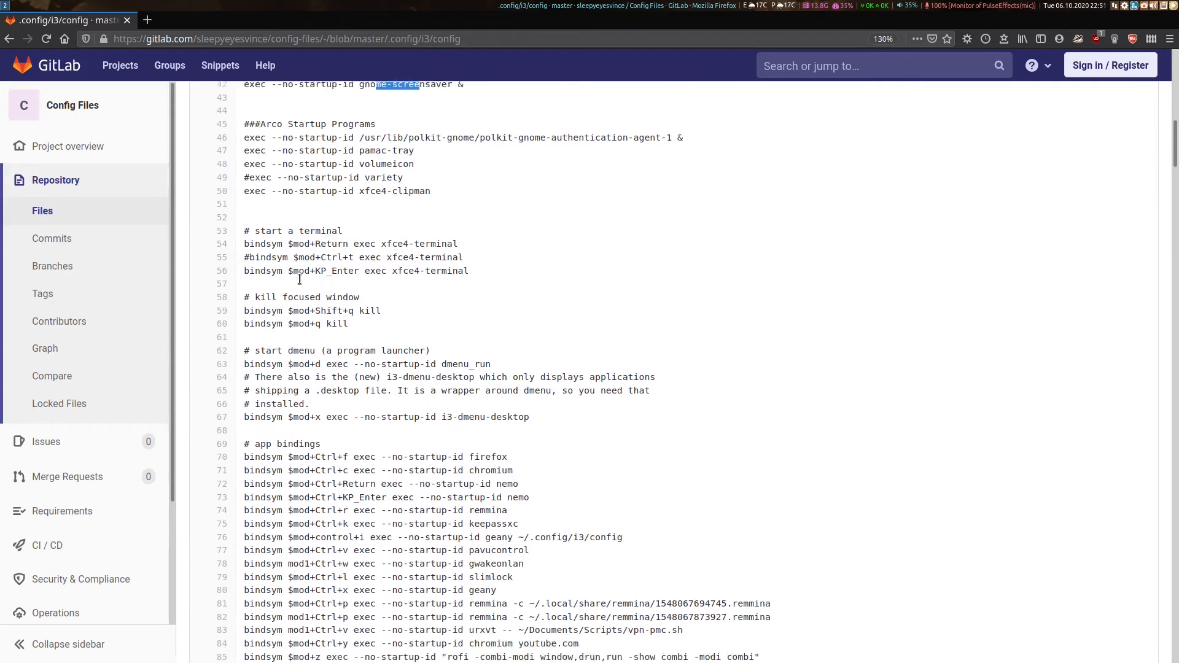
scroll("down", 3)
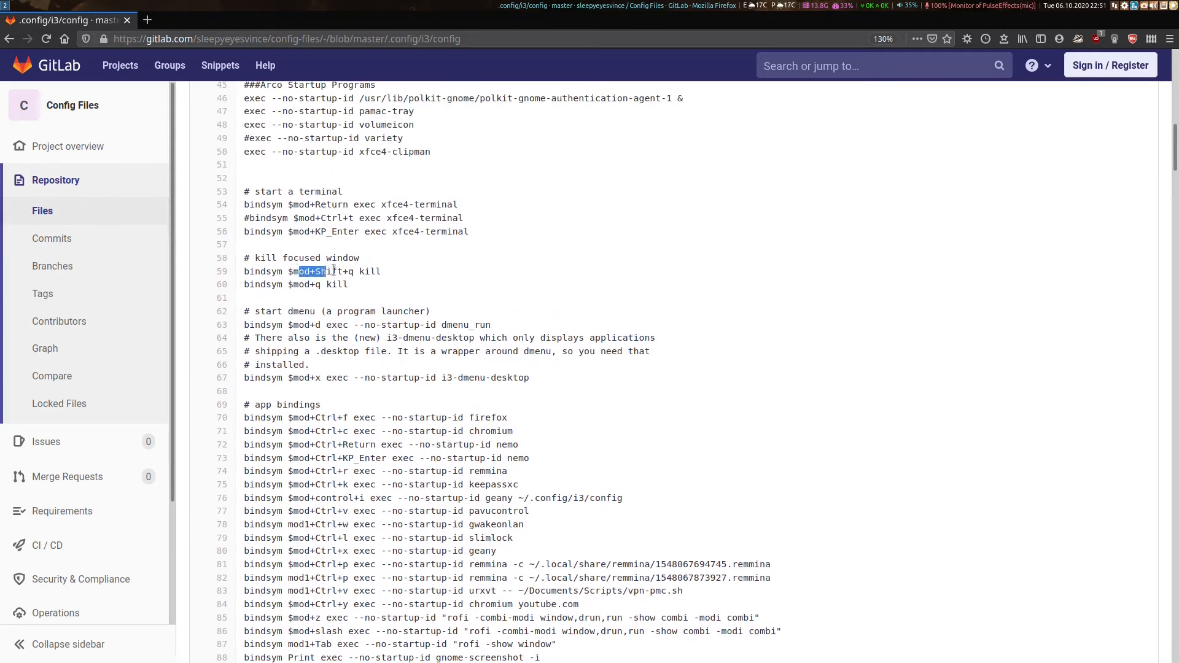
scroll("down", 3)
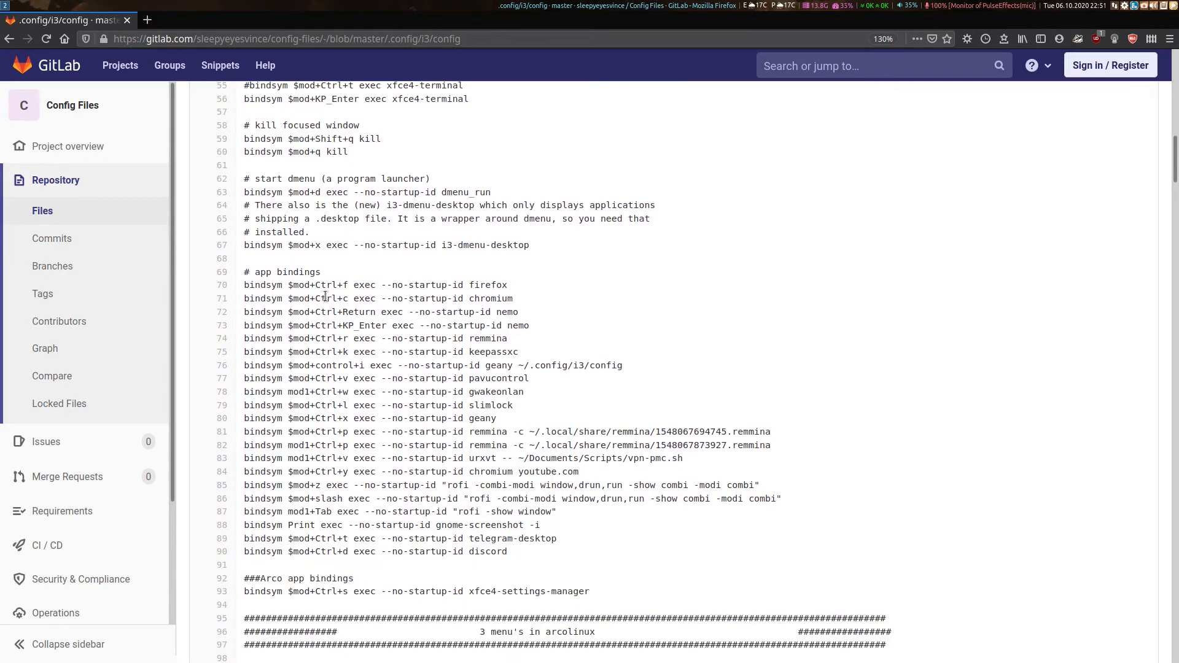
left_click_drag(316, 298, 455, 338)
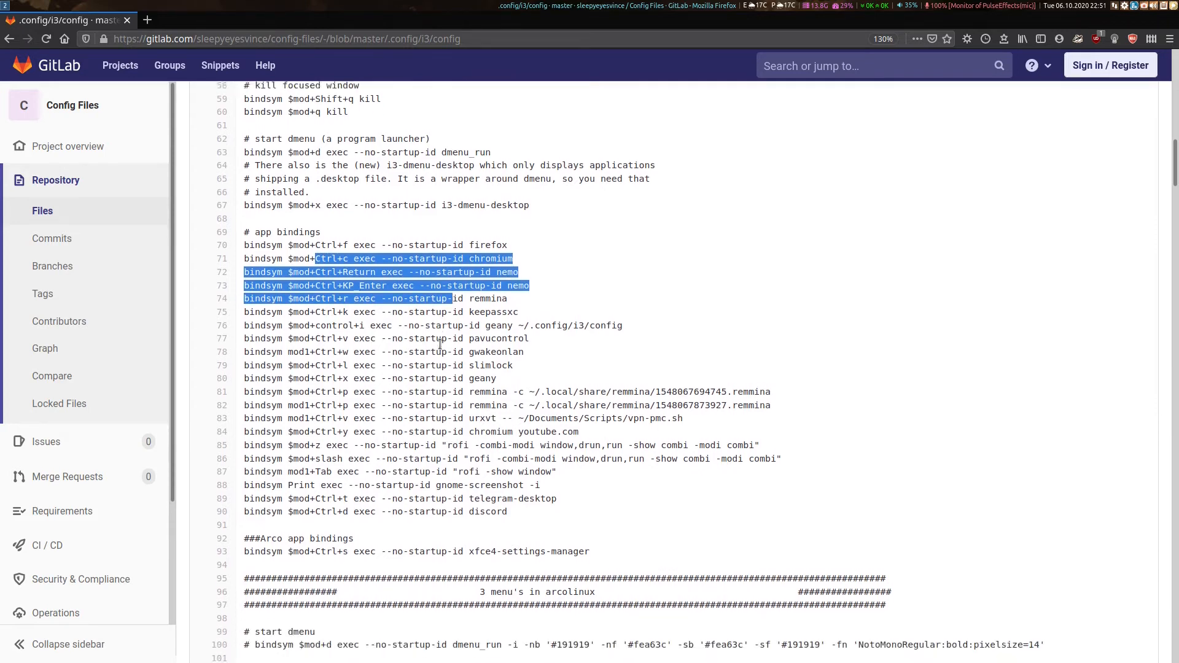
Scroll the config past the focus, layout, workspace and scratchpad bindings to the Shutdown Menu block
scroll("down", 3)
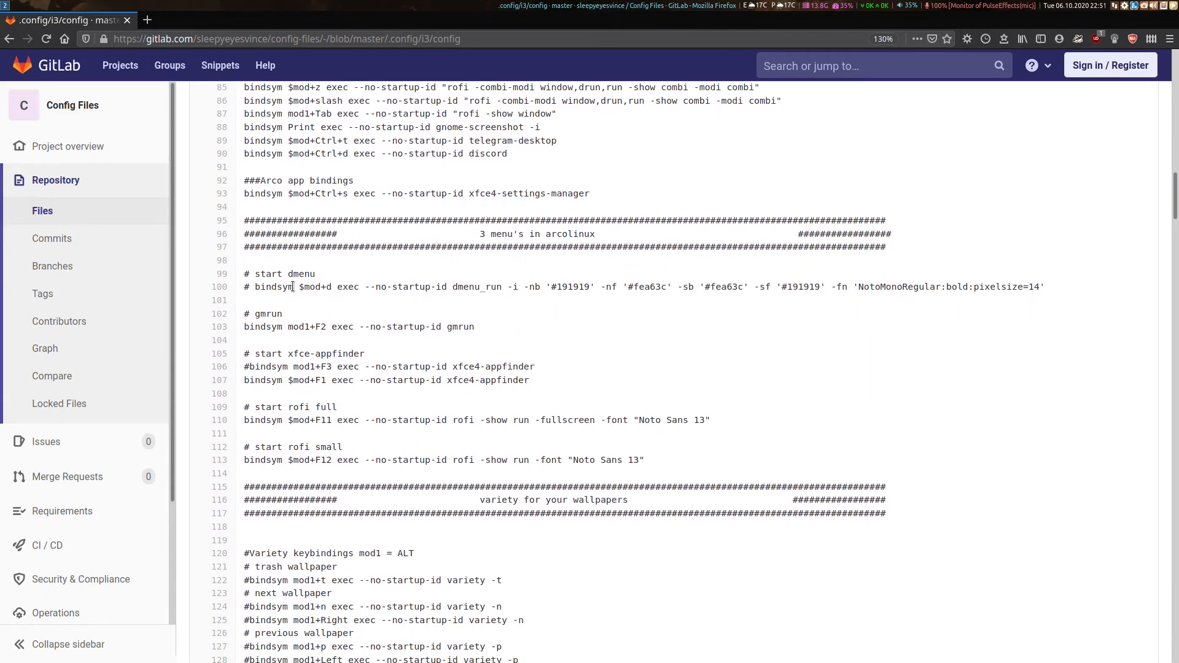
scroll("down", 3)
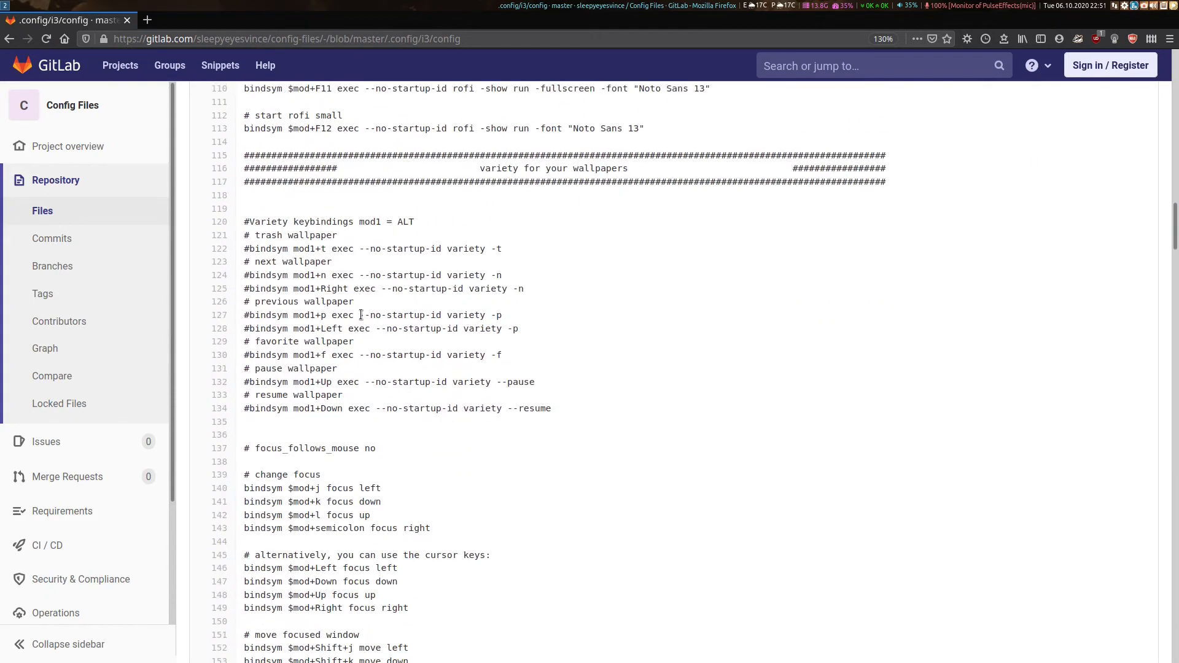
scroll("down", 3)
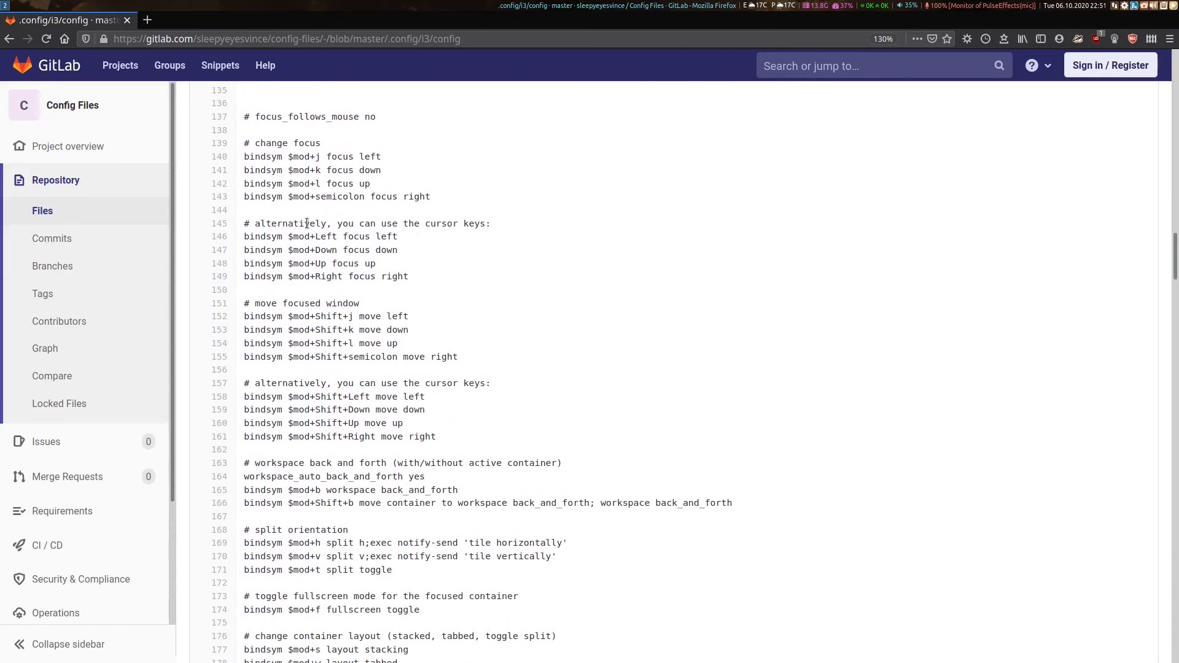
scroll("down", 3)
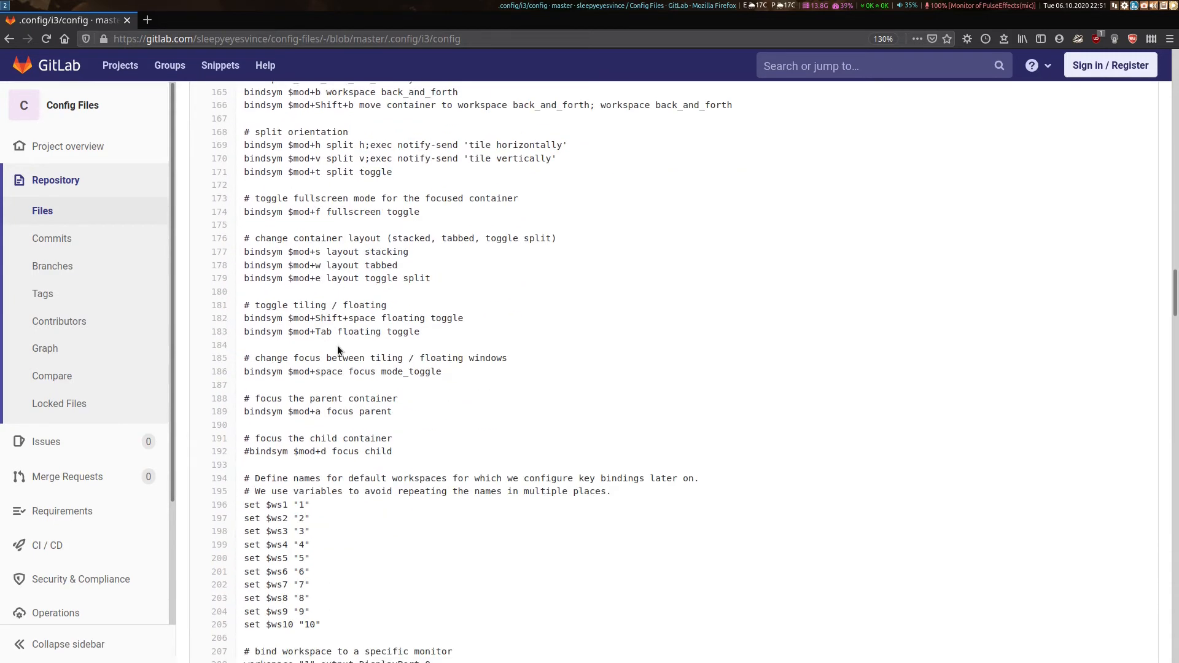
scroll("down", 3)
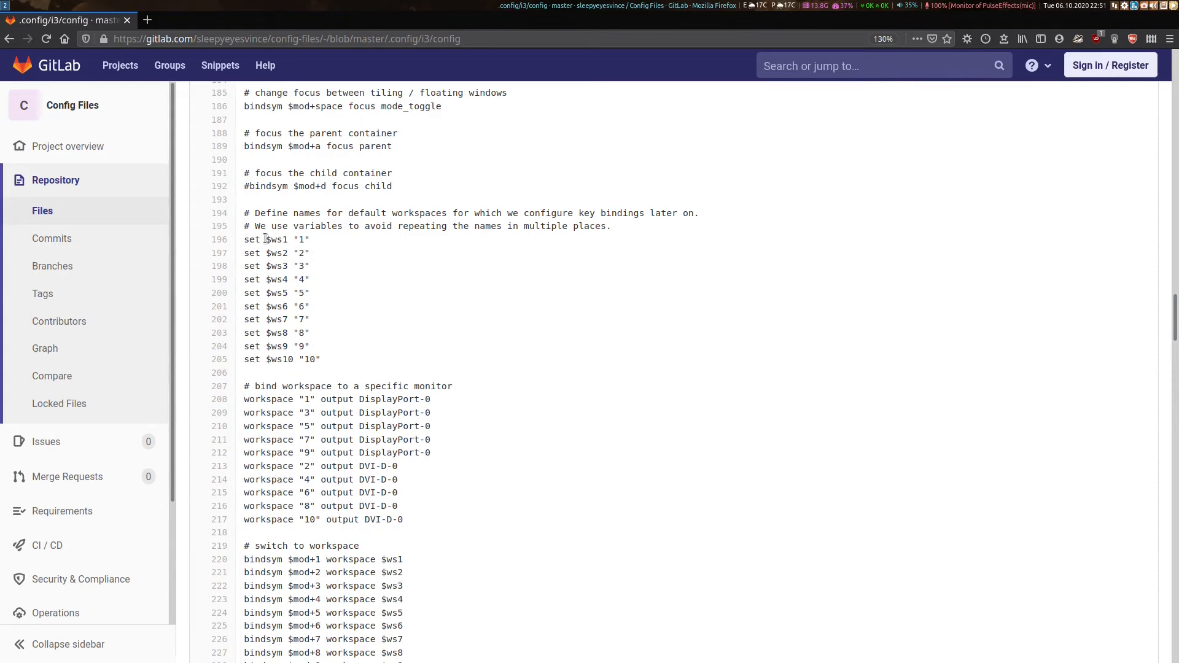
mouse_move(308, 303)
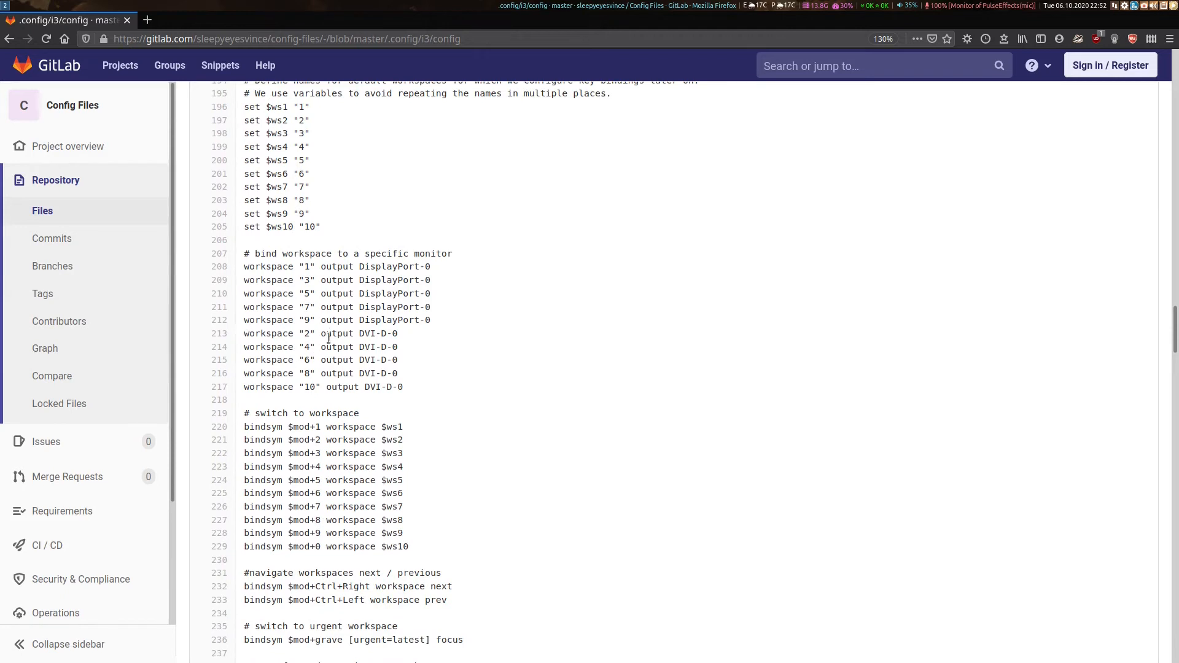
mouse_move(316, 266)
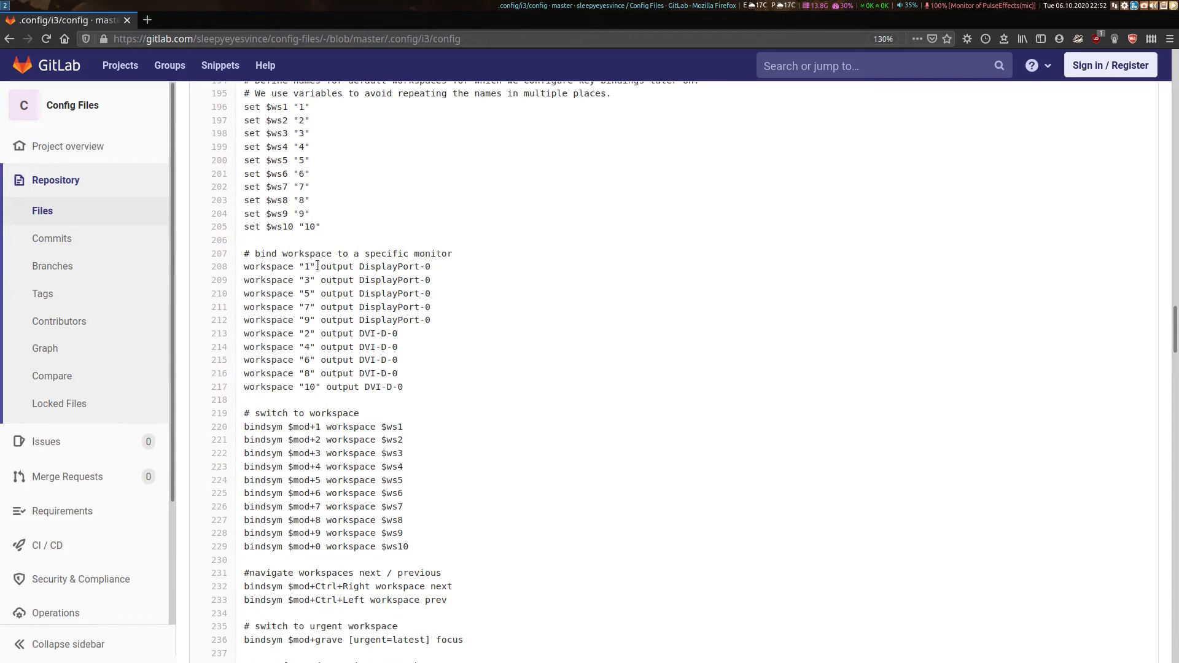
mouse_move(287, 347)
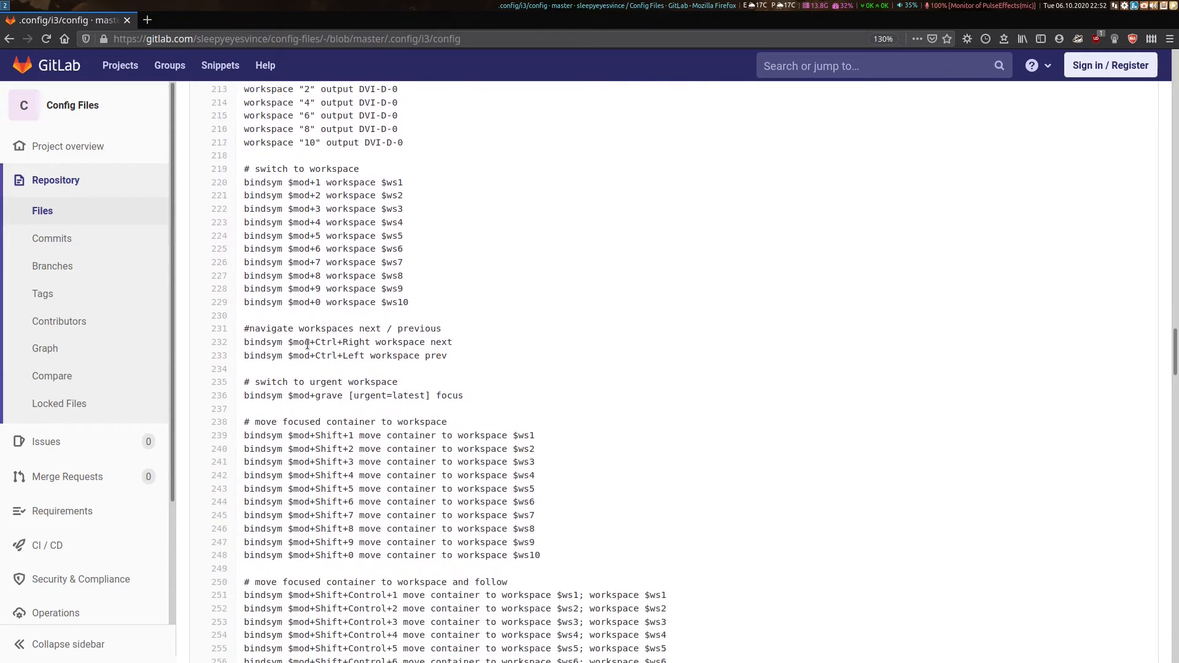
scroll("down", 3)
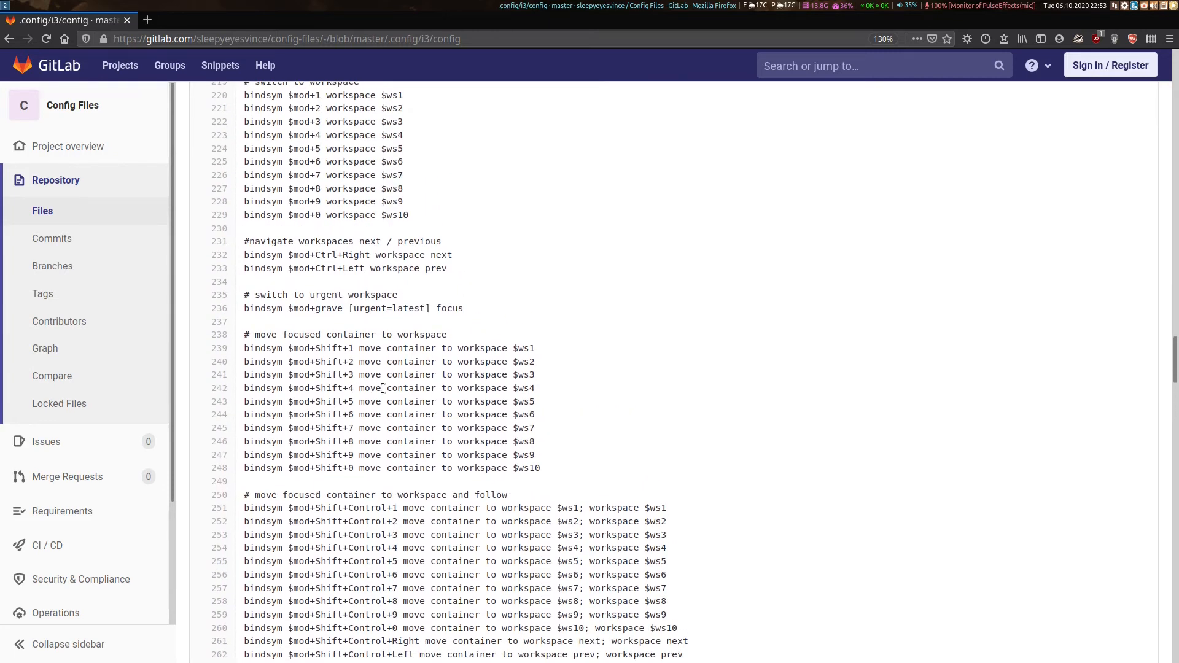
mouse_move(428, 398)
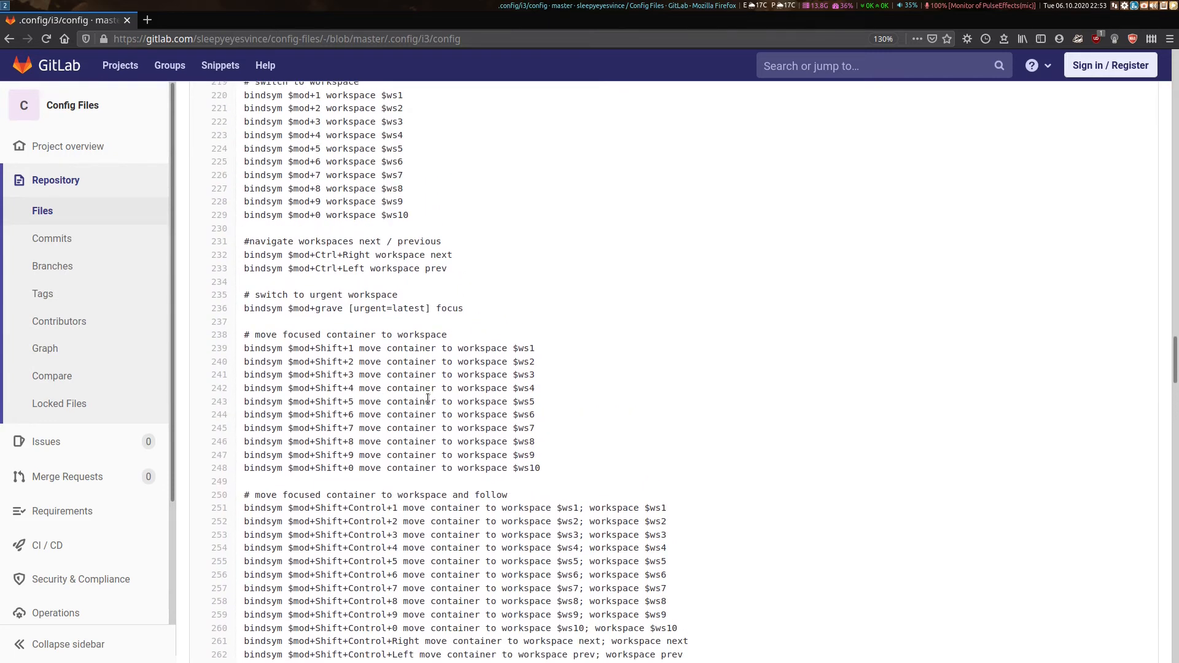
scroll("down", 3)
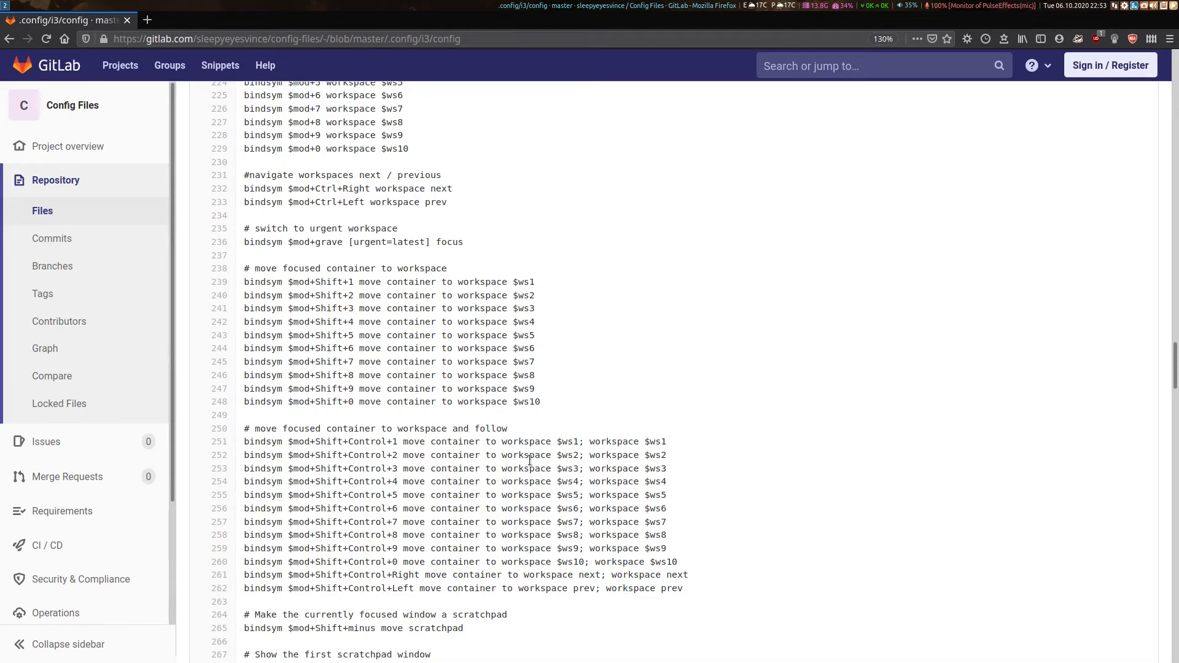
mouse_move(564, 416)
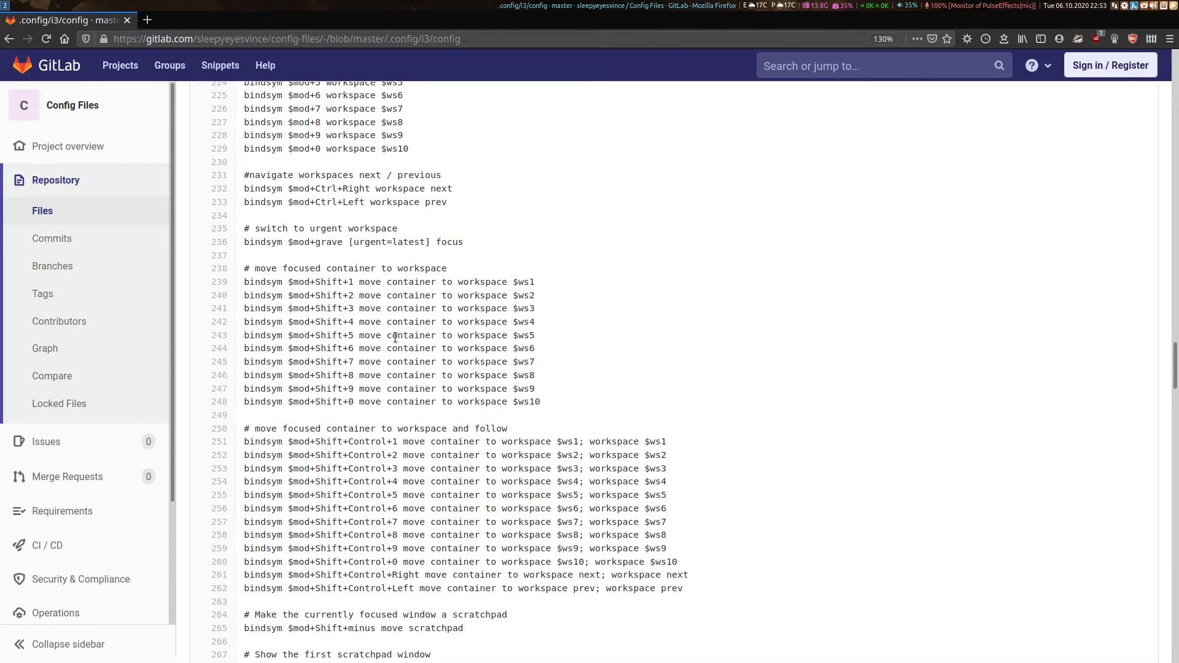
mouse_move(490, 377)
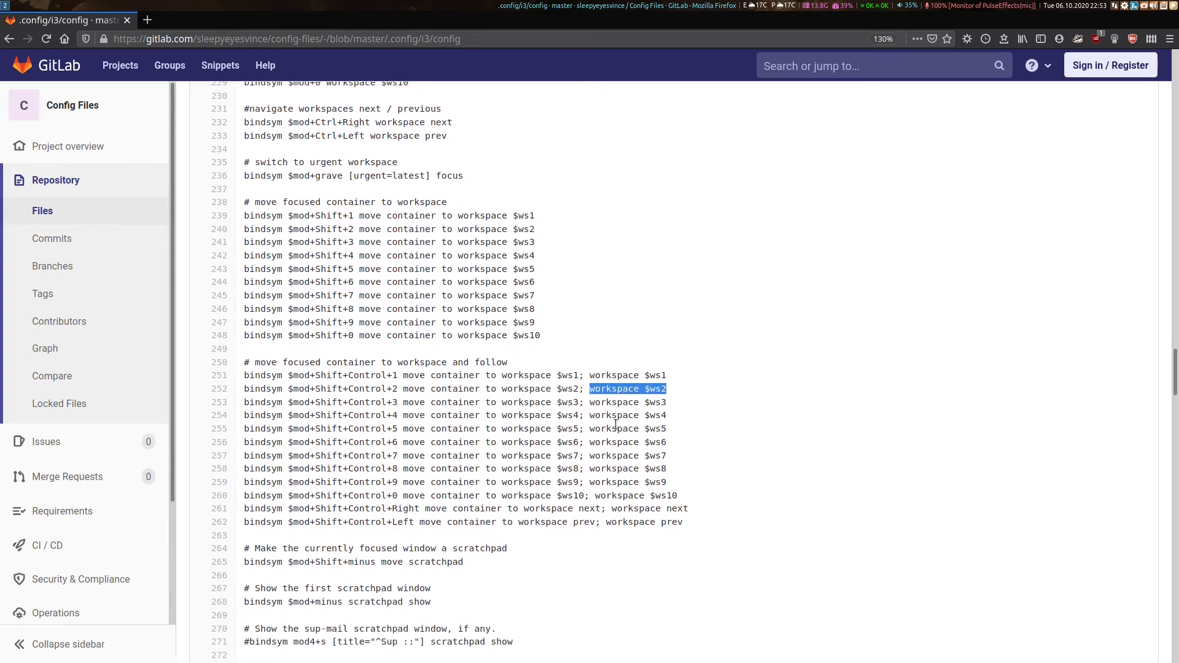
scroll("down", 3)
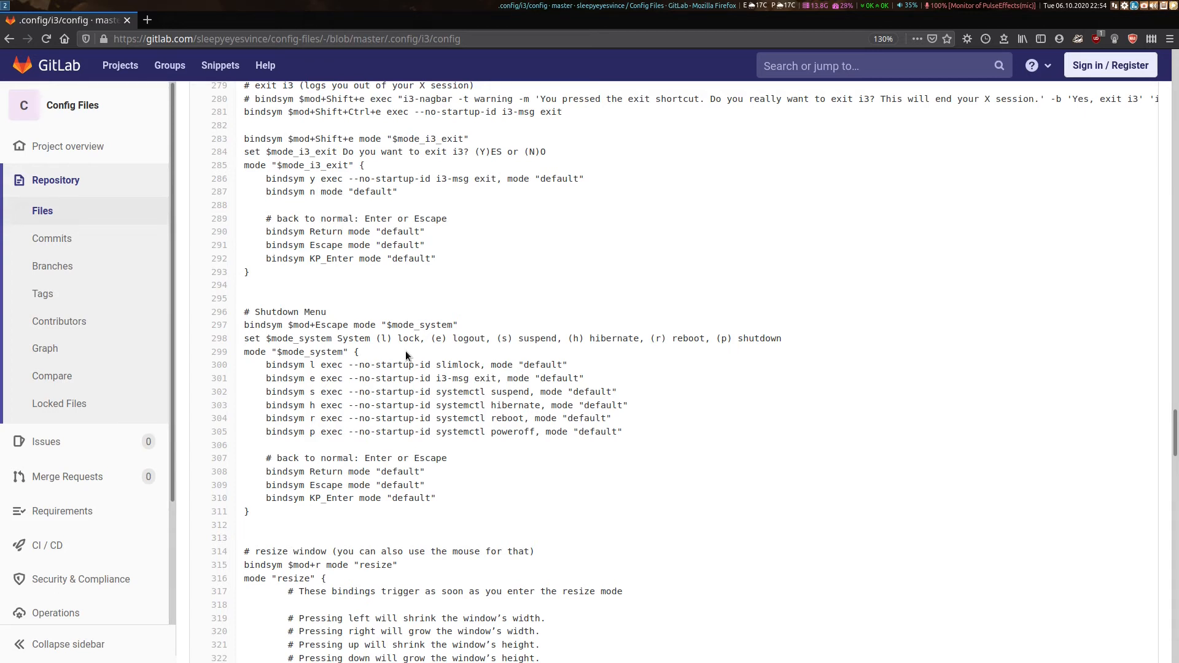
scroll("down", 3)
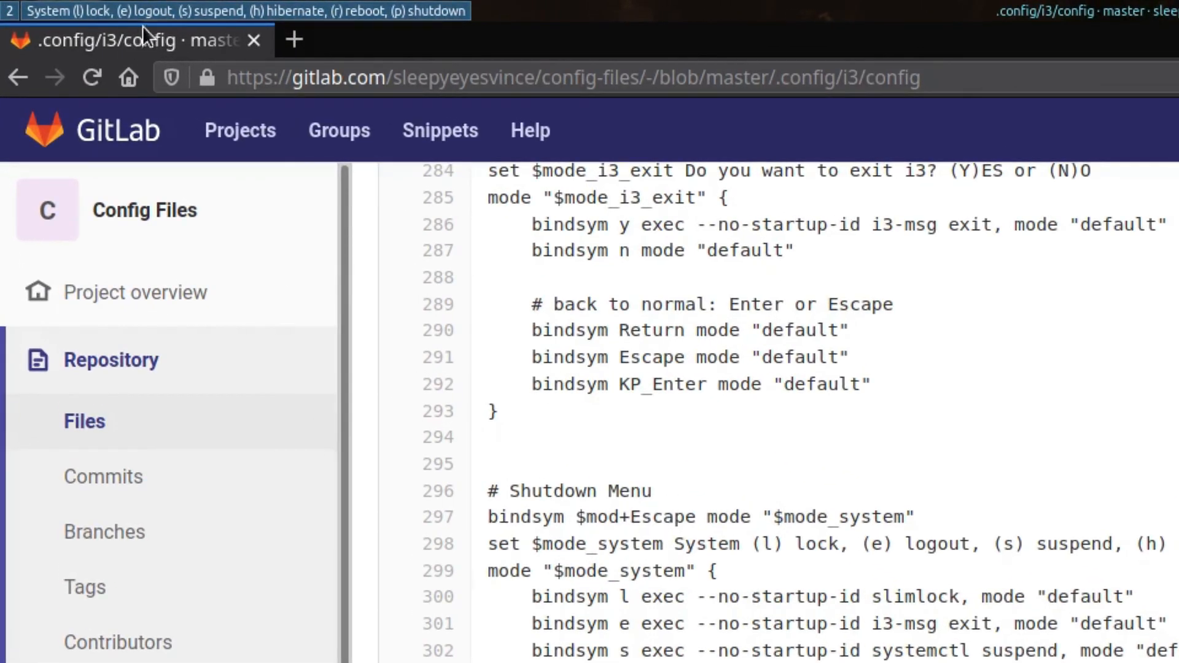
mouse_move(203, 35)
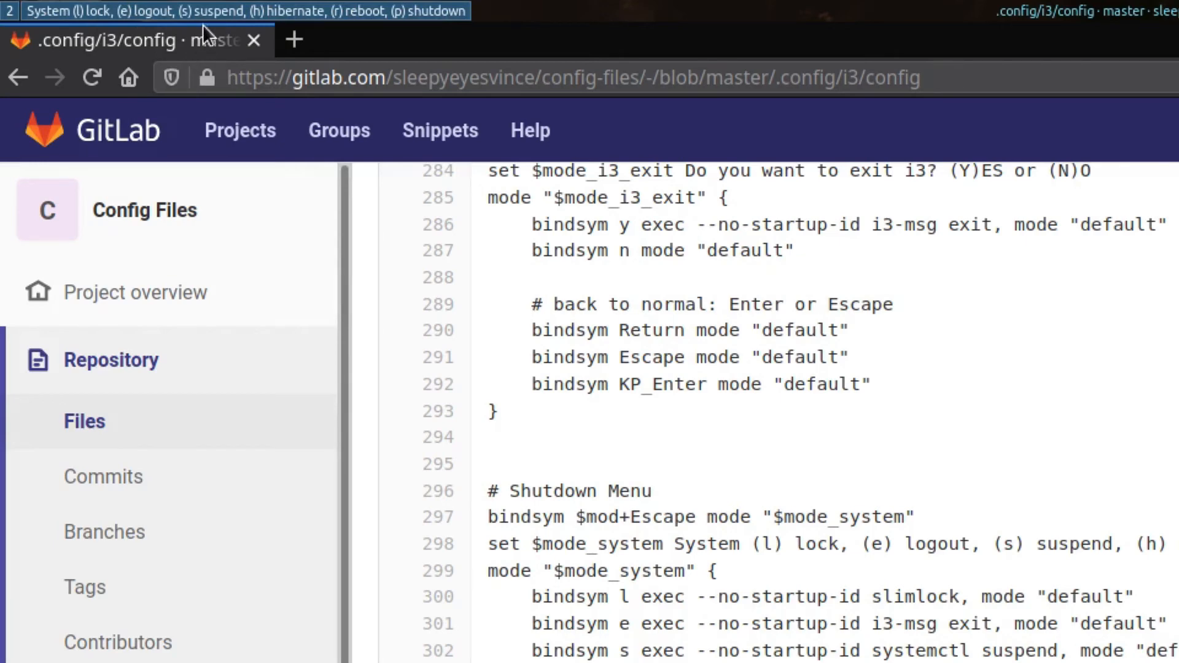
mouse_move(354, 56)
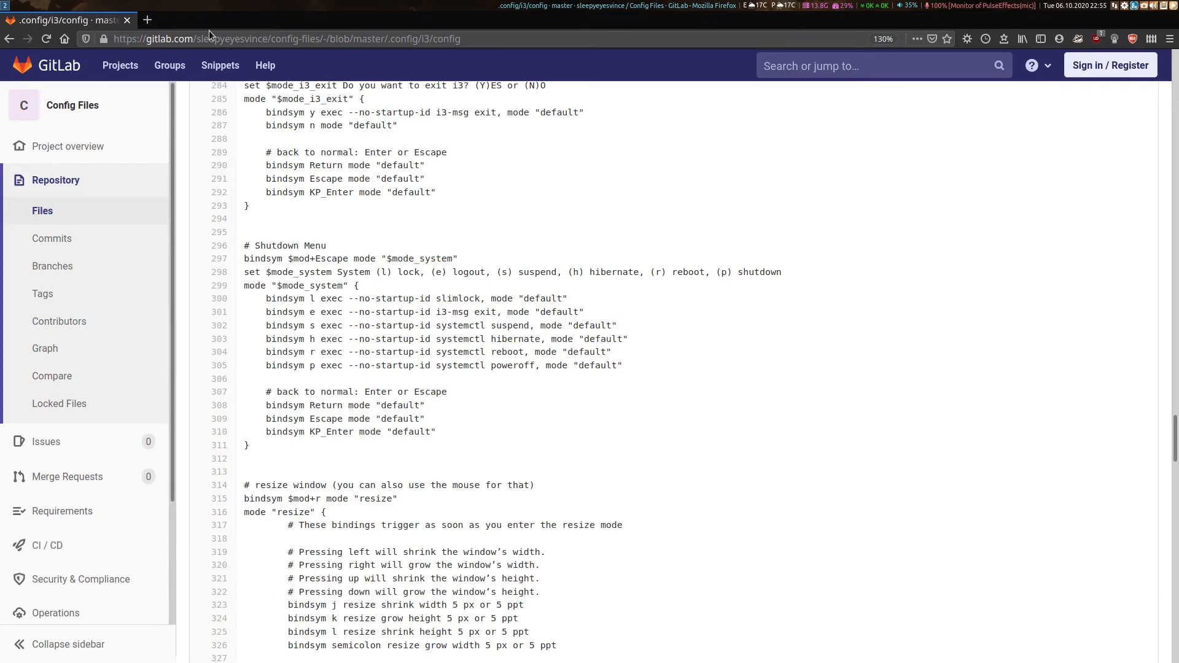
Scroll past the shutdown menu through the remmina and brightness modes to the # volume mode block
scroll("down", 3)
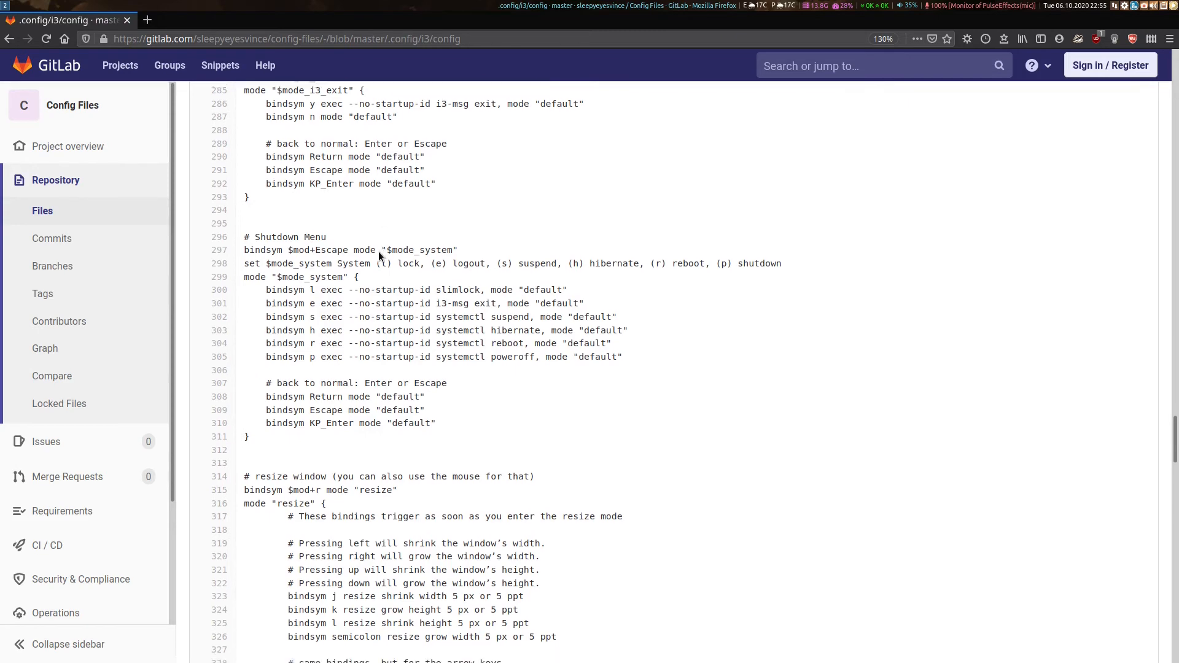
scroll("down", 3)
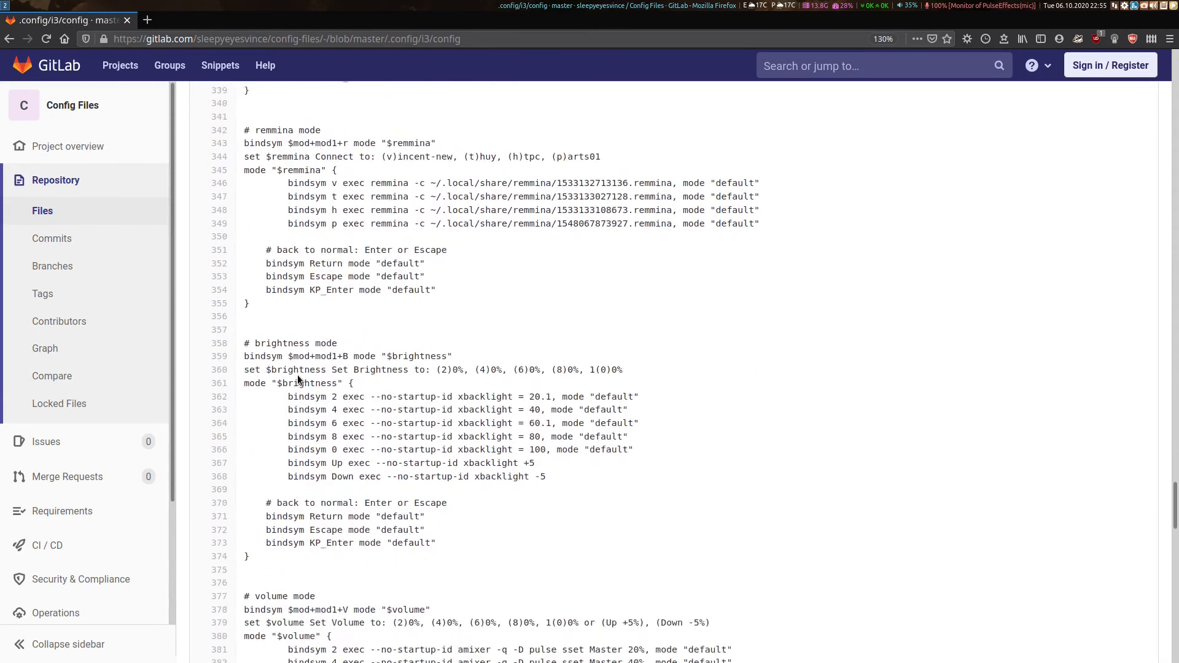
scroll("down", 3)
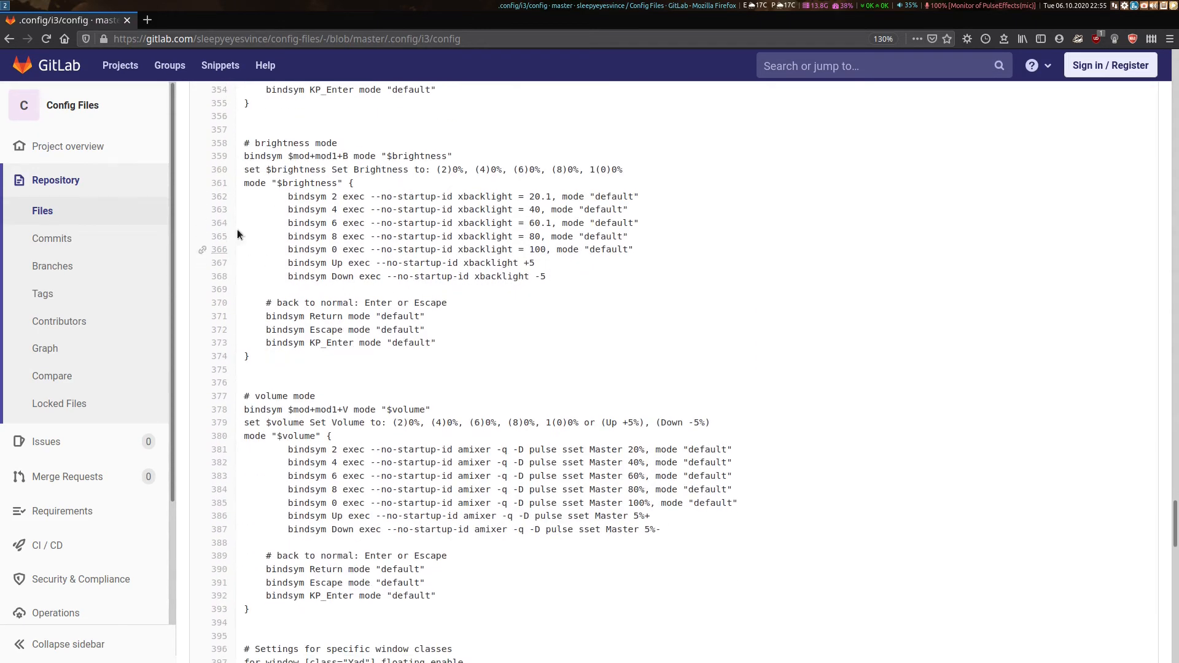
scroll("down", 3)
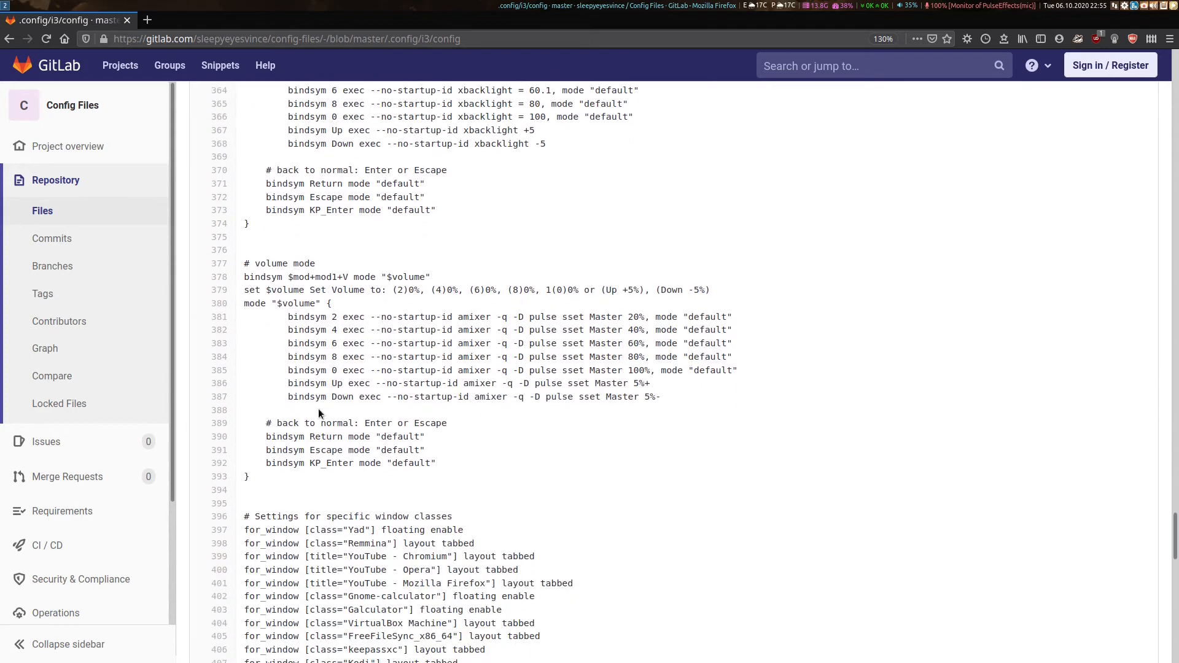
mouse_move(374, 375)
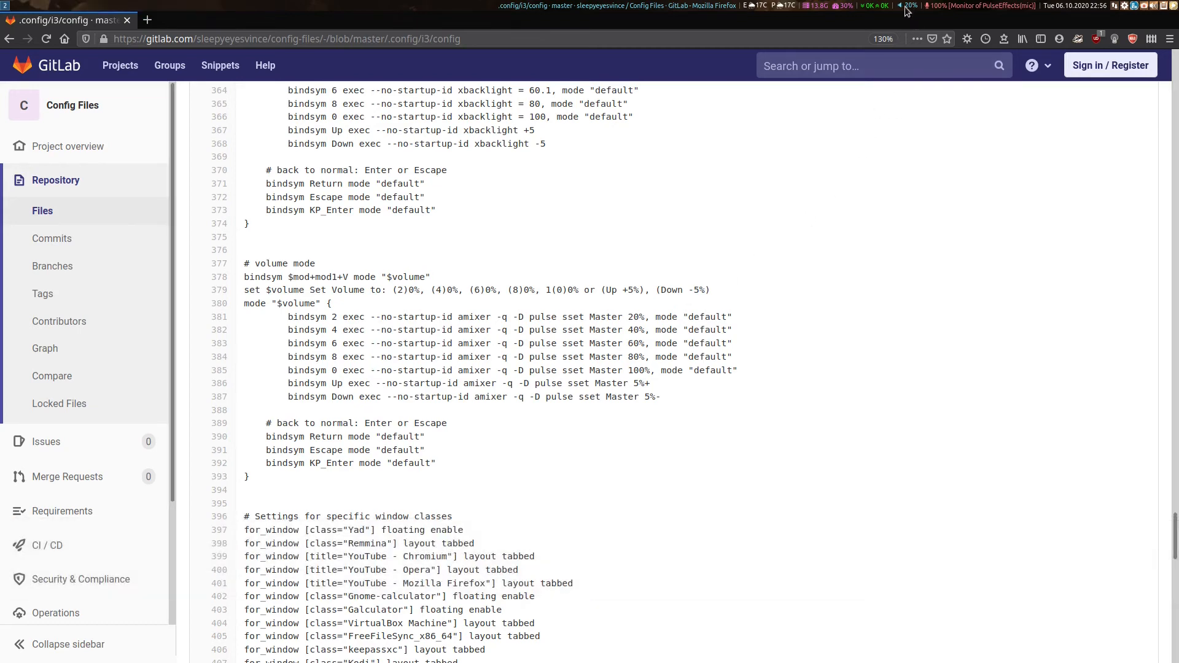
mouse_move(923, 16)
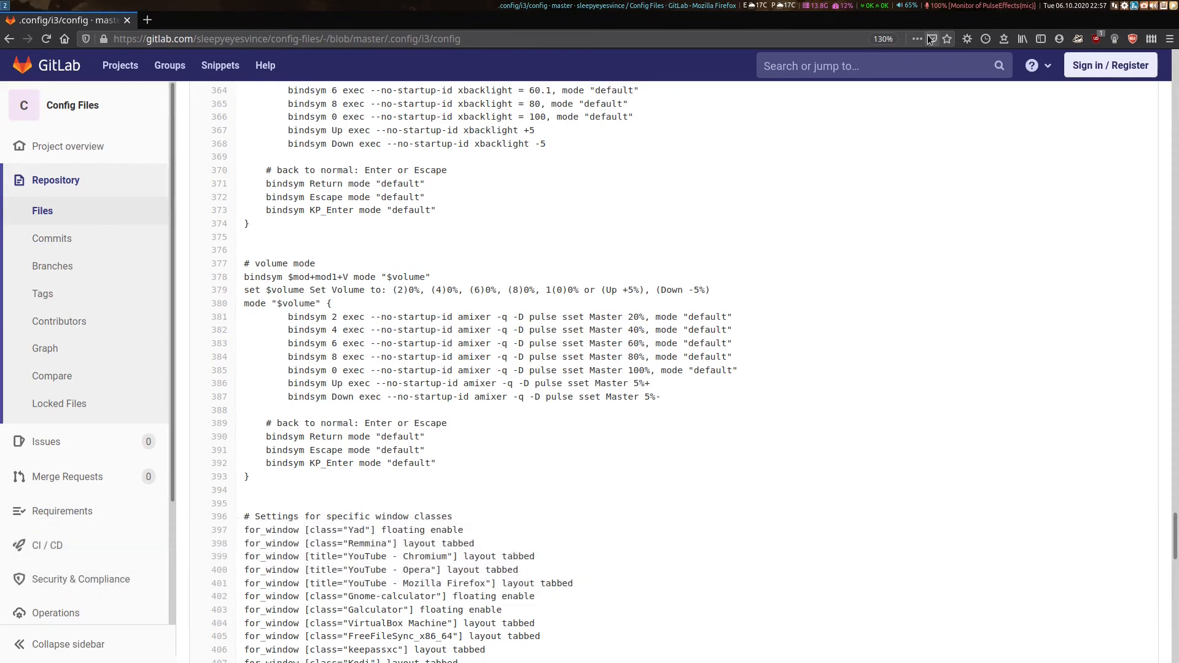
Reach the window-class settings and highlight 'tabbed' in the Remmina rule on line 398
scroll("down", 3)
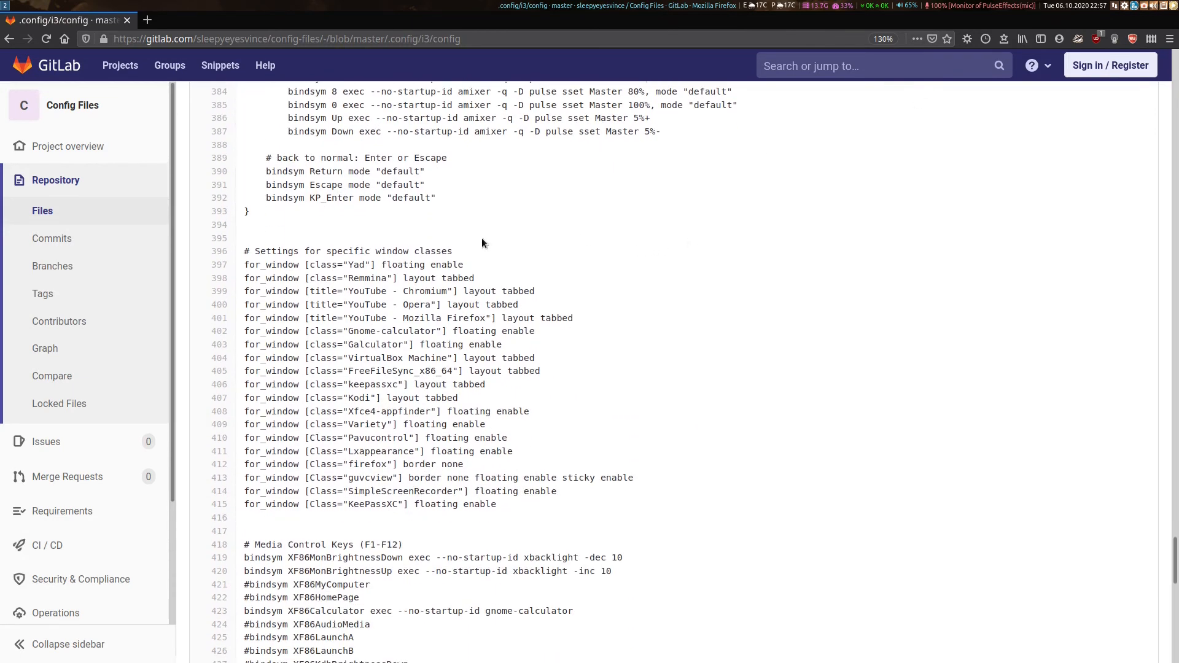
mouse_move(401, 292)
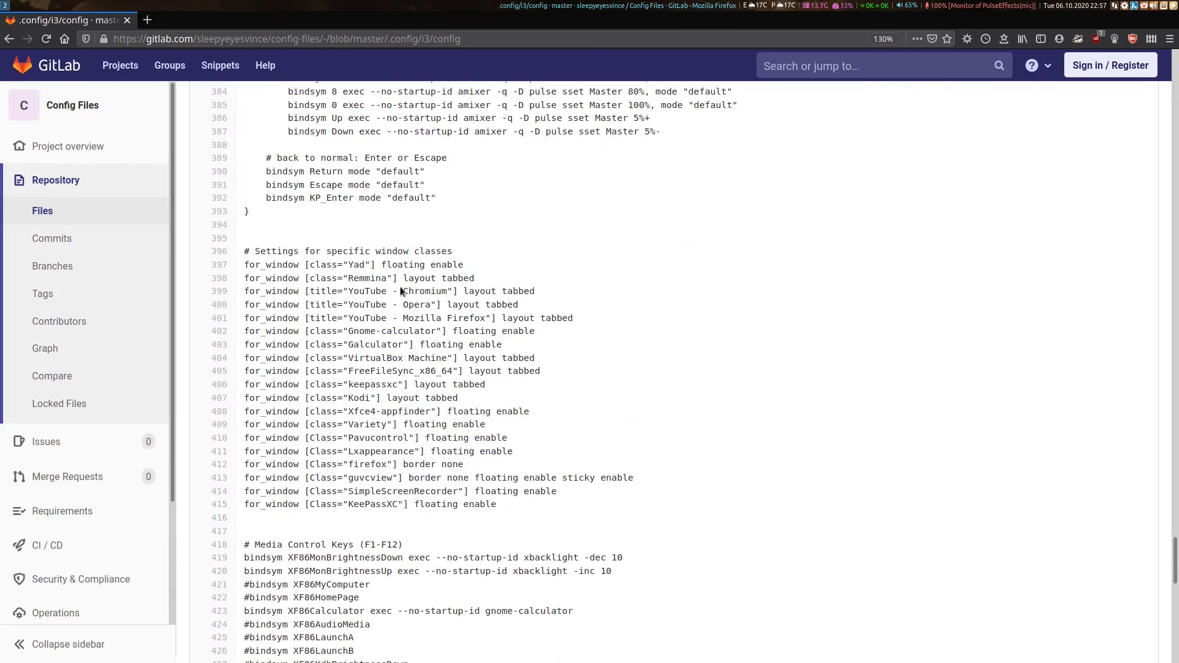
mouse_move(361, 303)
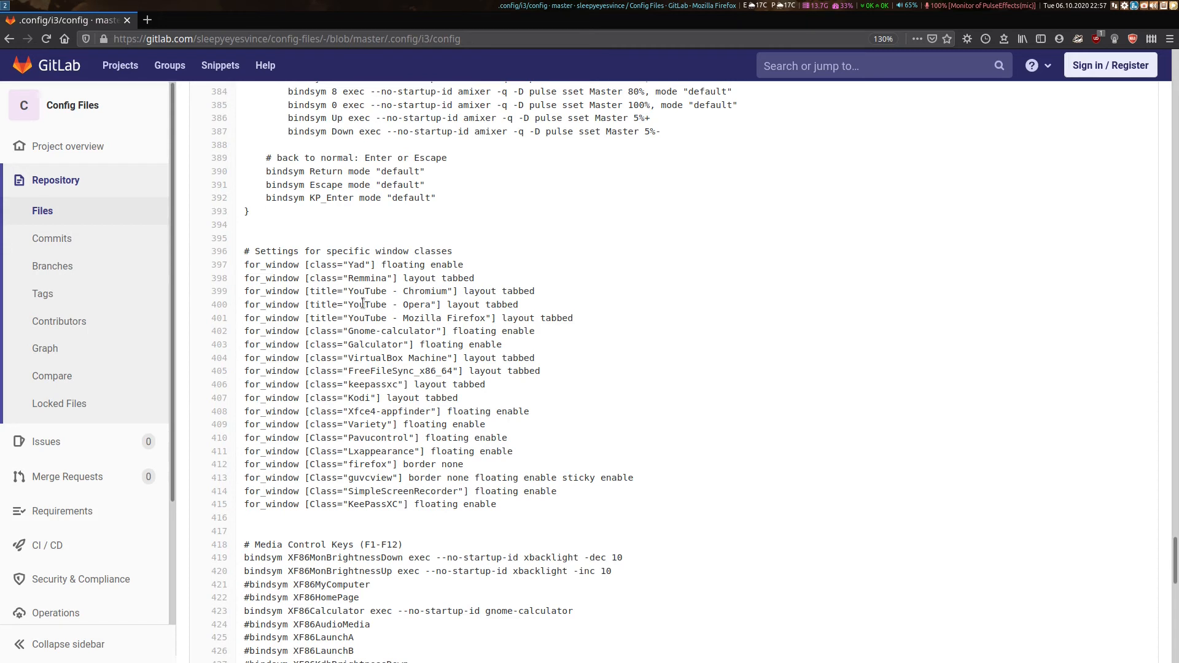
mouse_move(395, 282)
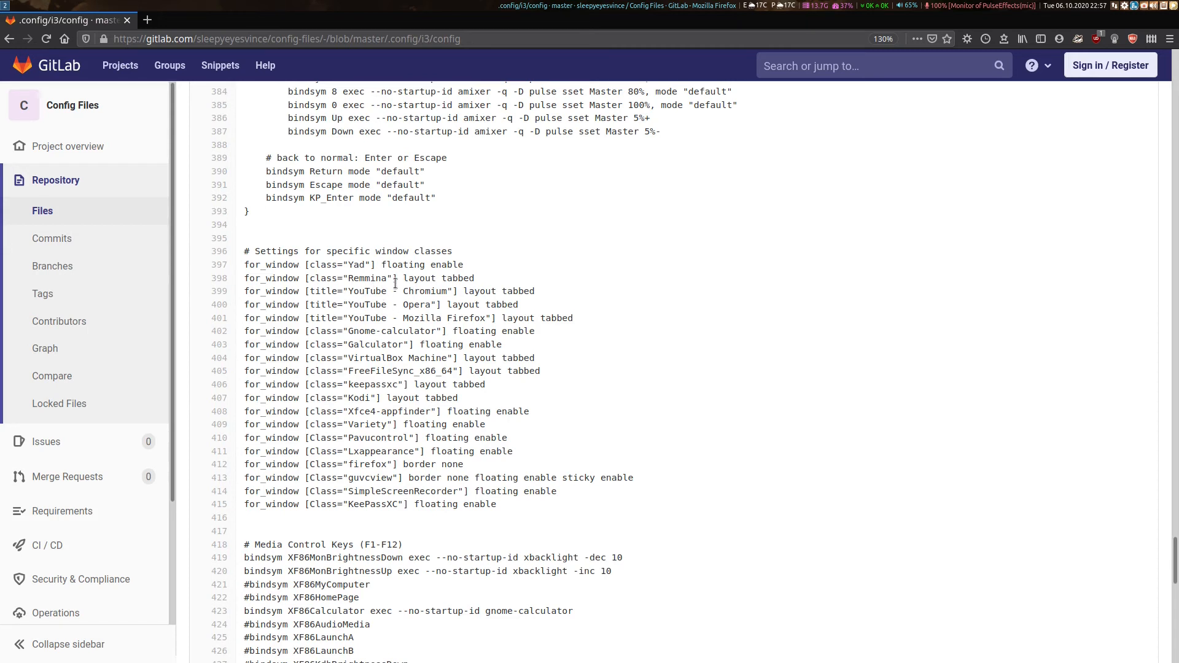
mouse_move(364, 295)
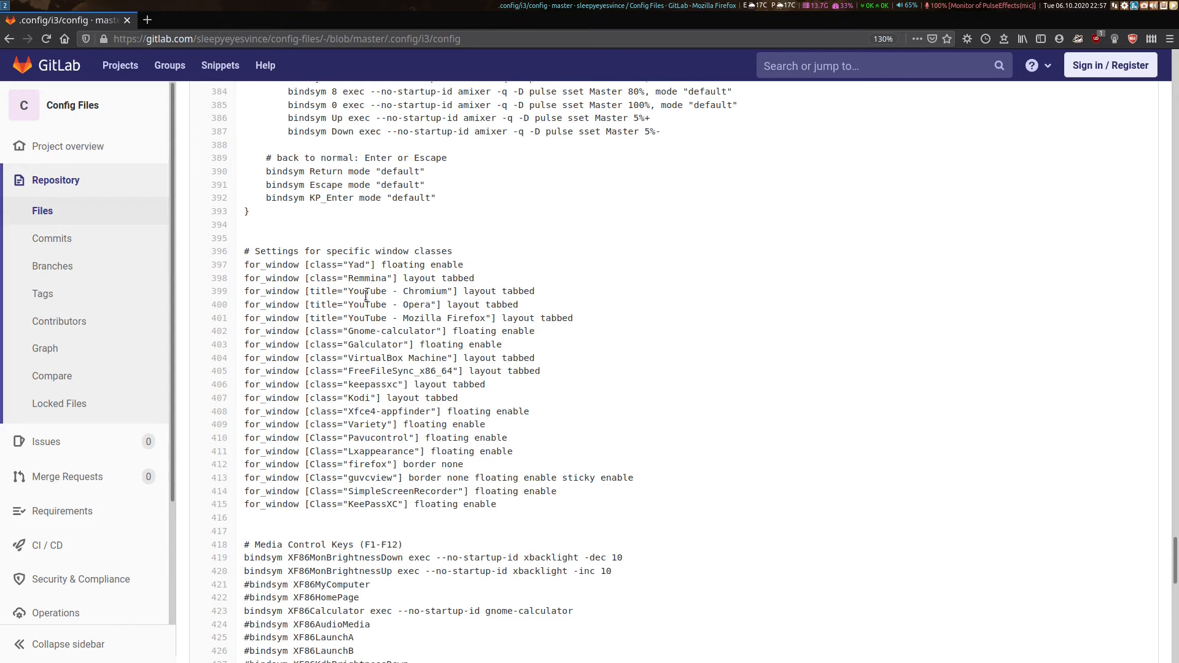
double_click(400, 265)
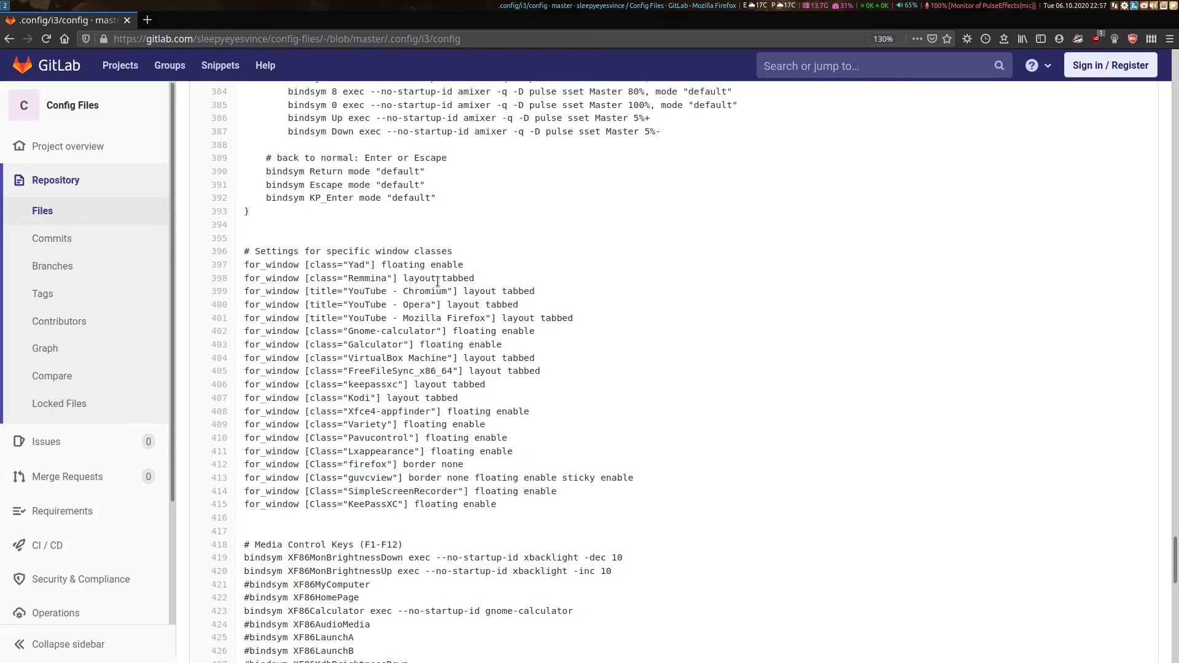
double_click(450, 278)
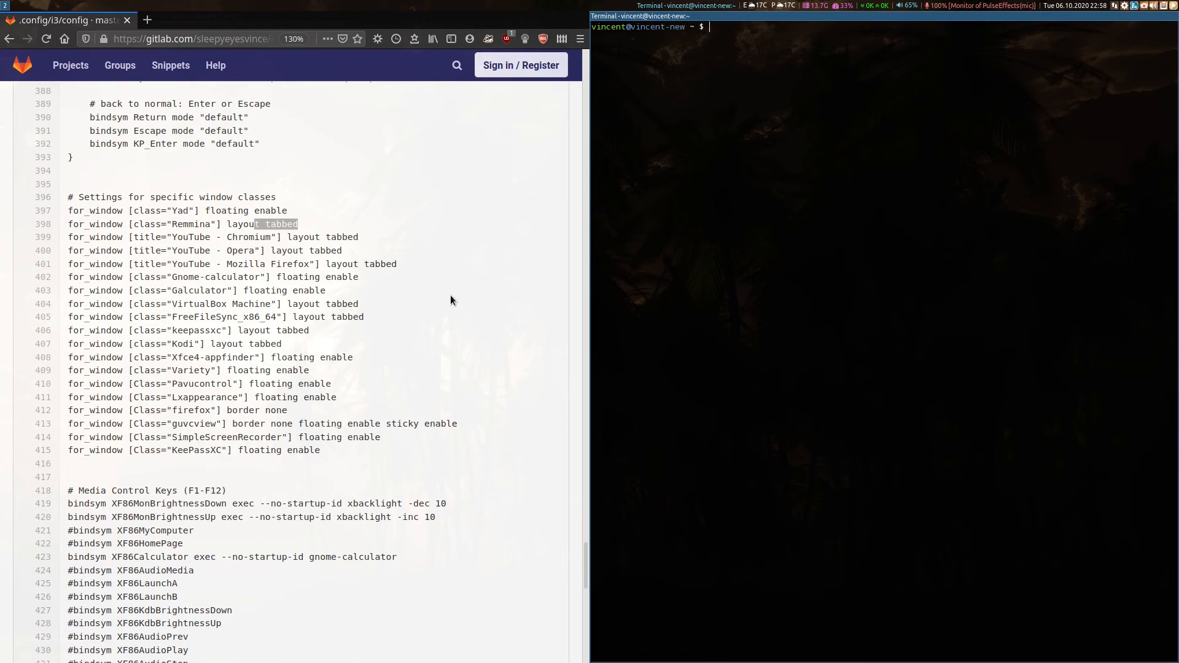
Switch the browser and terminal to a tabbed layout (Super+W), move focus between them, then stack them (Super+S)
key("Super+w")
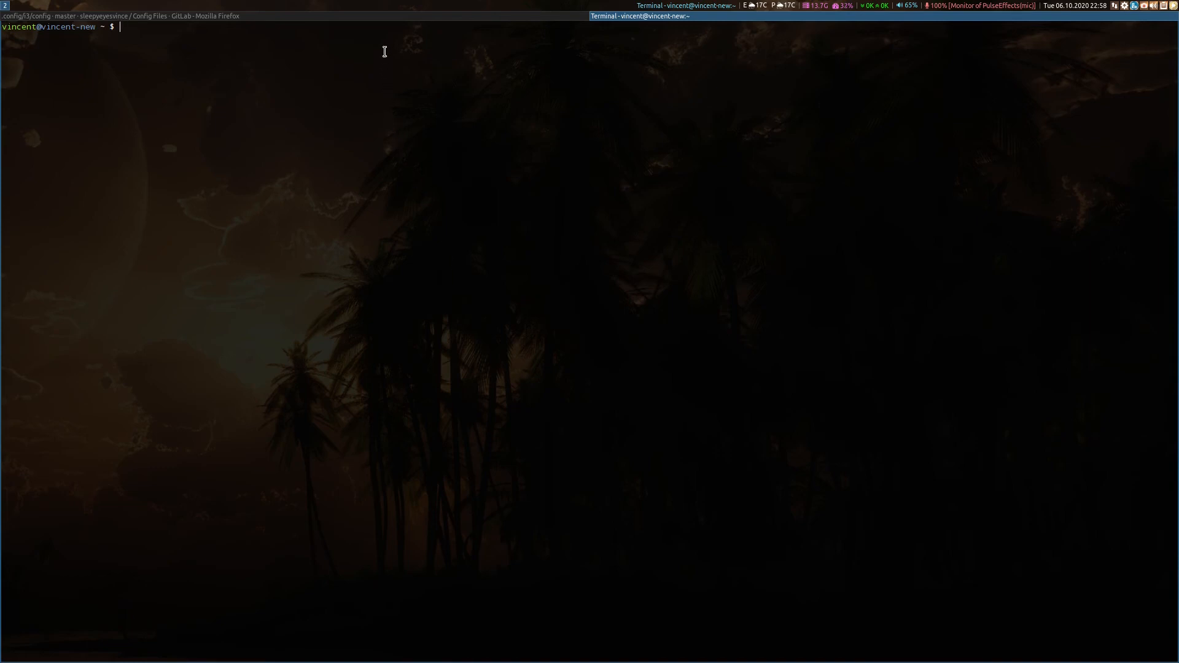
mouse_move(387, 24)
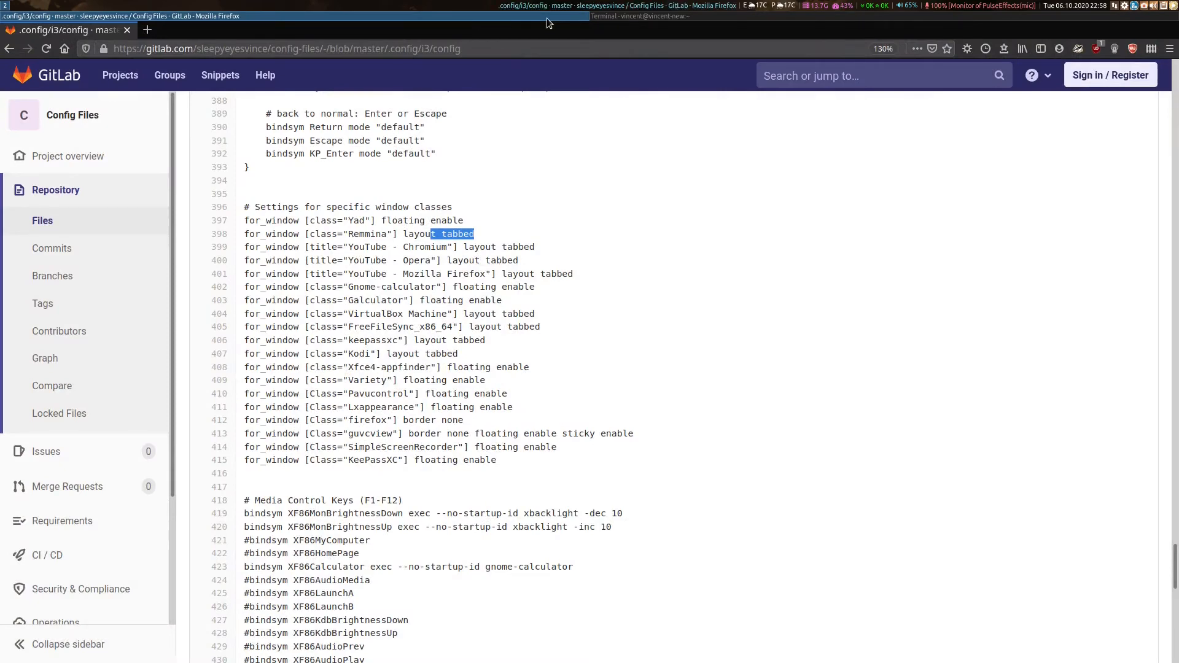
key("Super+Right")
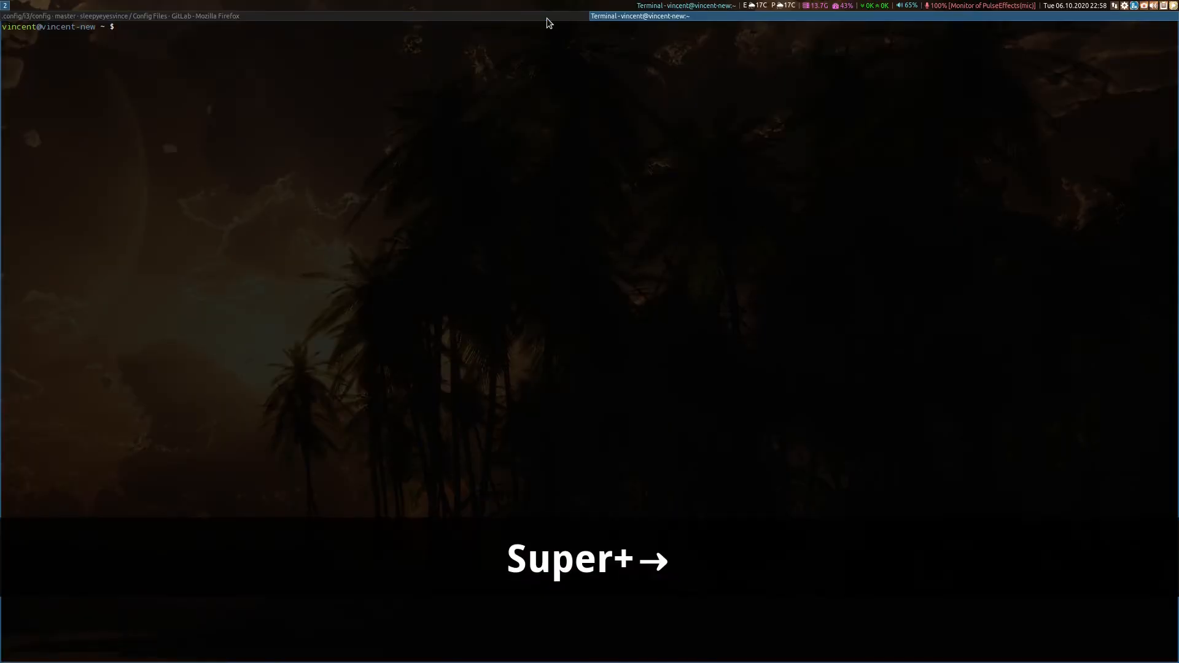
key("Super+Left")
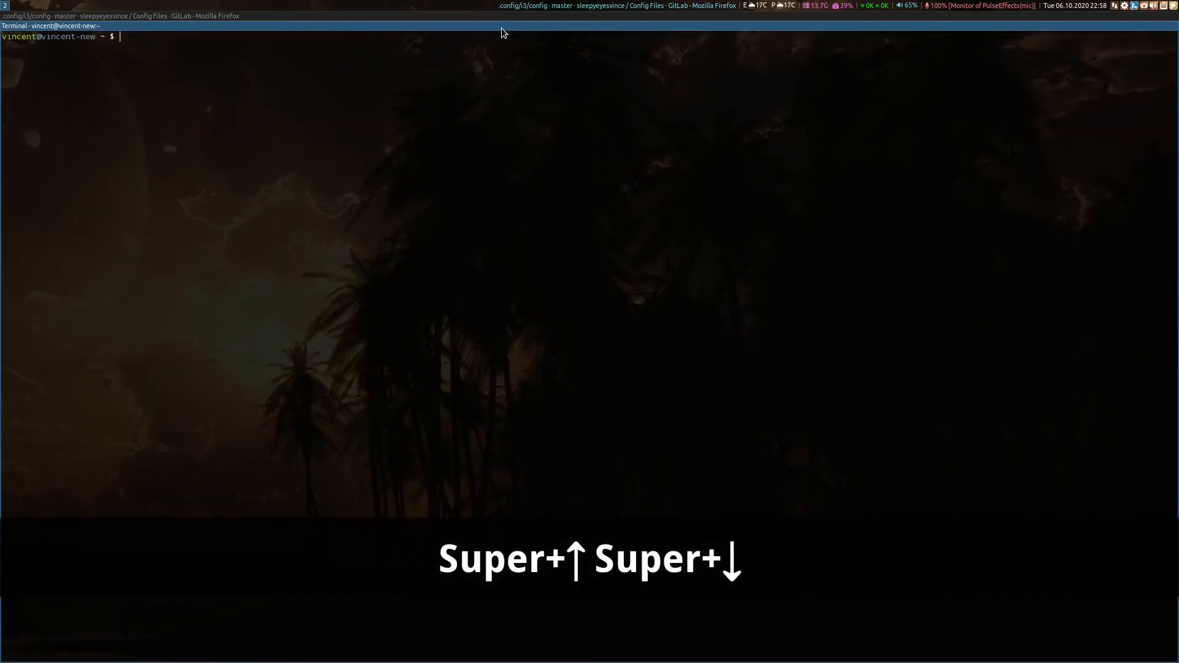
key("super+s")
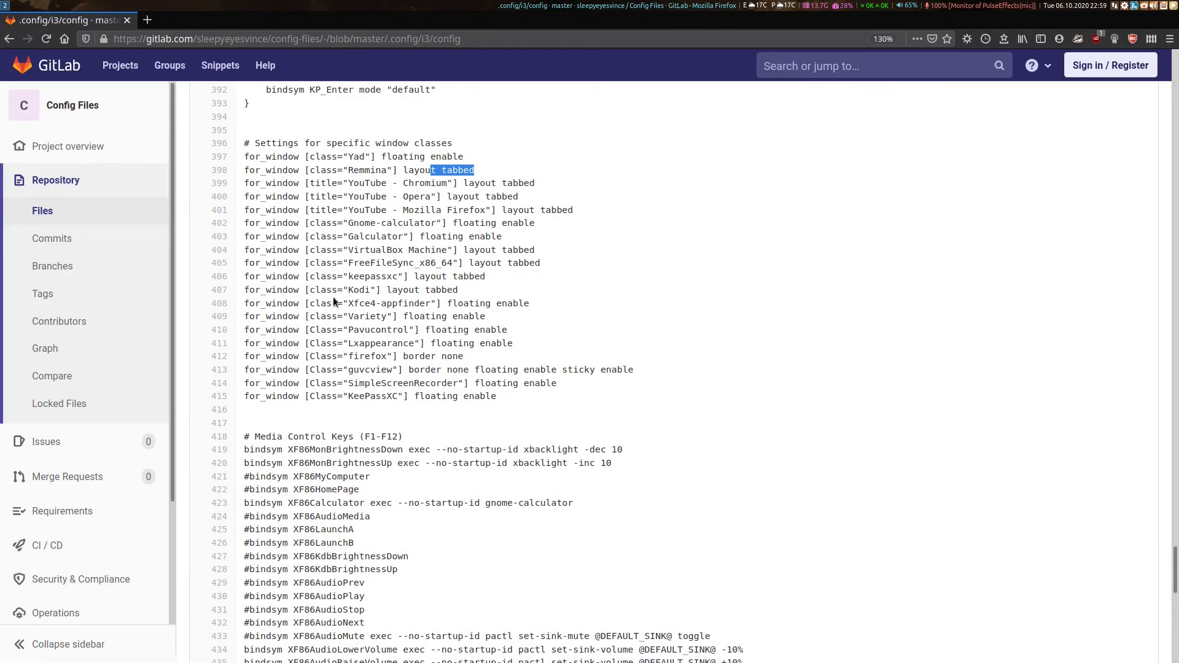
Scroll past the media and mute-microphone bindings to the # Start i3bar block and its colours
scroll("down", 3)
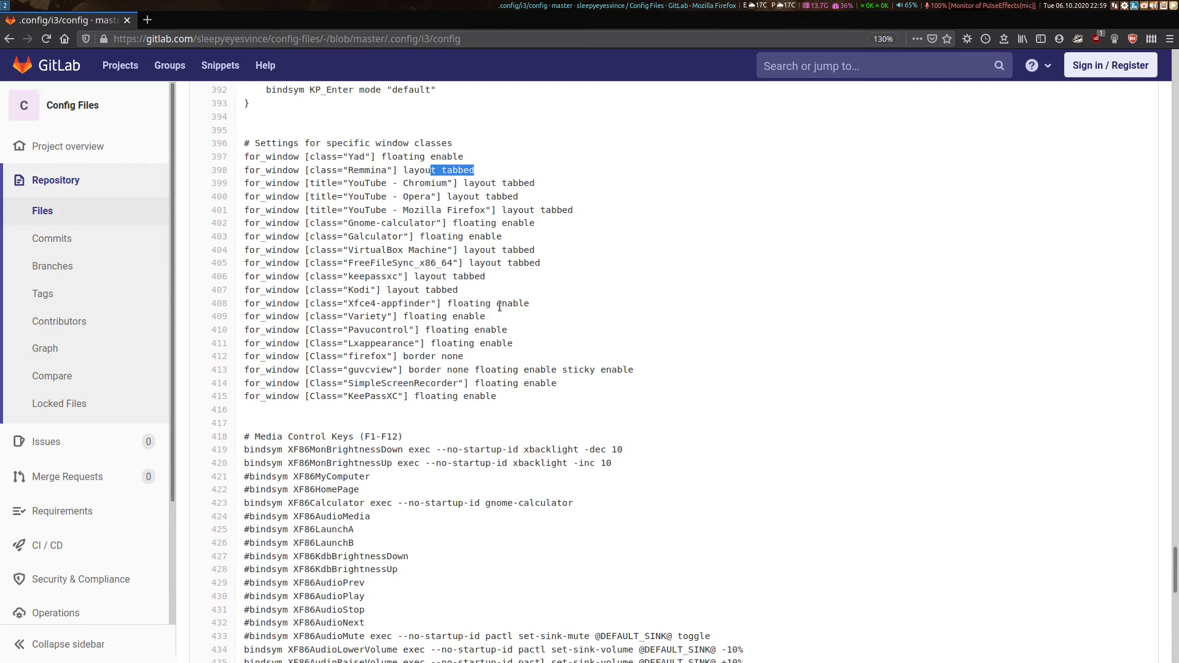
scroll("down", 3)
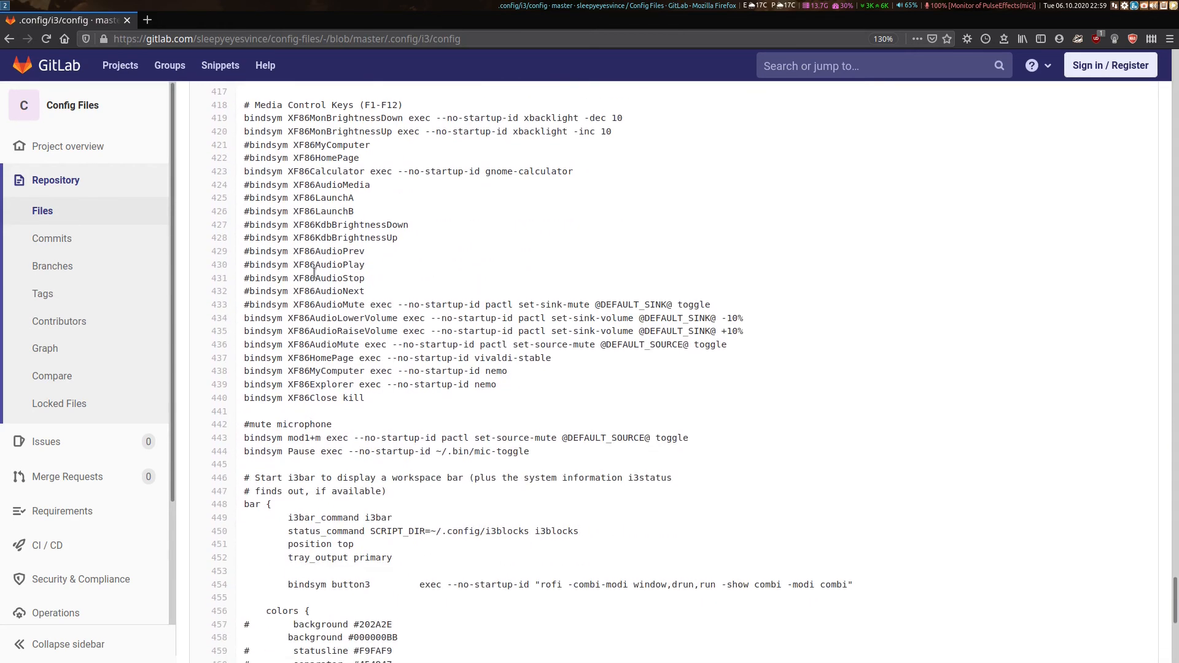
scroll("down", 3)
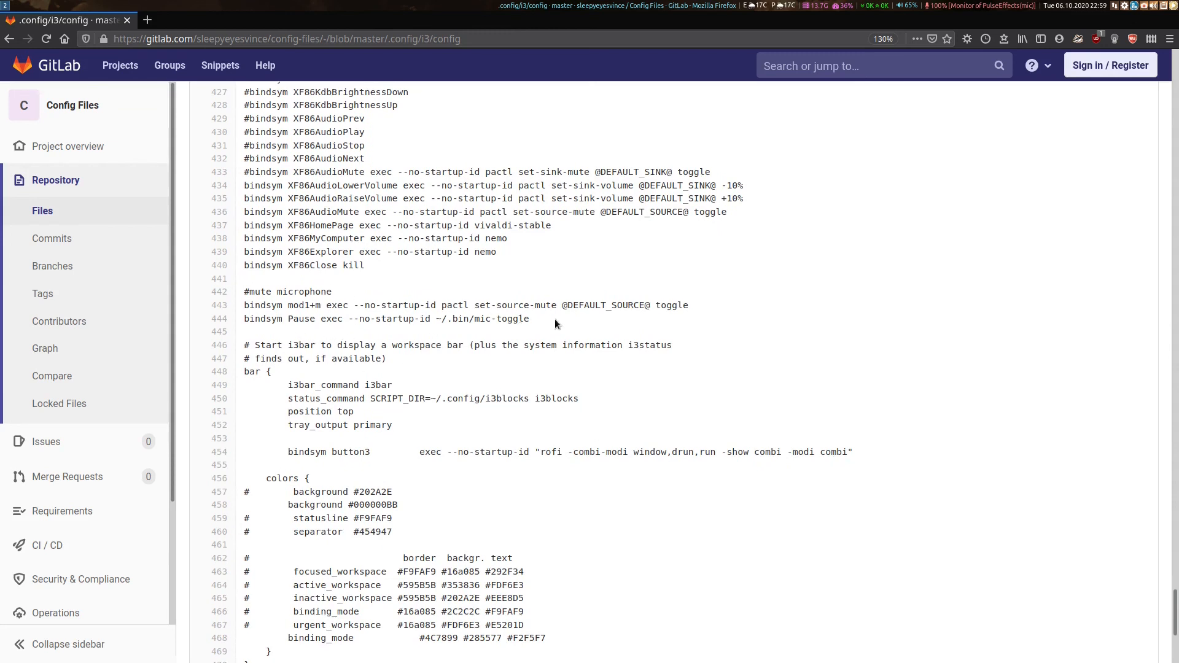
scroll("down", 3)
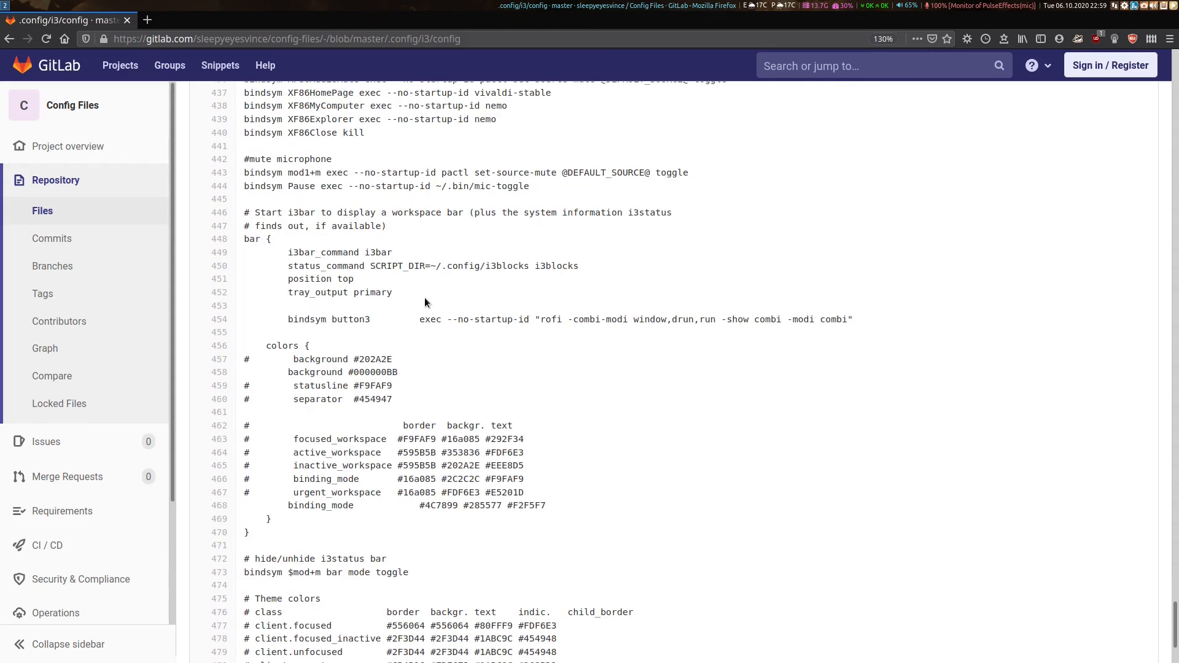
mouse_move(363, 251)
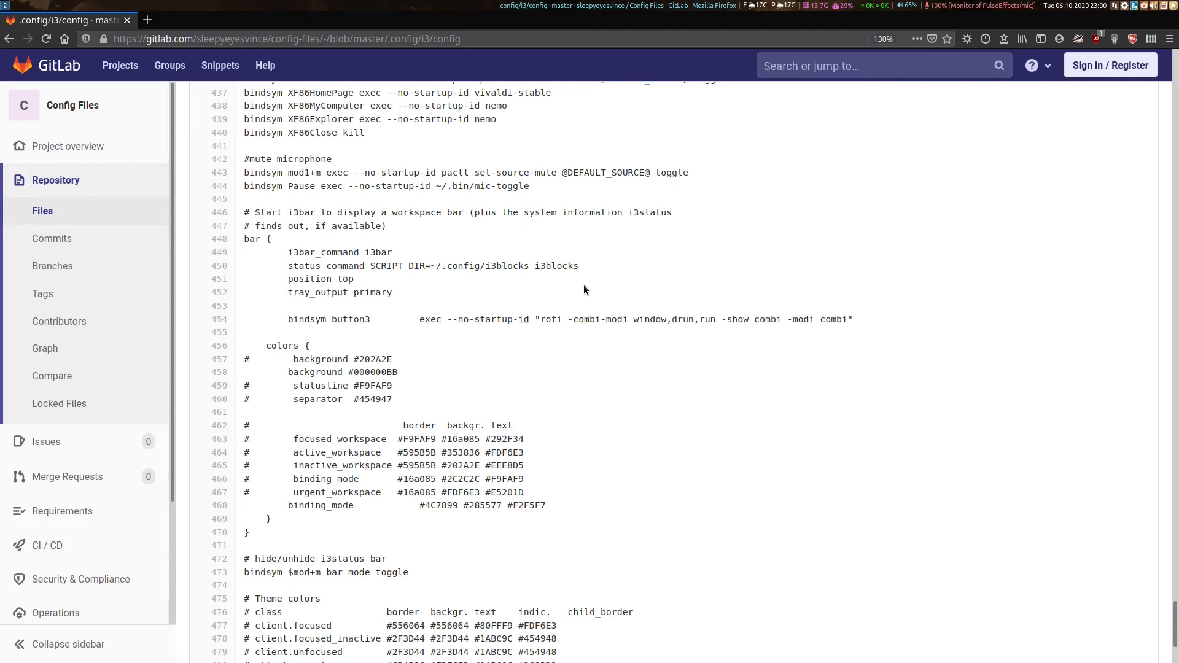
Reach the end of the config and highlight the BB transparency digits in 'background #000000BB'
scroll("down", 3)
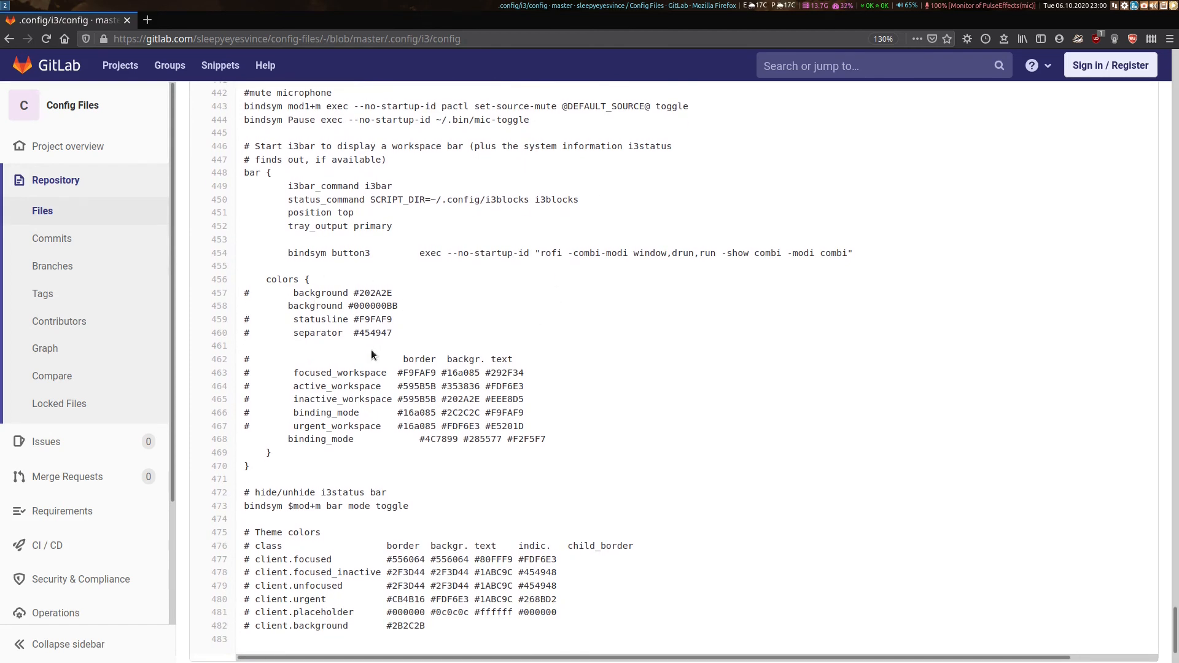
mouse_move(389, 274)
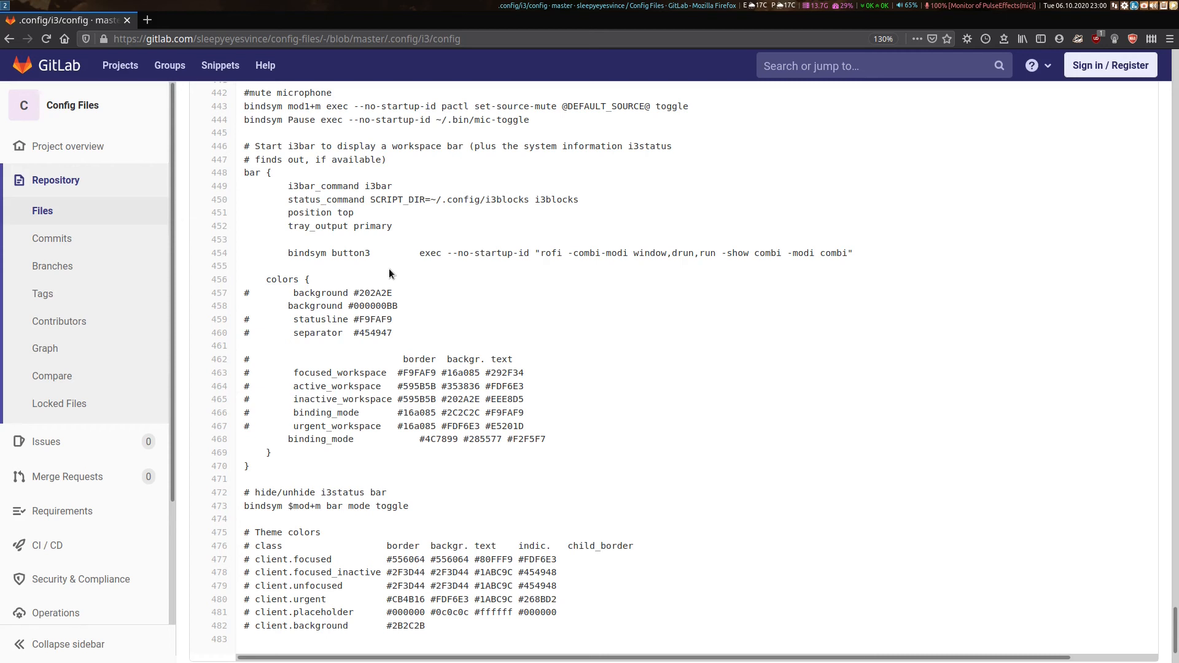
mouse_move(401, 312)
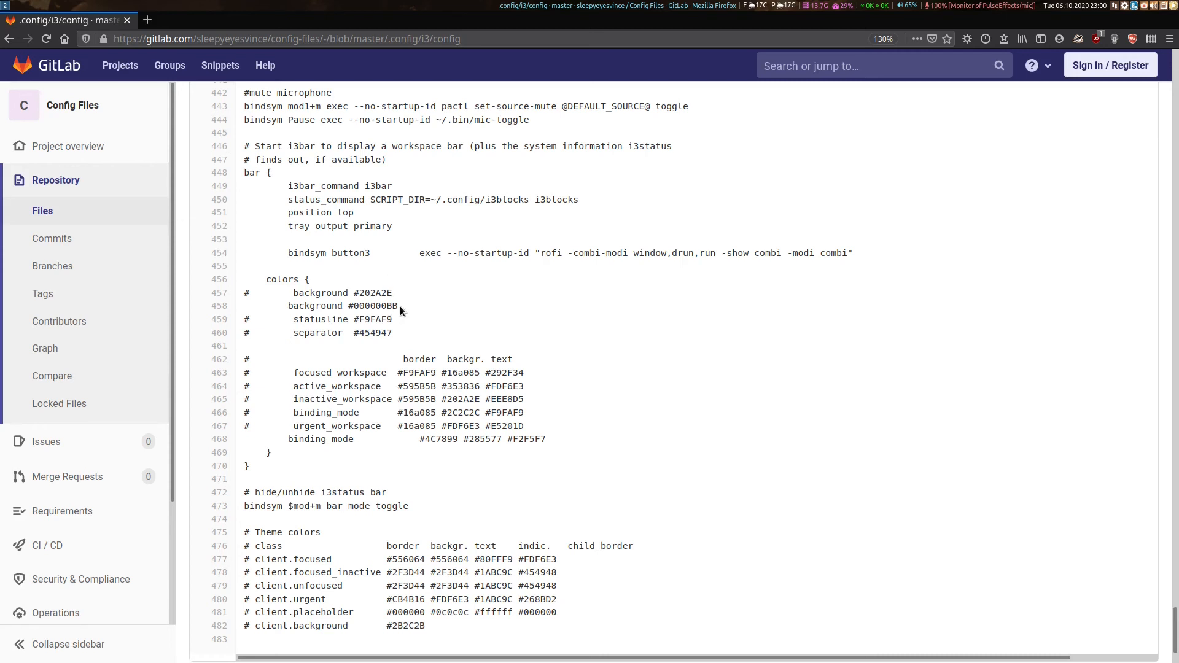
double_click(390, 306)
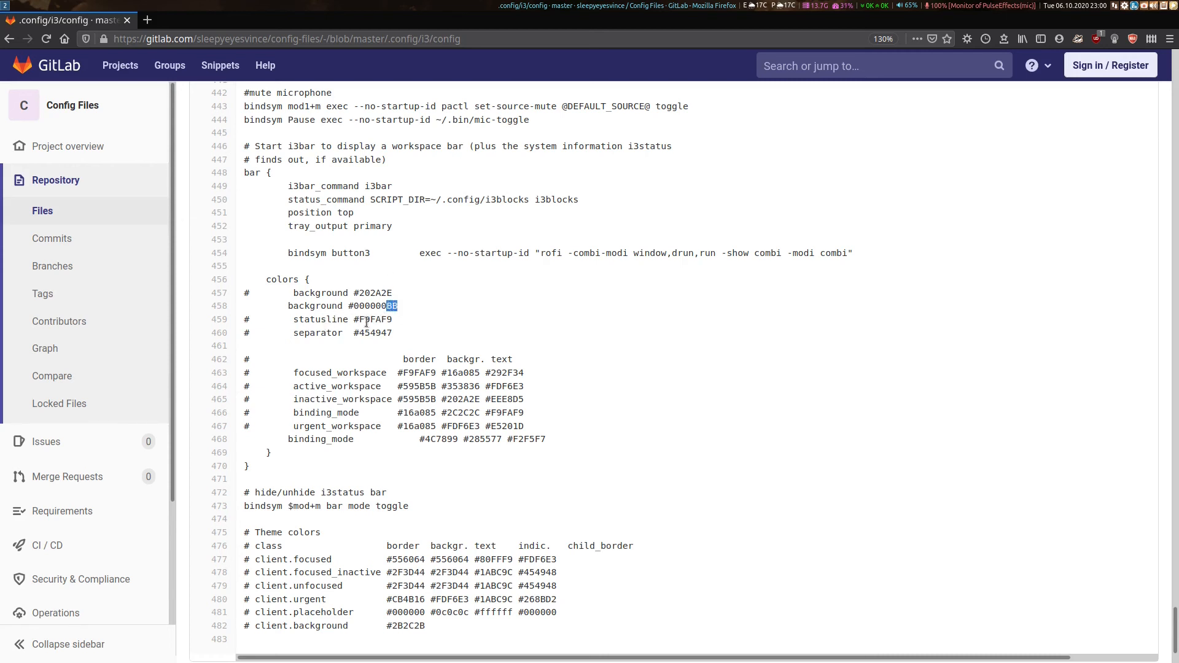